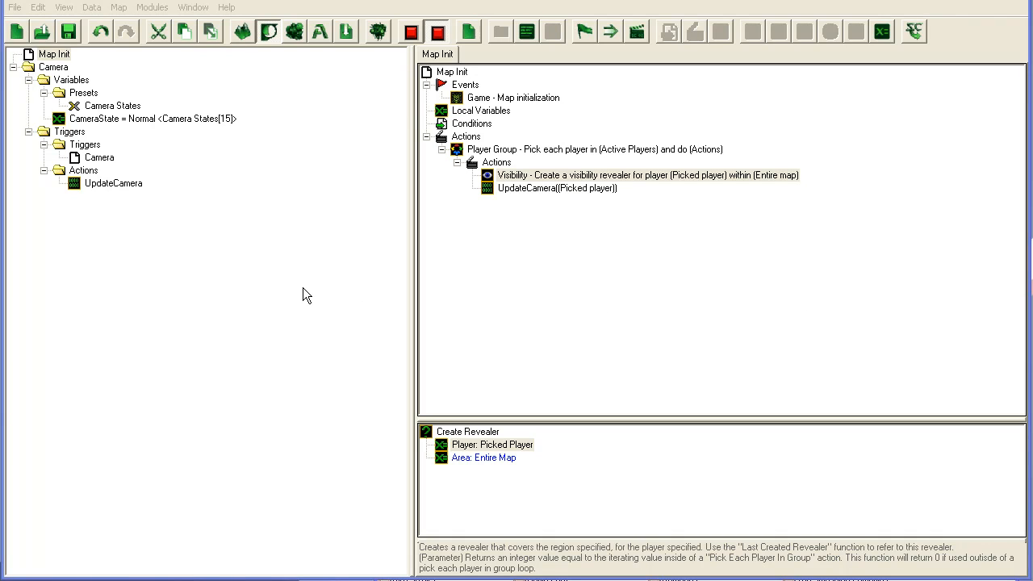
# Review Map Init, then show the Camera States preset with Normal, Far and Close values.
pyautogui.click(55, 53)
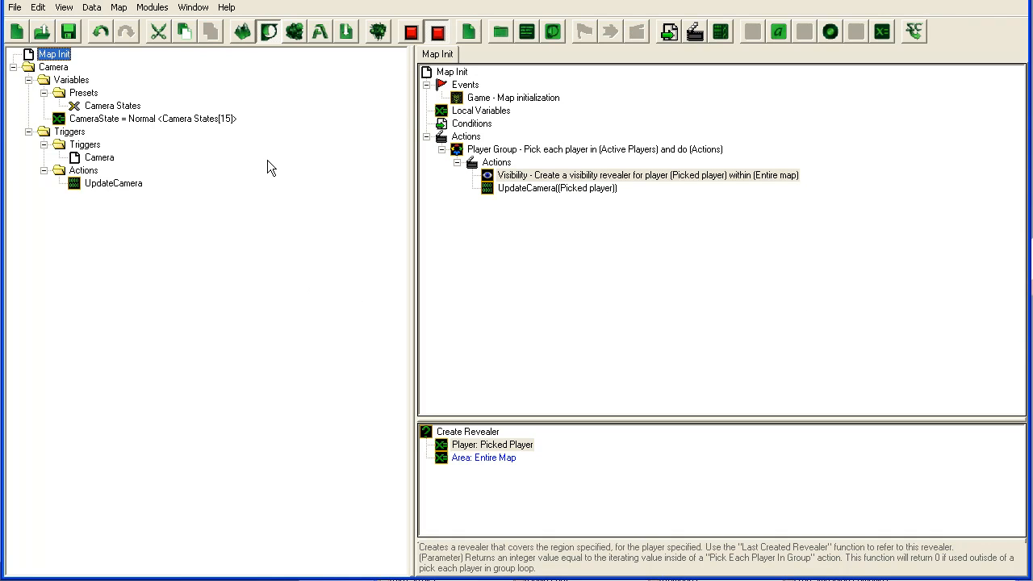
pyautogui.moveTo(293, 168)
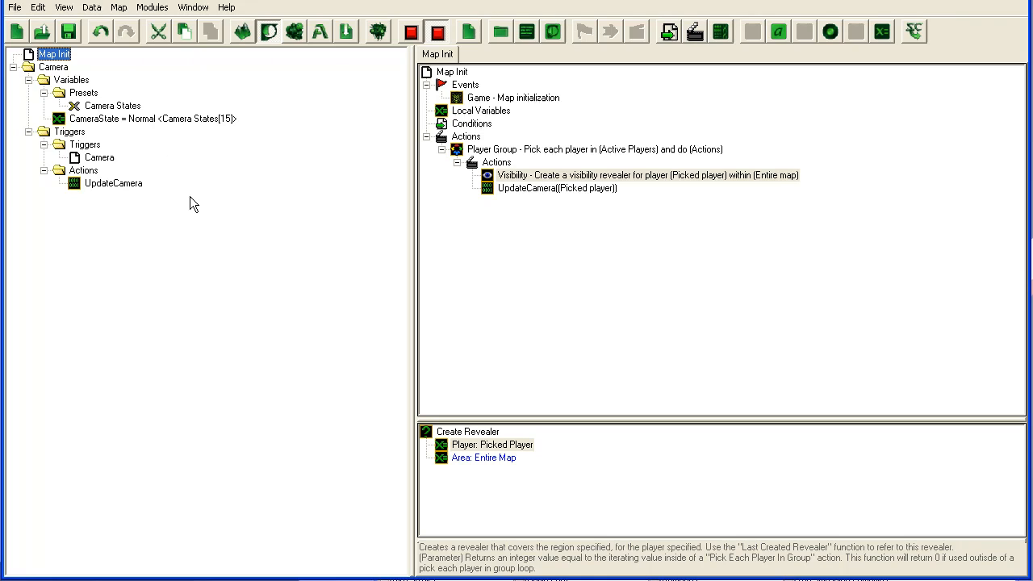
pyautogui.moveTo(216, 136)
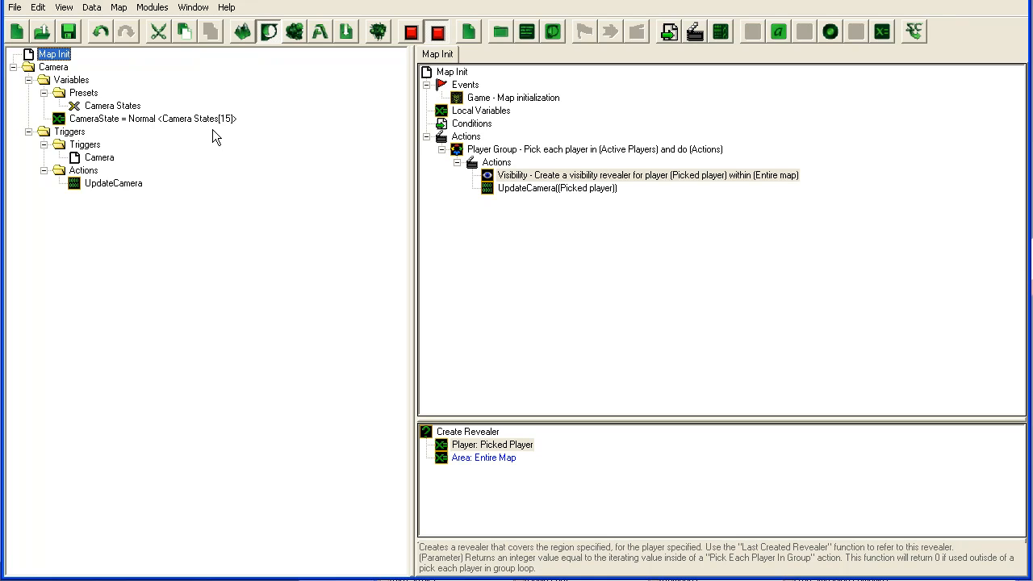
pyautogui.moveTo(491, 109)
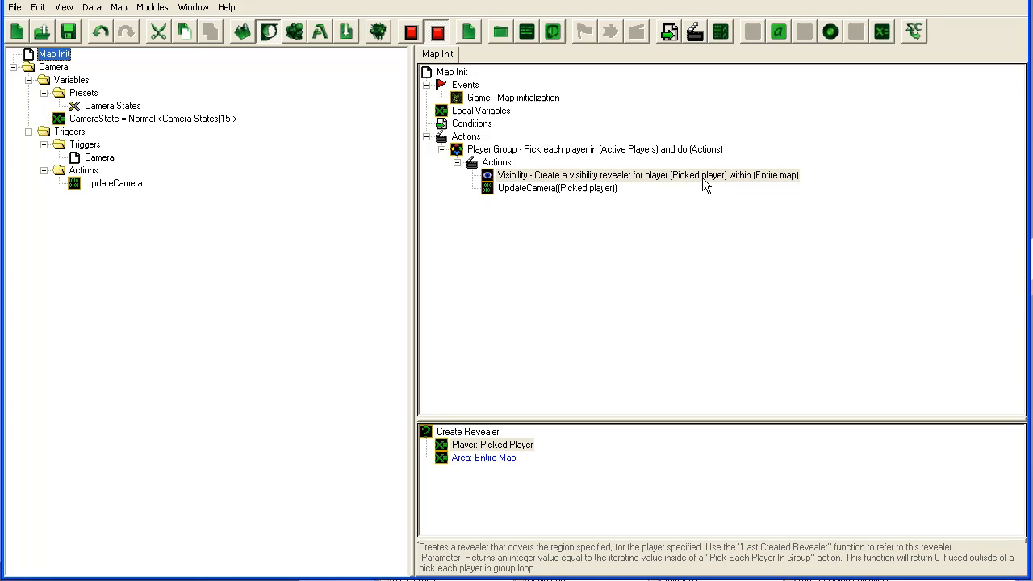
pyautogui.click(557, 187)
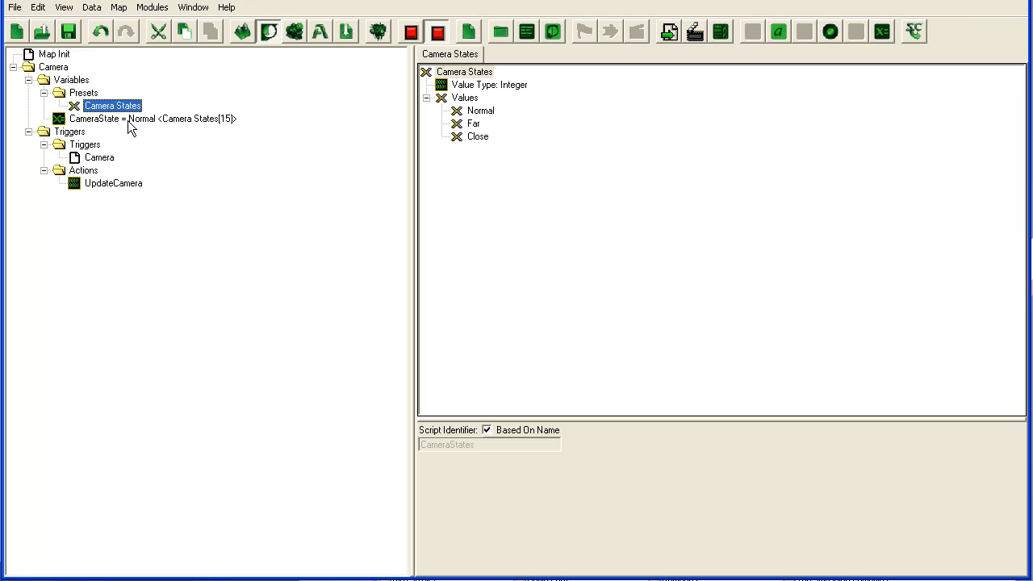
# Show the CameraState variable, a Camera States array of size 15 defaulting to Normal.
pyautogui.click(152, 119)
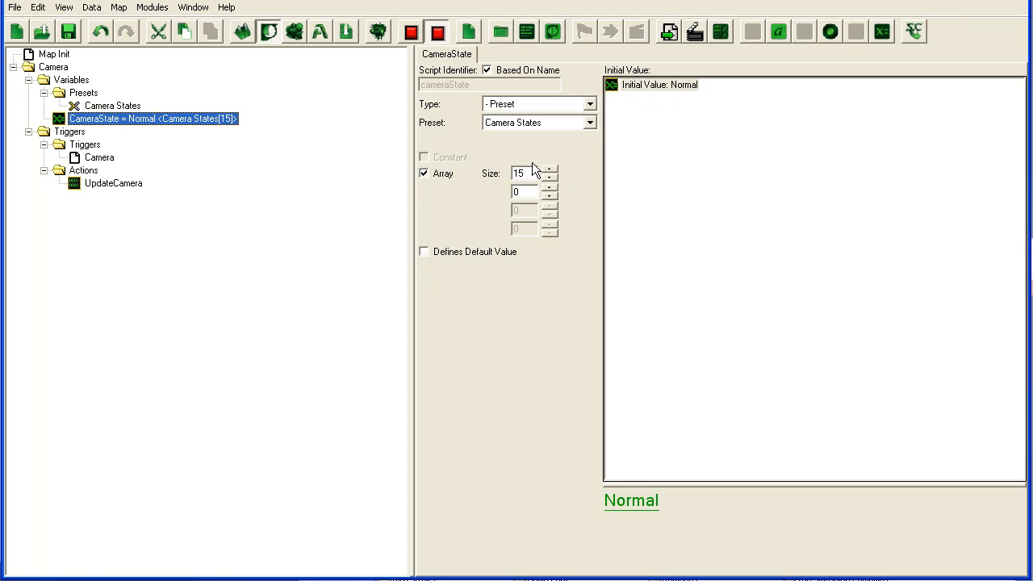
pyautogui.moveTo(555, 129)
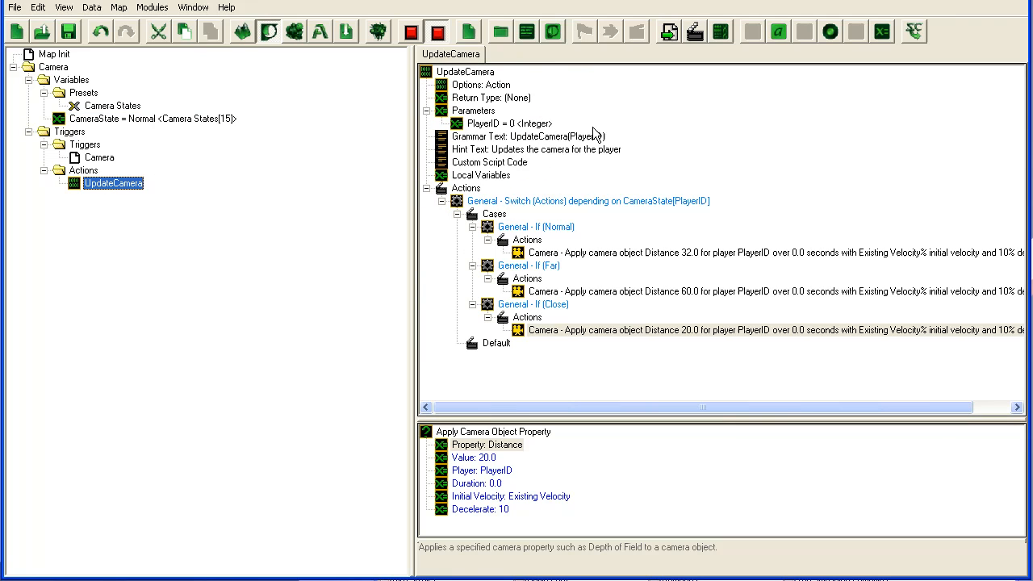
pyautogui.click(507, 122)
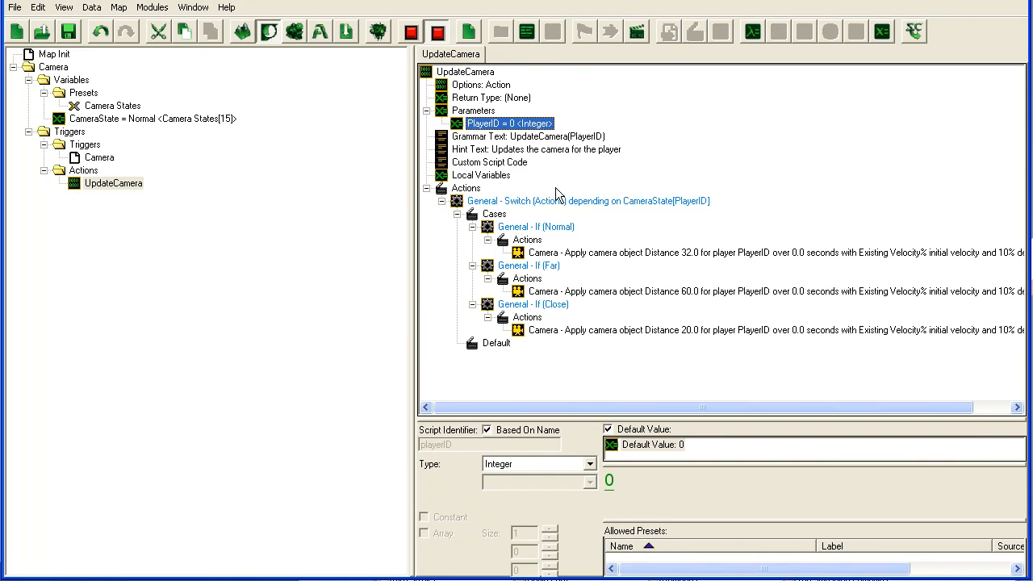
pyautogui.click(588, 200)
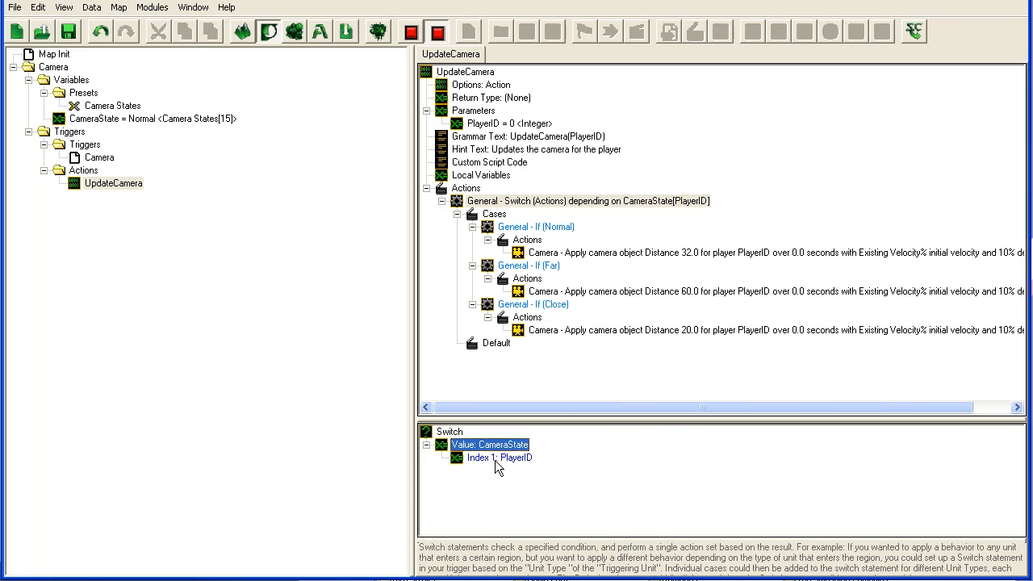
pyautogui.click(536, 226)
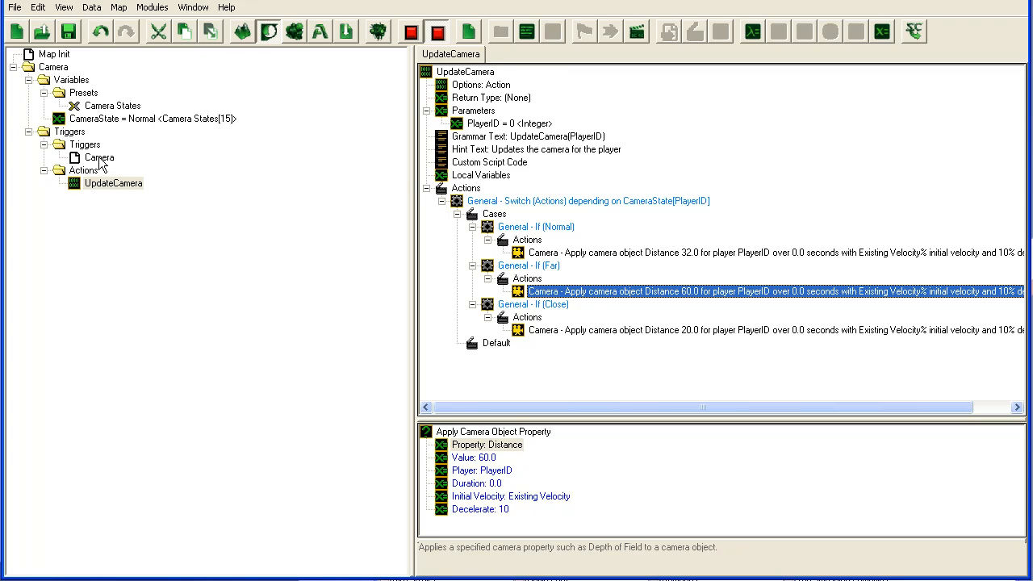
pyautogui.click(100, 158)
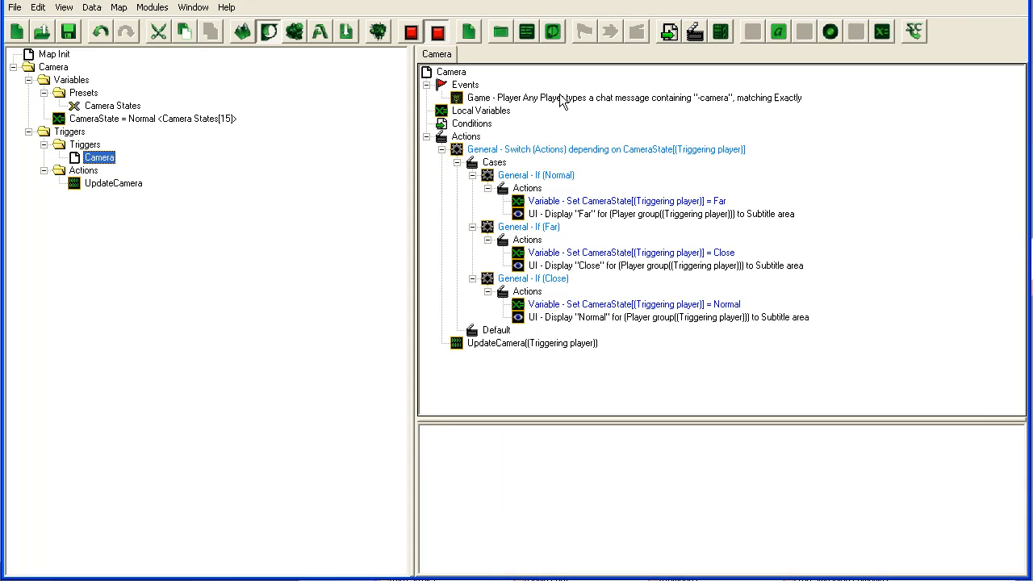
pyautogui.click(633, 98)
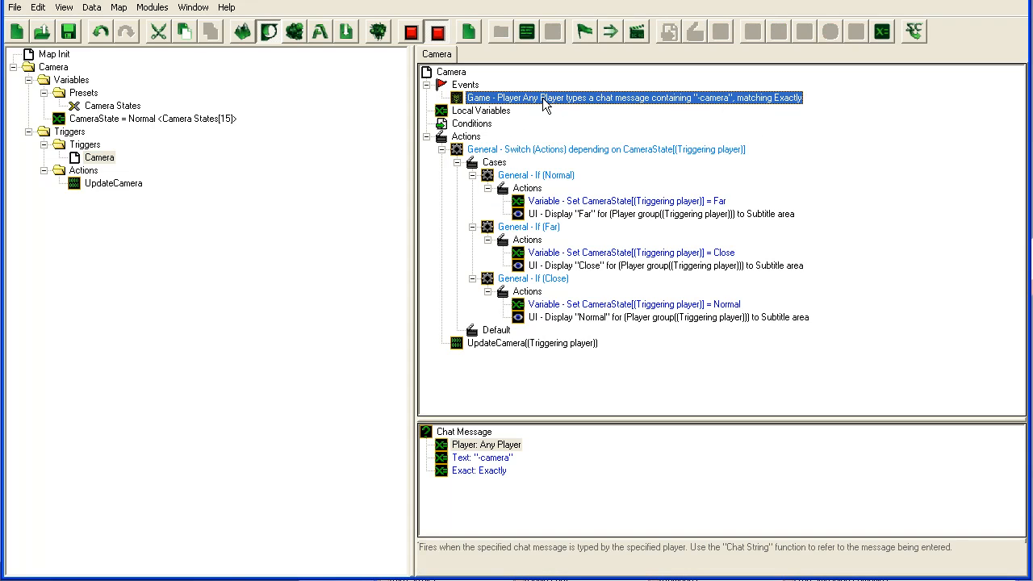
pyautogui.moveTo(713, 103)
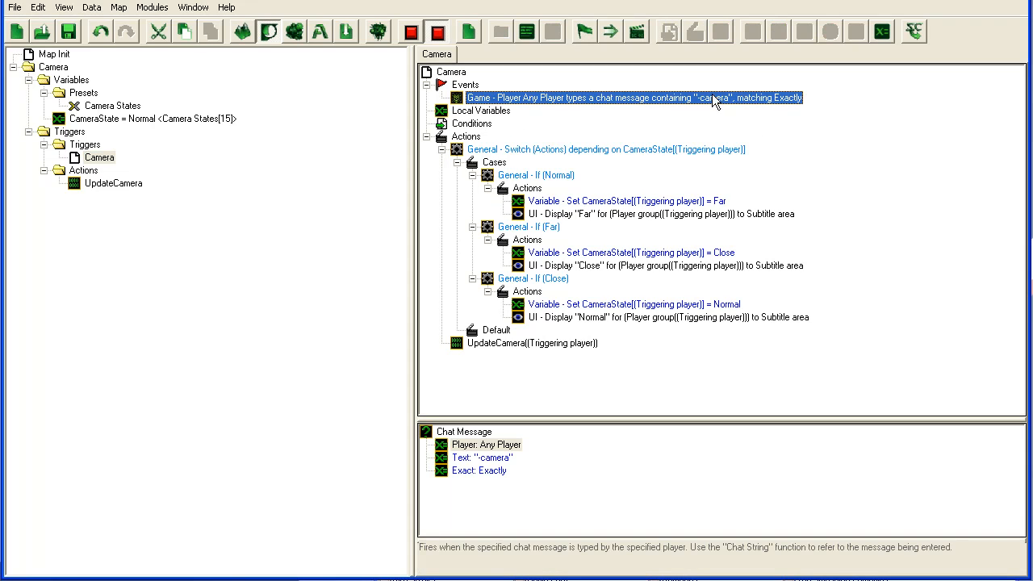
pyautogui.click(526, 187)
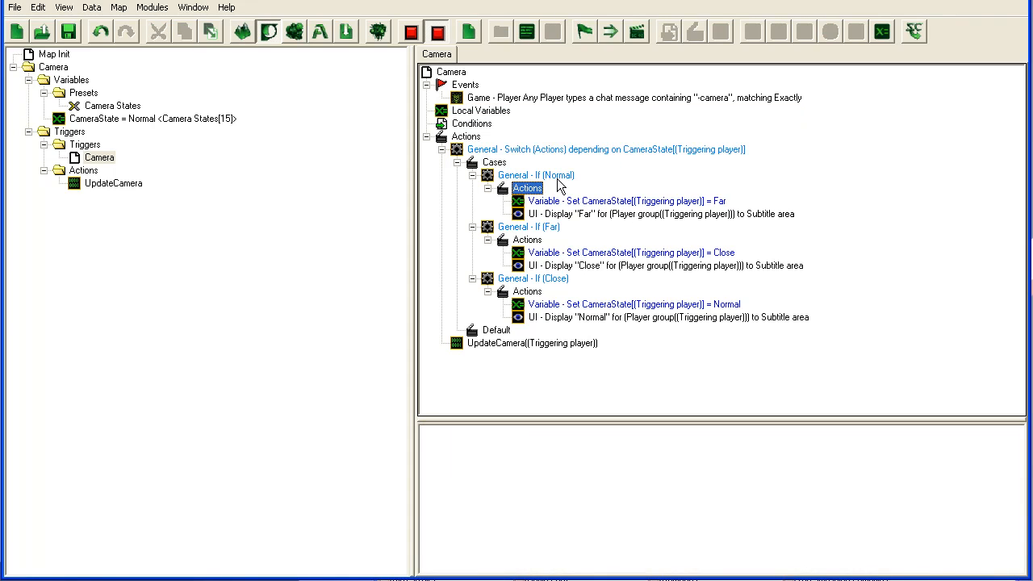
pyautogui.click(621, 200)
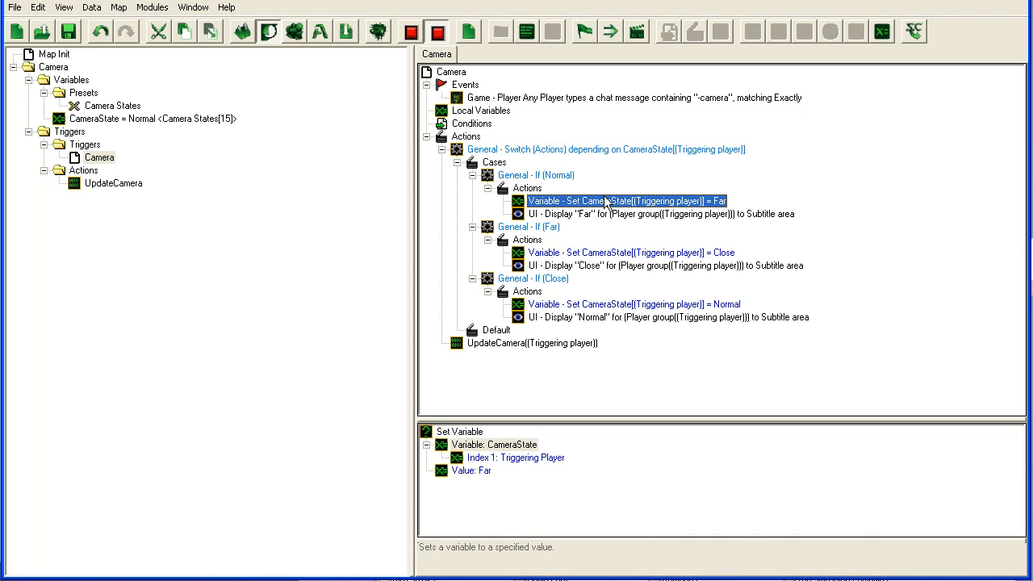
pyautogui.click(659, 213)
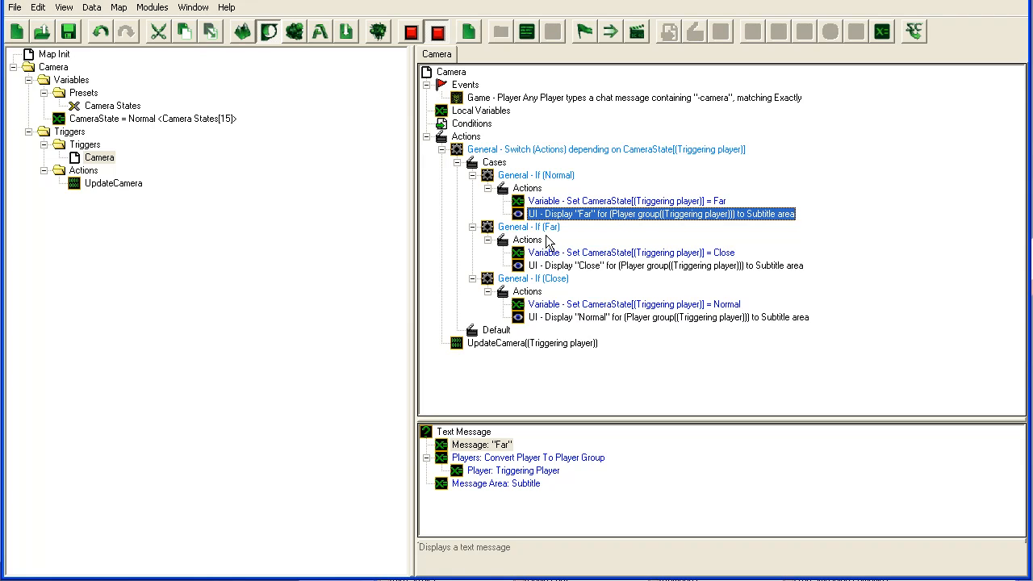
pyautogui.click(630, 252)
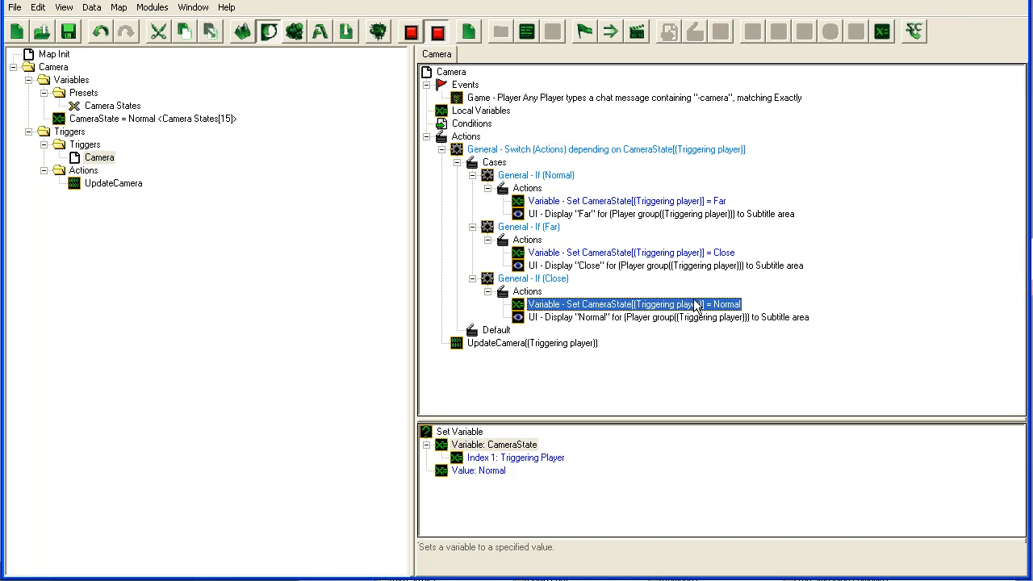
pyautogui.click(533, 342)
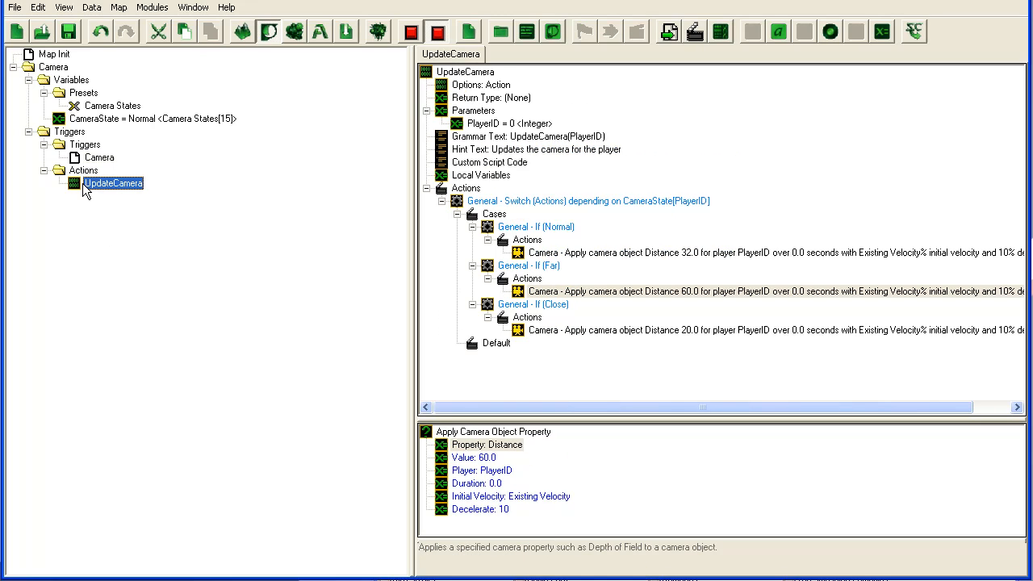
pyautogui.moveTo(194, 172)
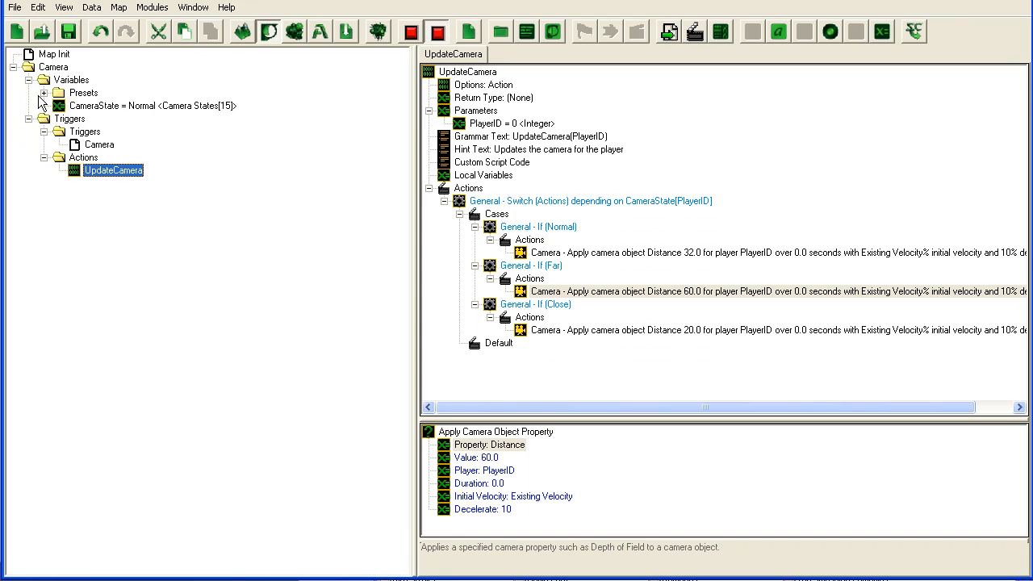
# Collapse the Camera folders, review Map Init's Player Group loop, and add a new top-level folder.
pyautogui.click(68, 92)
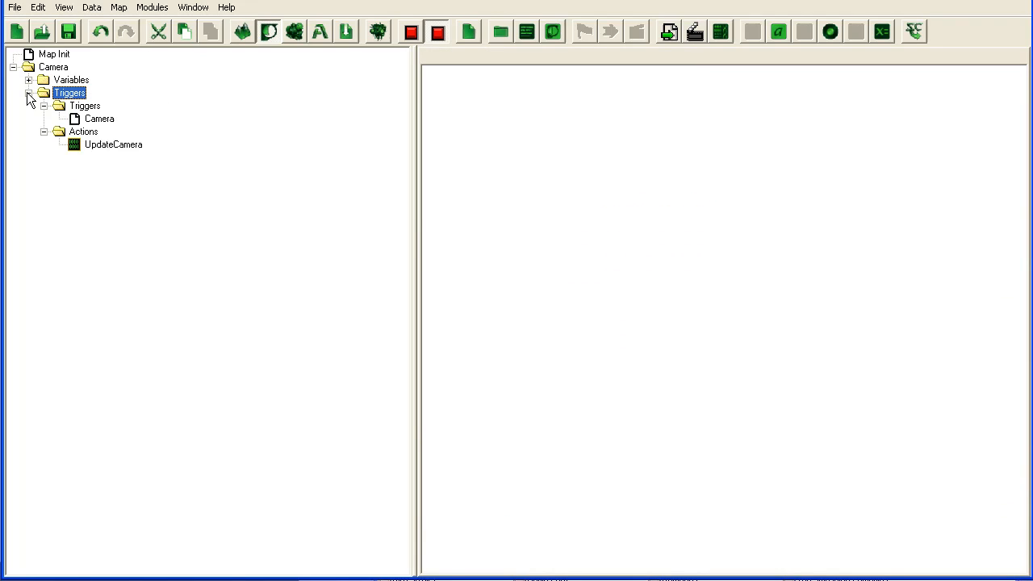
pyautogui.click(29, 92)
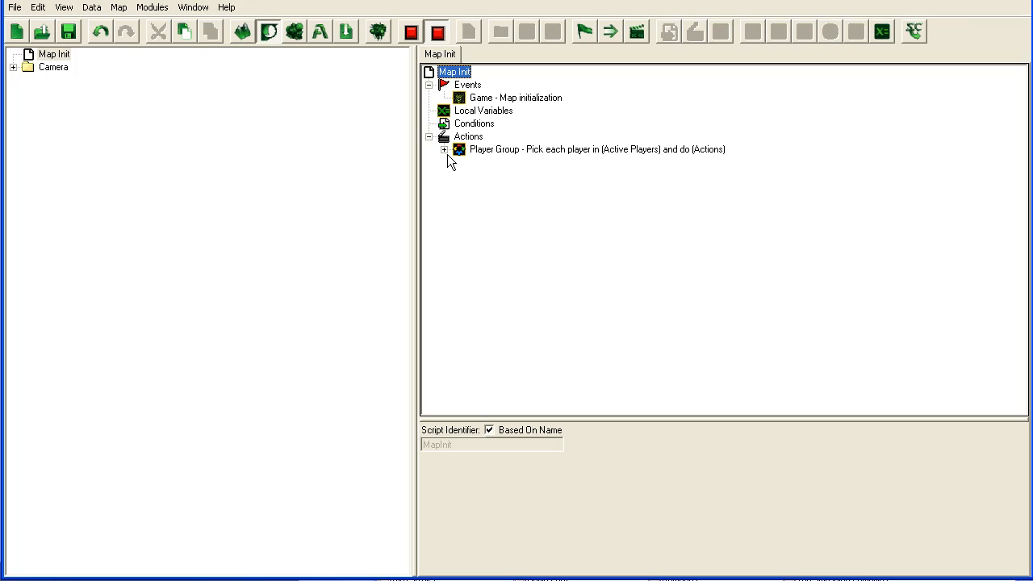
pyautogui.click(445, 148)
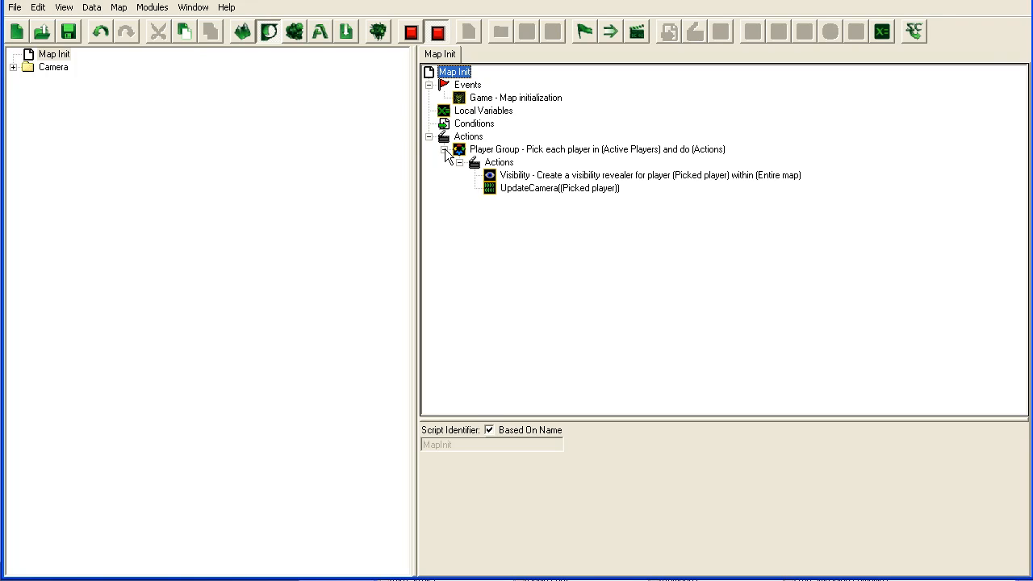
pyautogui.click(55, 55)
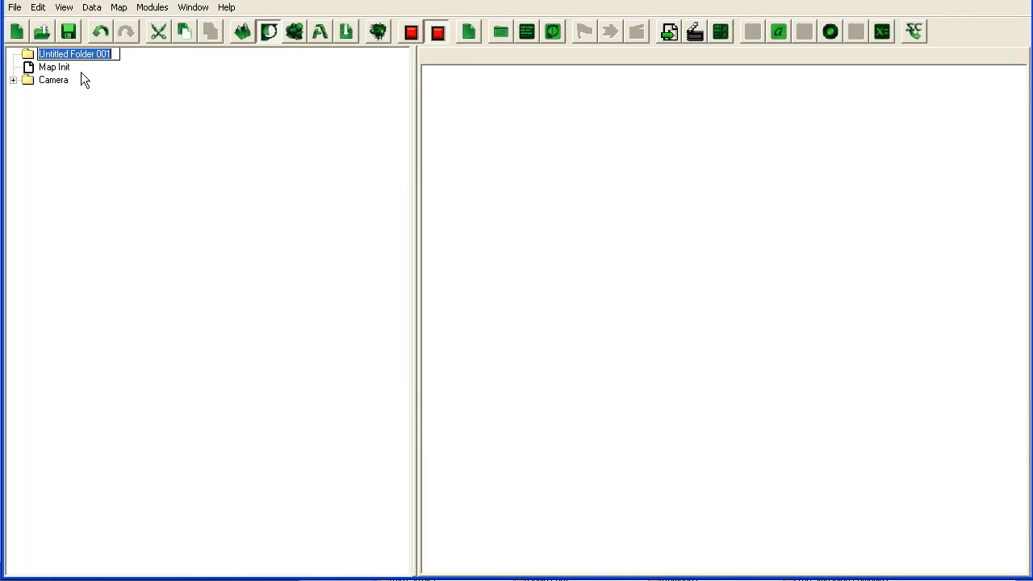
# Name the folder Banks and give it Triggers and Variables subfolders.
pyautogui.write('Banks')
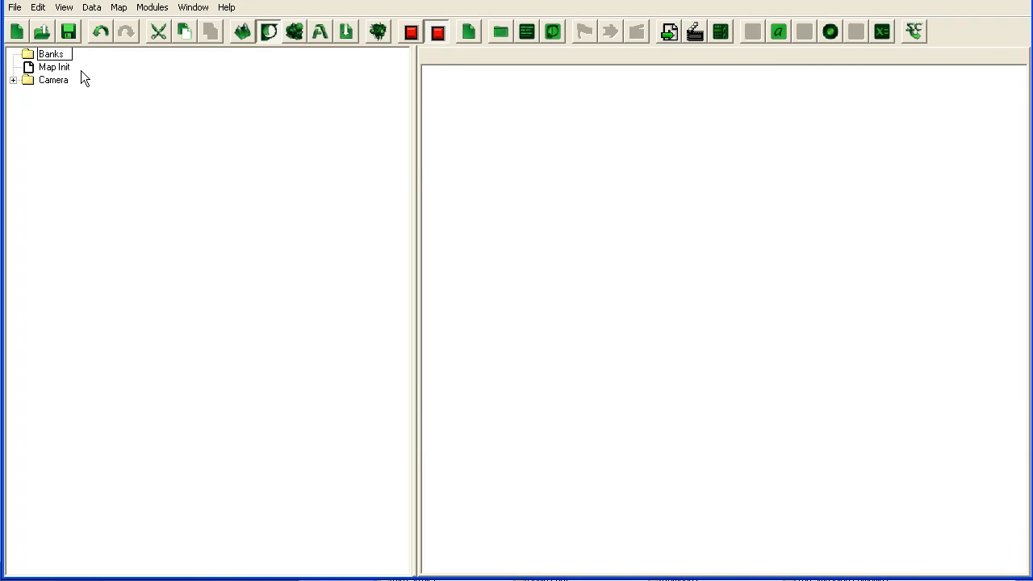
pyautogui.rightClick(50, 54)
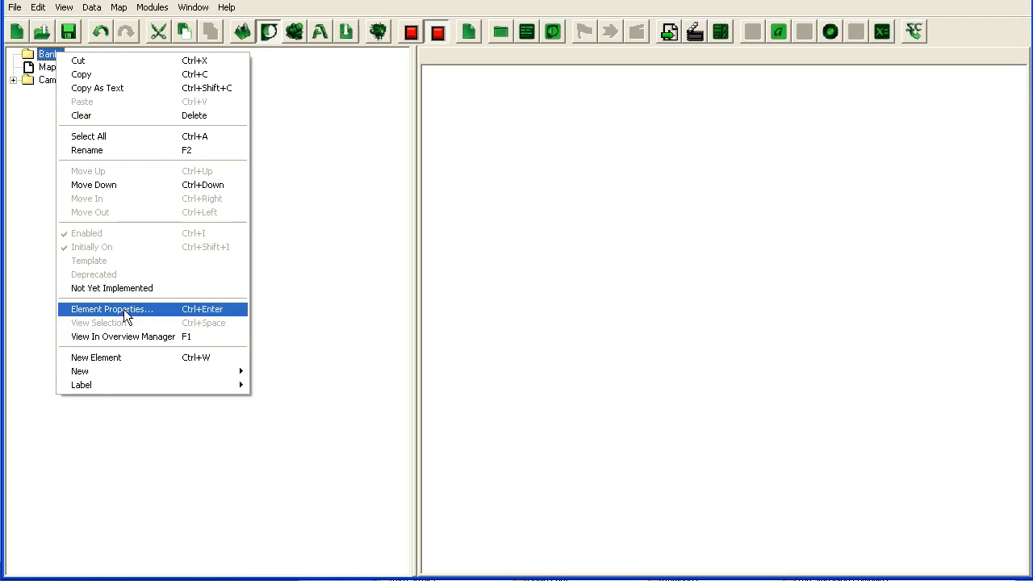
pyautogui.moveTo(80, 370)
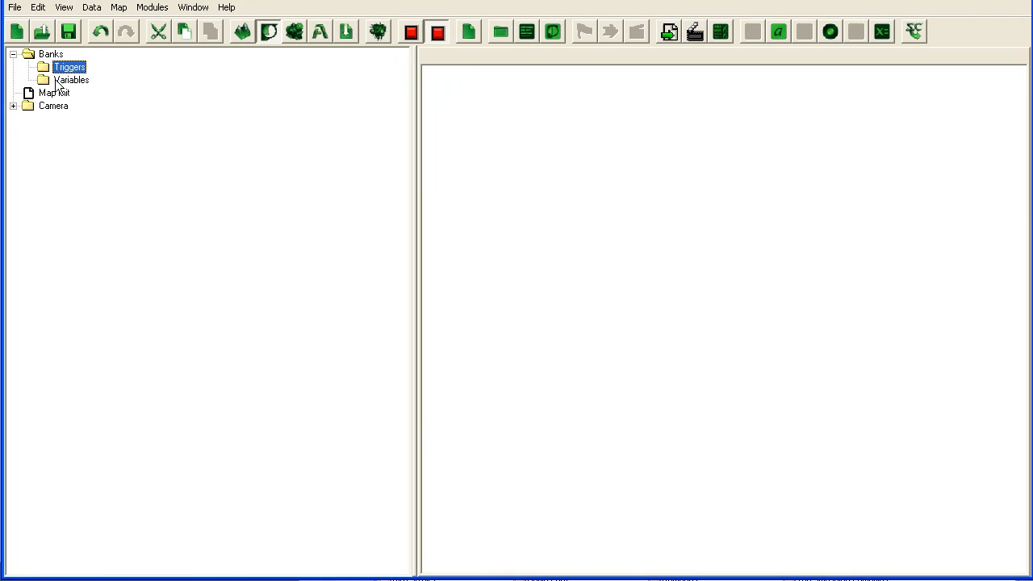
pyautogui.click(71, 79)
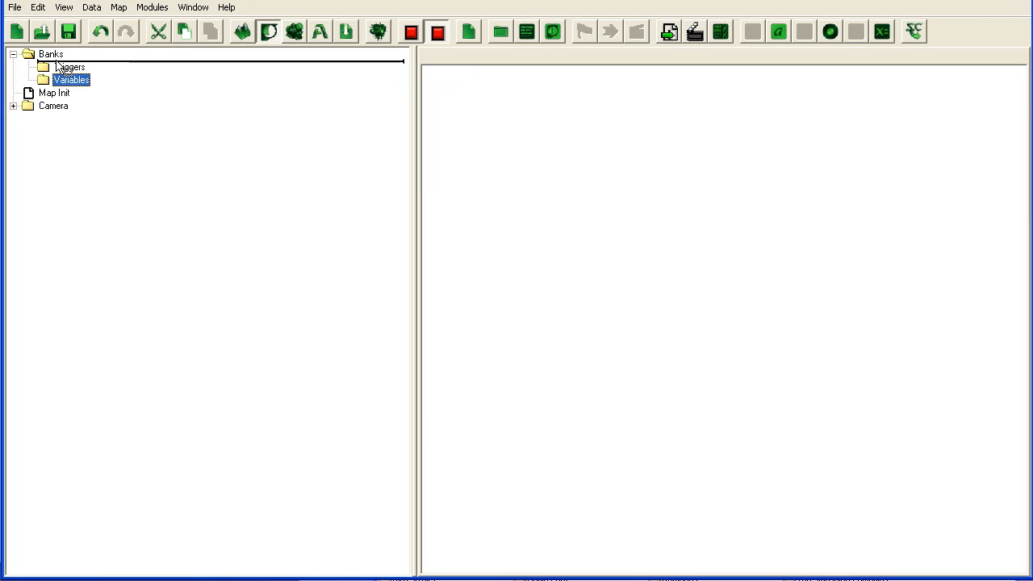
pyautogui.rightClick(71, 79)
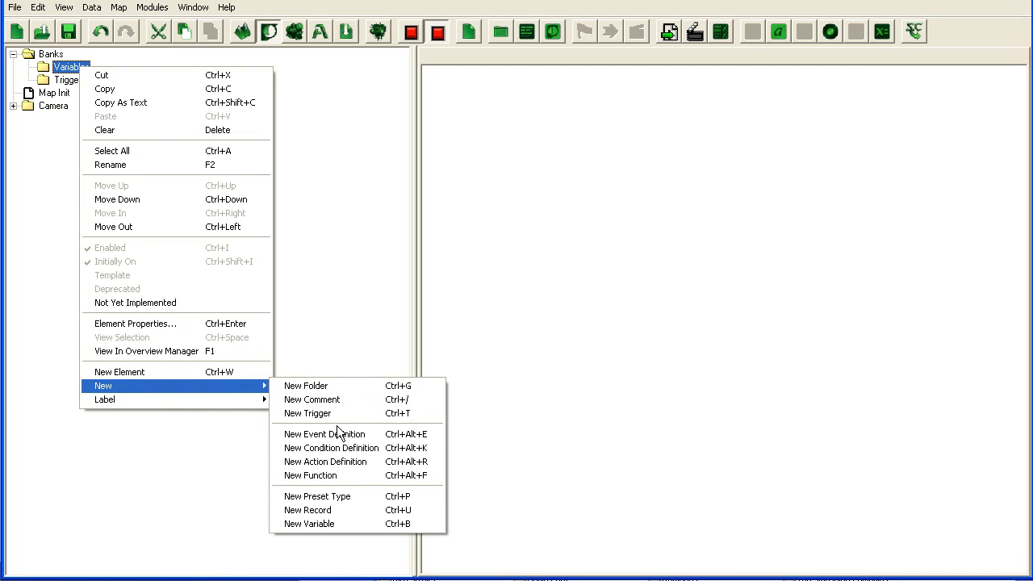
# Add a PlayerBanks variable of type Bank as an array of size 15.
pyautogui.click(310, 522)
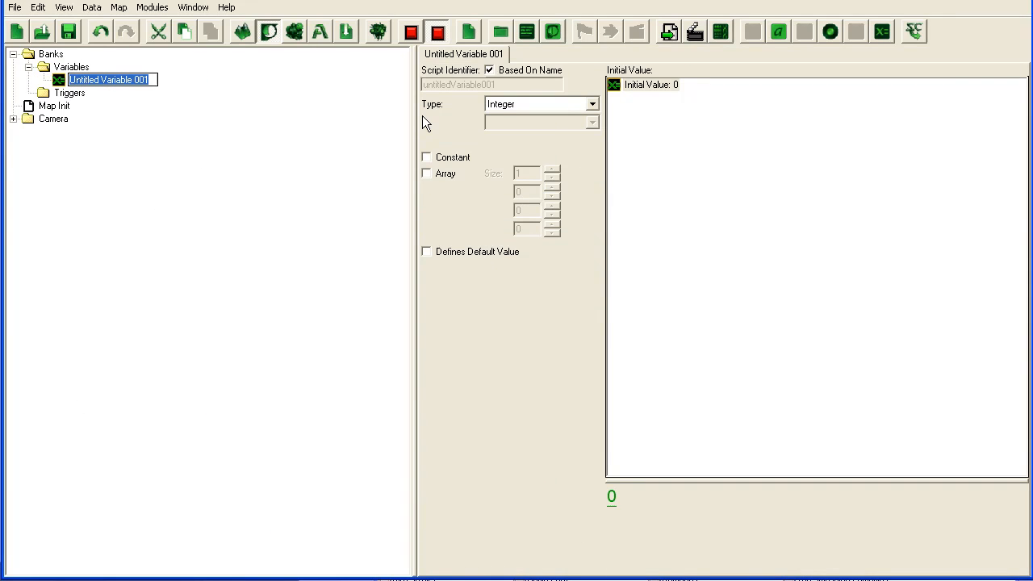
pyautogui.write('PlayerB')
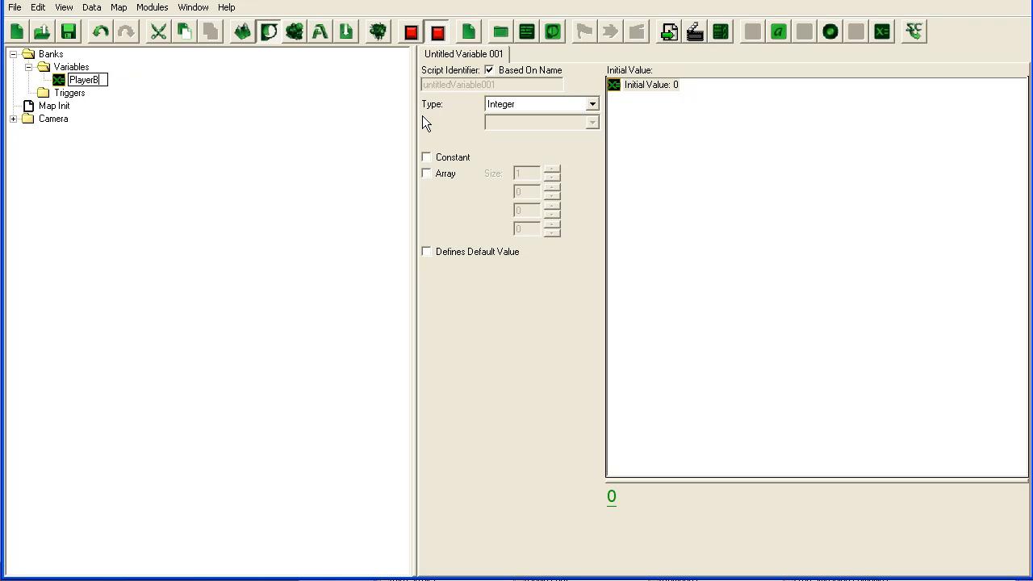
pyautogui.click(591, 103)
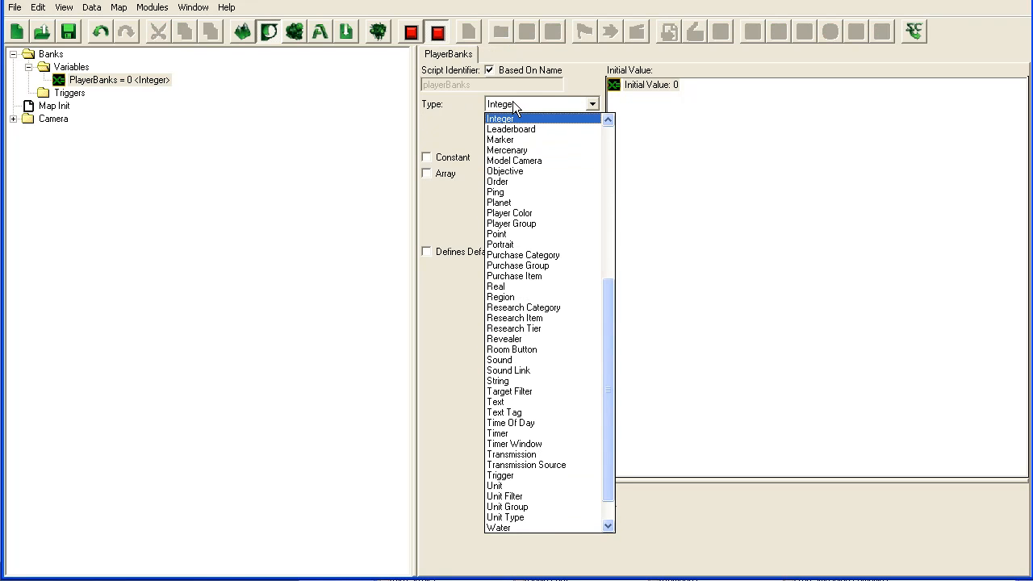
pyautogui.click(497, 118)
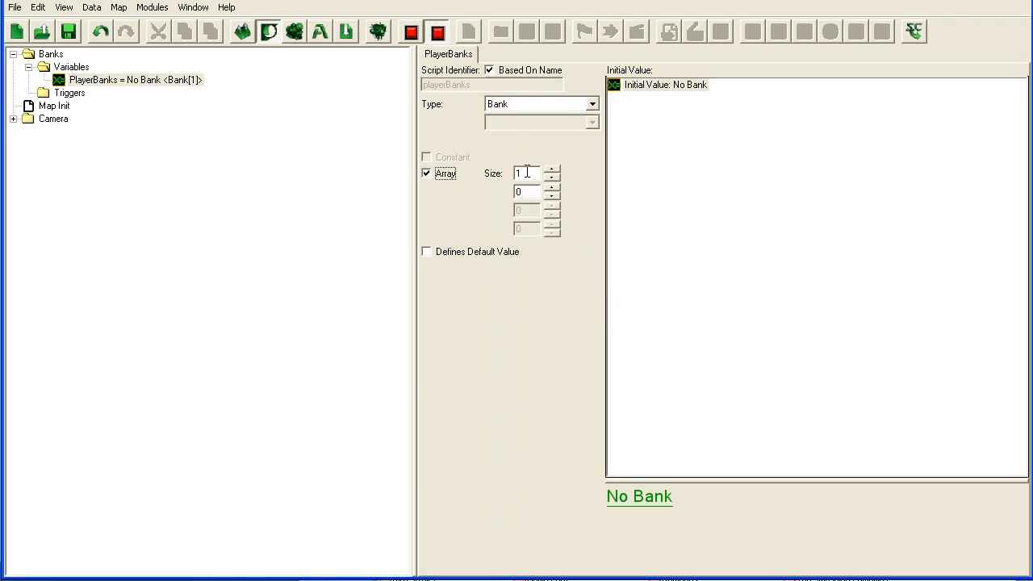
pyautogui.write('15')
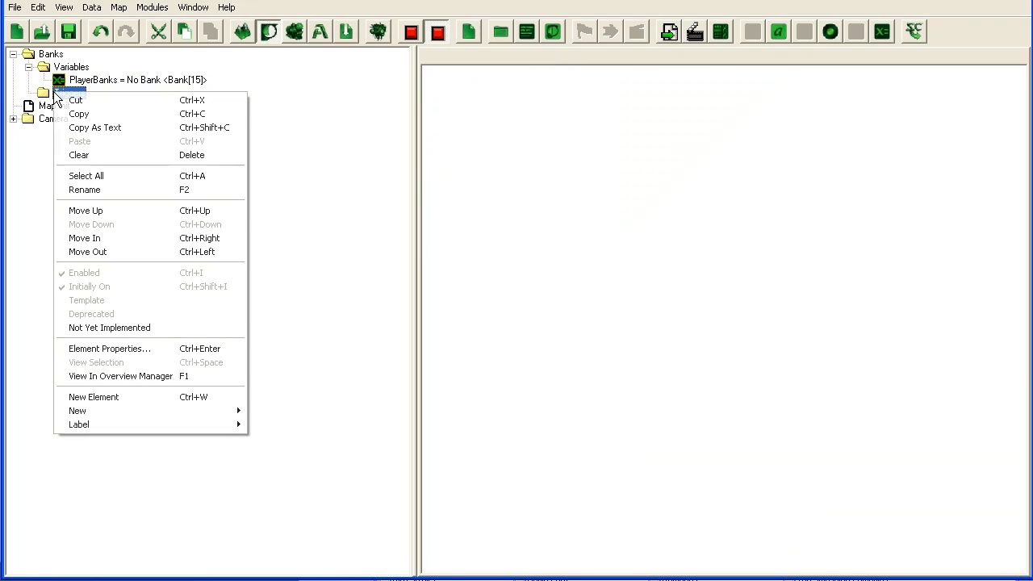
pyautogui.moveTo(77, 411)
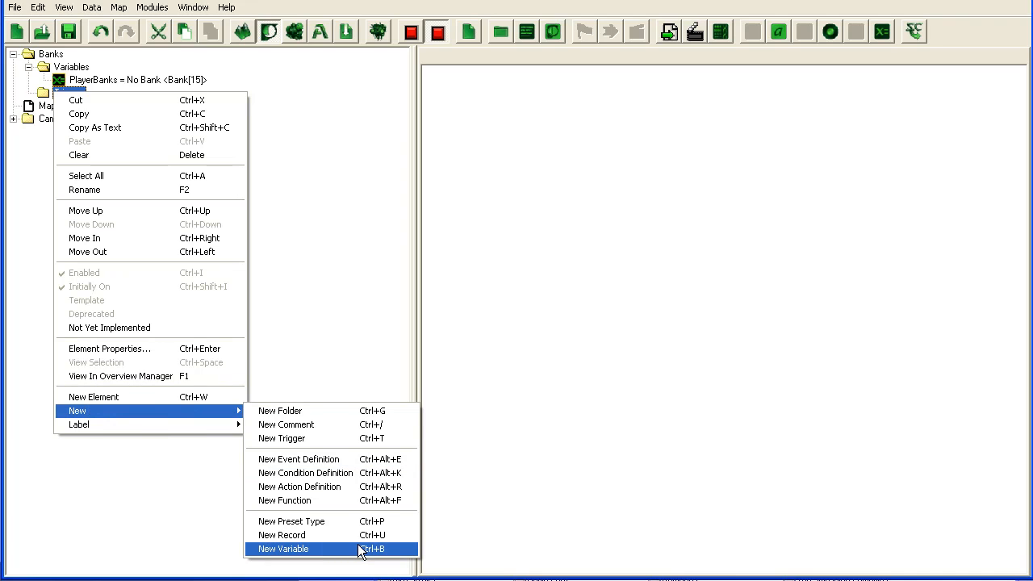
pyautogui.moveTo(360, 488)
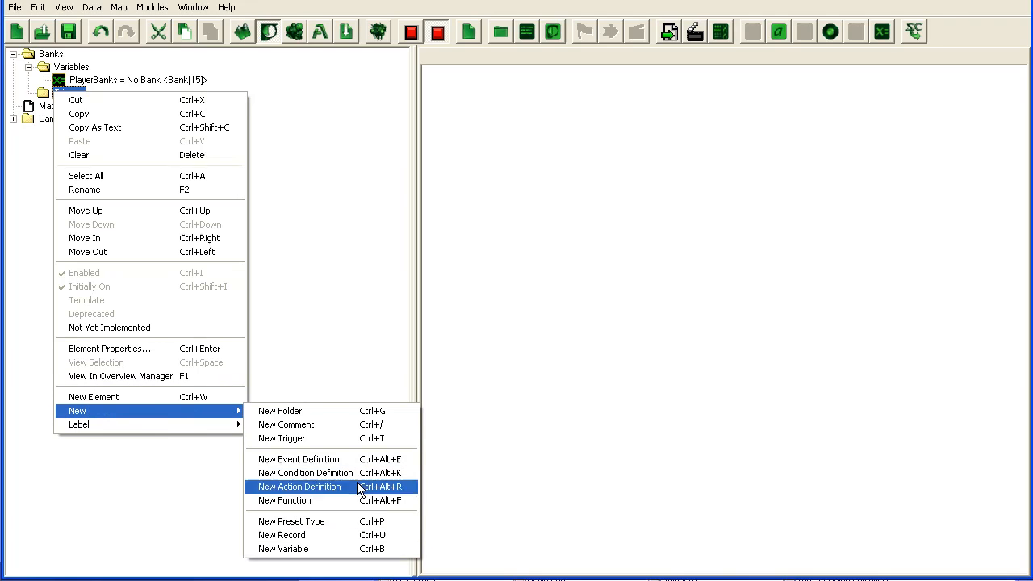
pyautogui.click(281, 439)
pyautogui.write('Bank Init')
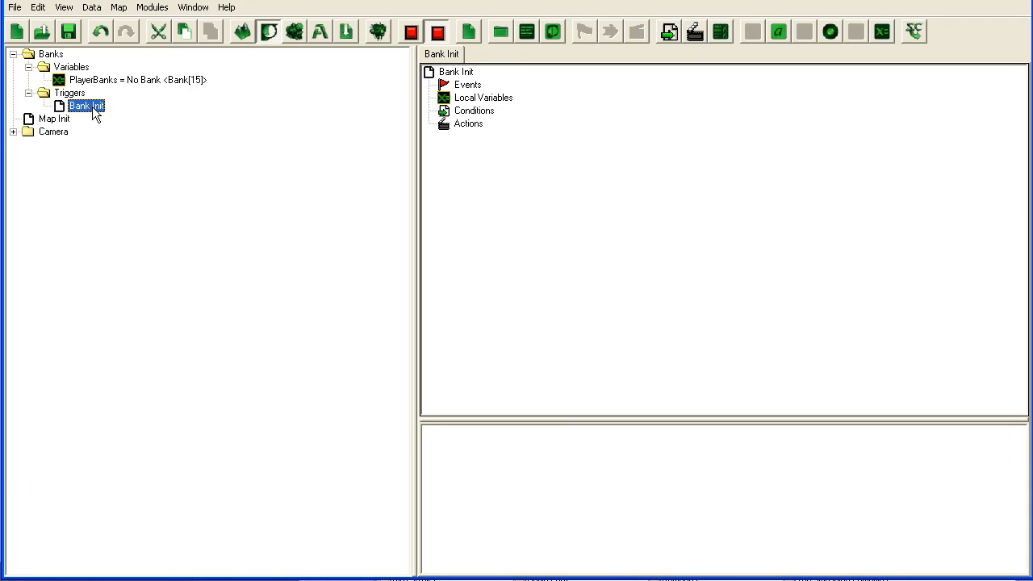
pyautogui.click(55, 120)
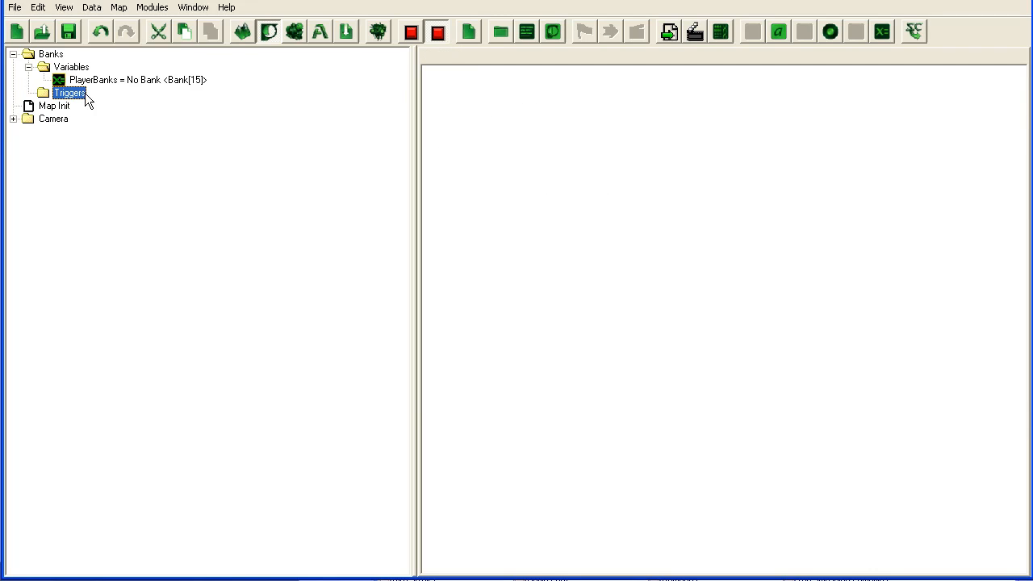
pyautogui.rightClick(70, 92)
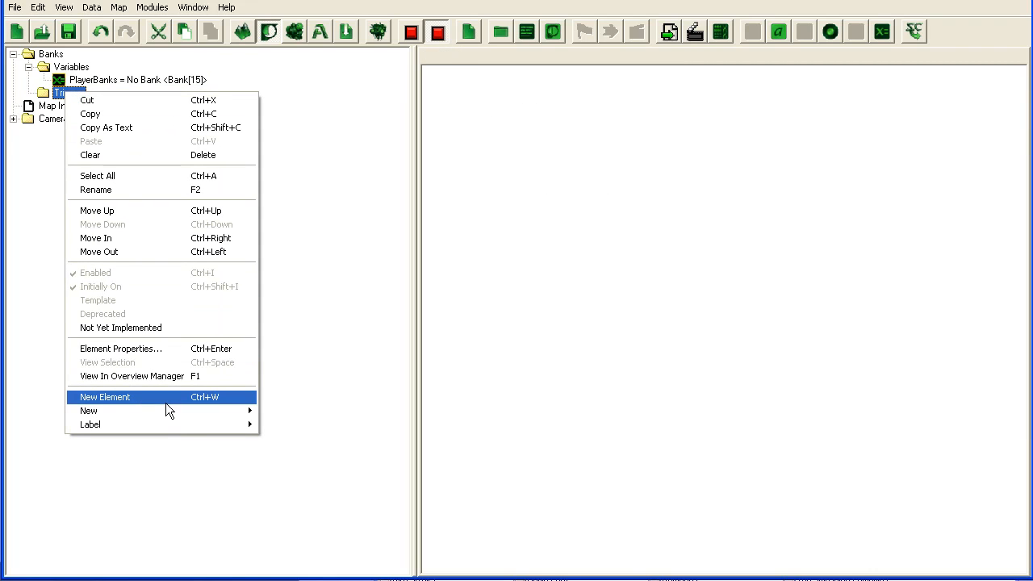
pyautogui.moveTo(89, 411)
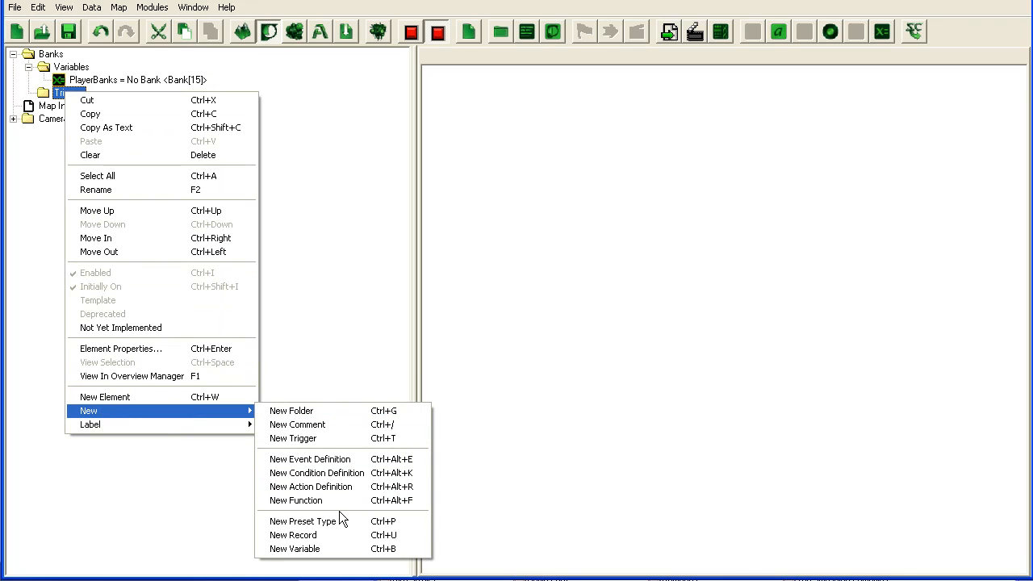
pyautogui.click(310, 485)
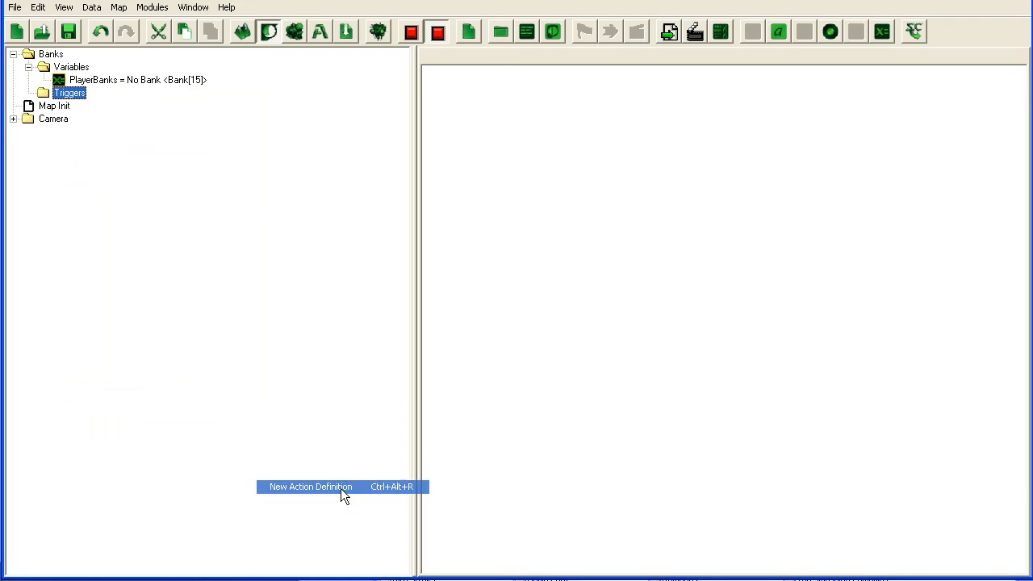
# Name the action definition Banks: Init with hint text 'Loads all the banks'.
pyautogui.click(310, 487)
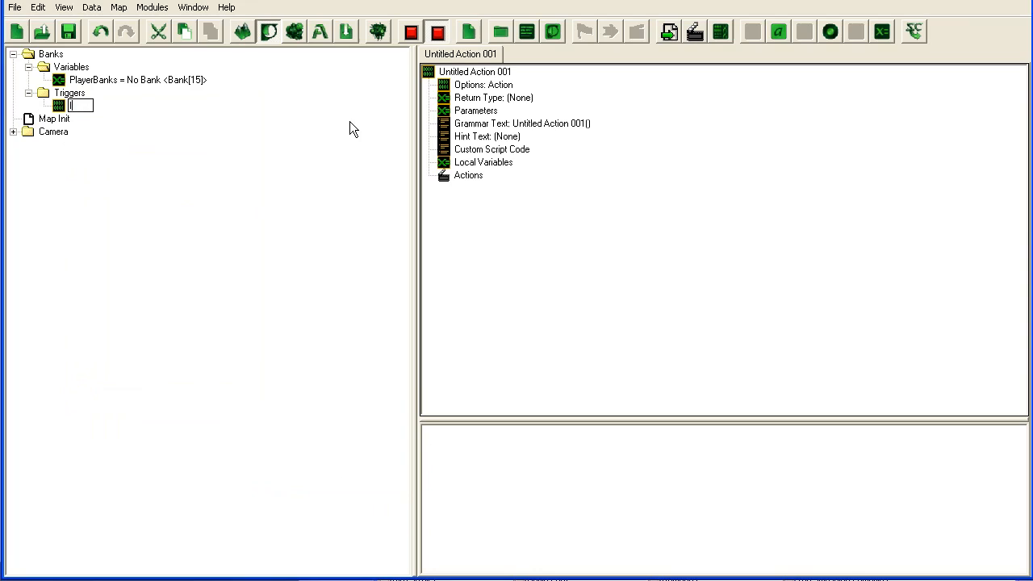
pyautogui.write('Banbk')
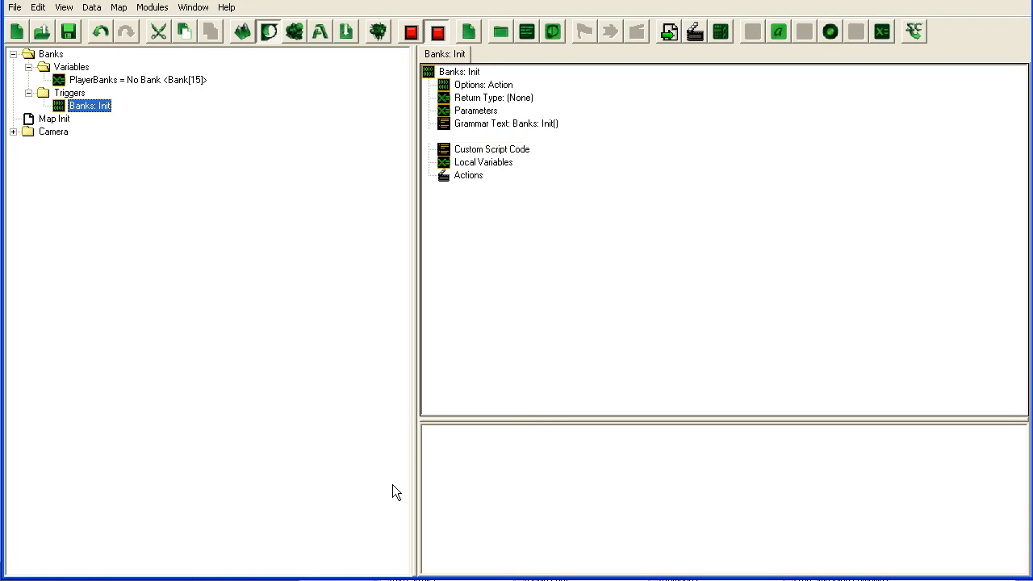
pyautogui.write('Loads all the banks')
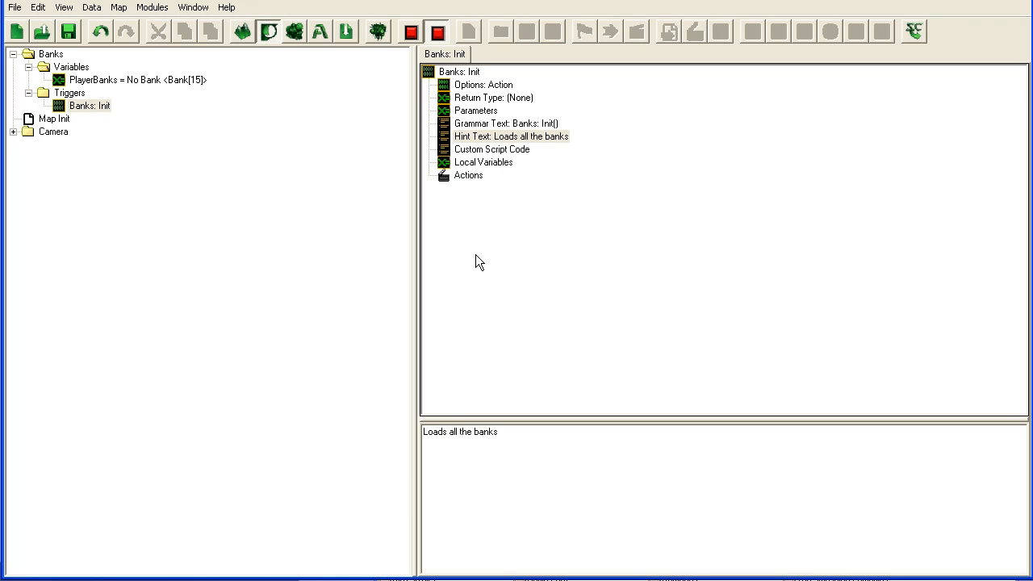
pyautogui.doubleClick(468, 174)
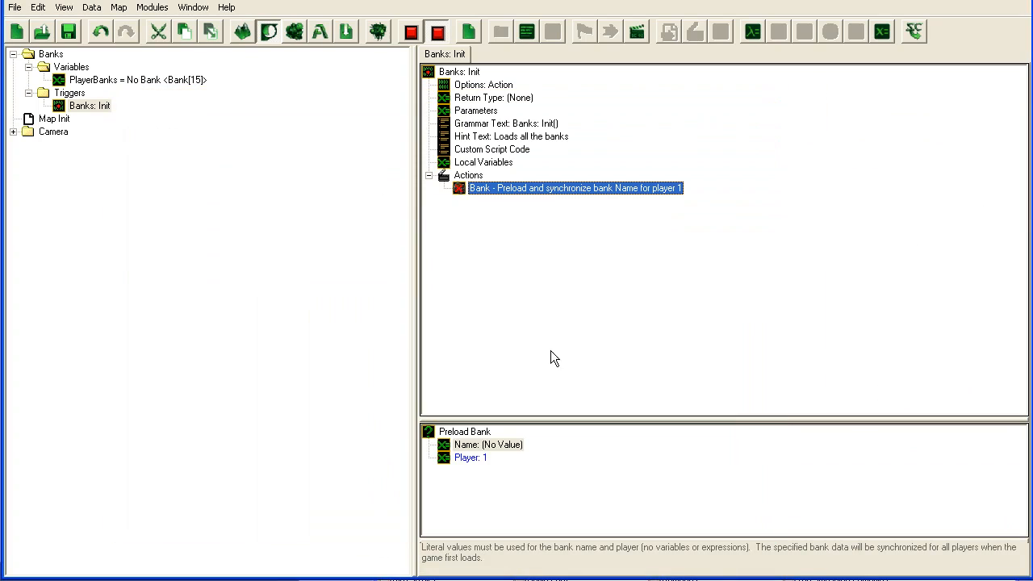
pyautogui.moveTo(655, 540)
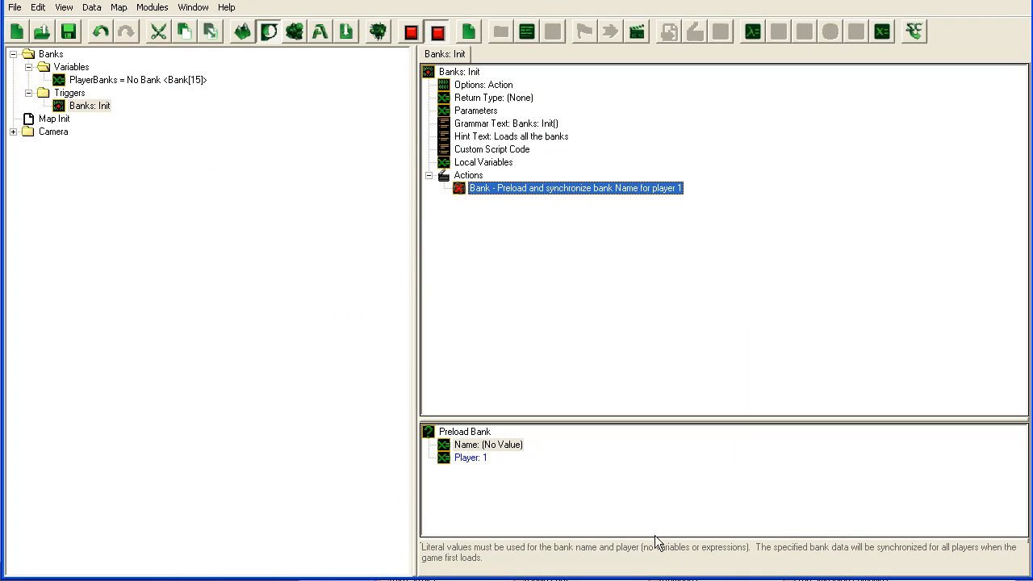
pyautogui.moveTo(508, 561)
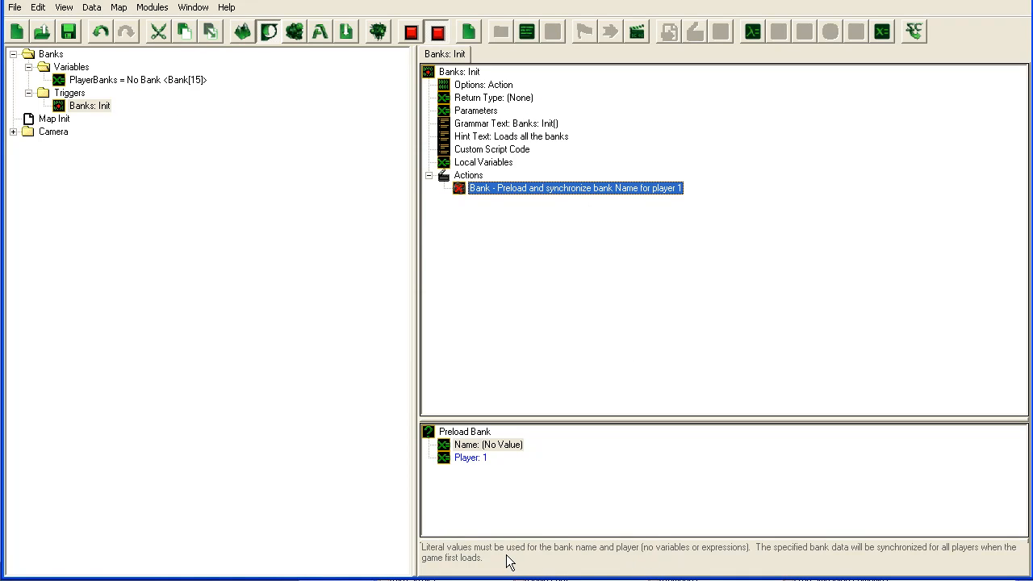
# Set the Preload bank action's Name to the value 'banktutorial' for player 1.
pyautogui.click(487, 445)
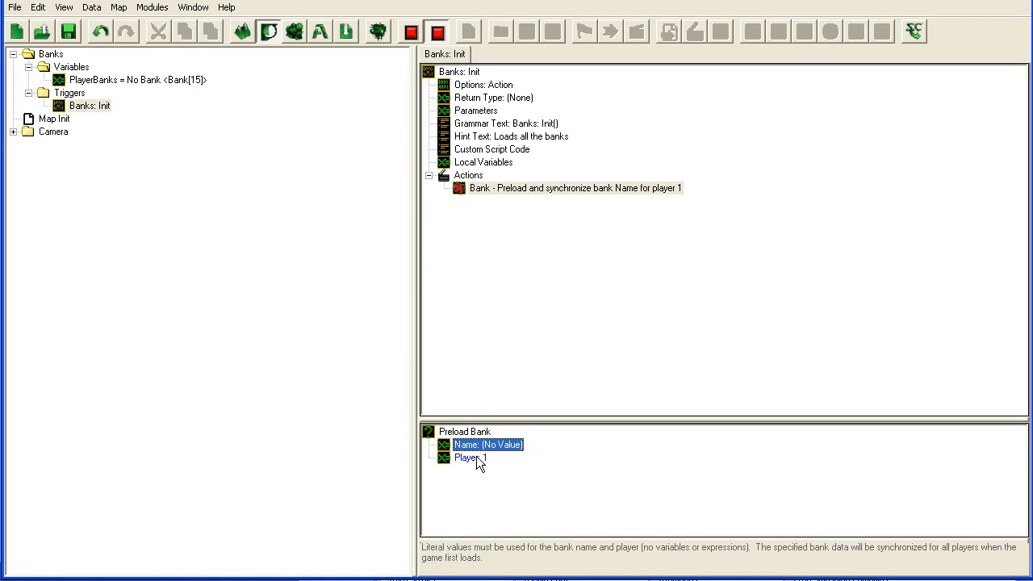
pyautogui.click(470, 458)
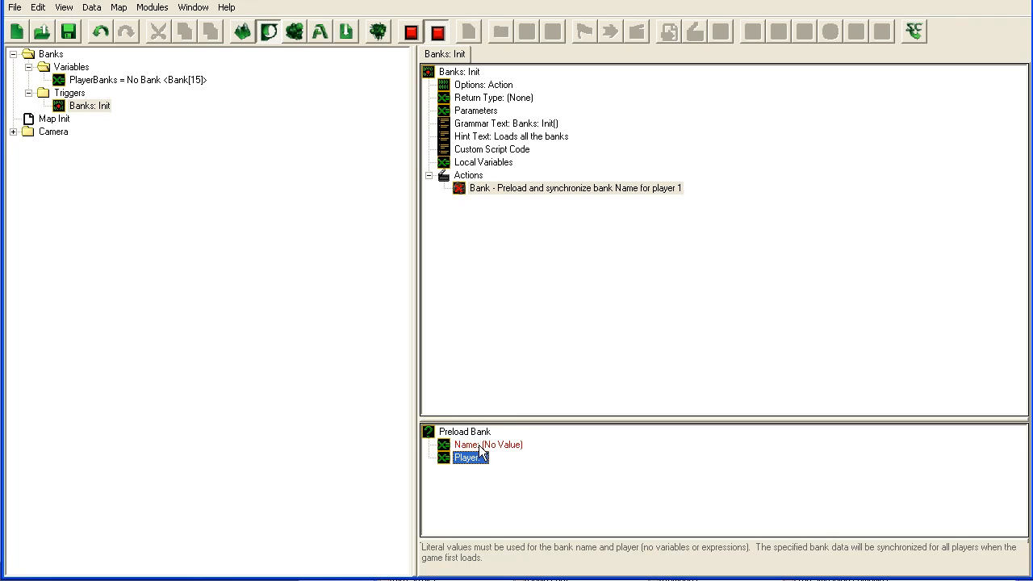
pyautogui.click(487, 446)
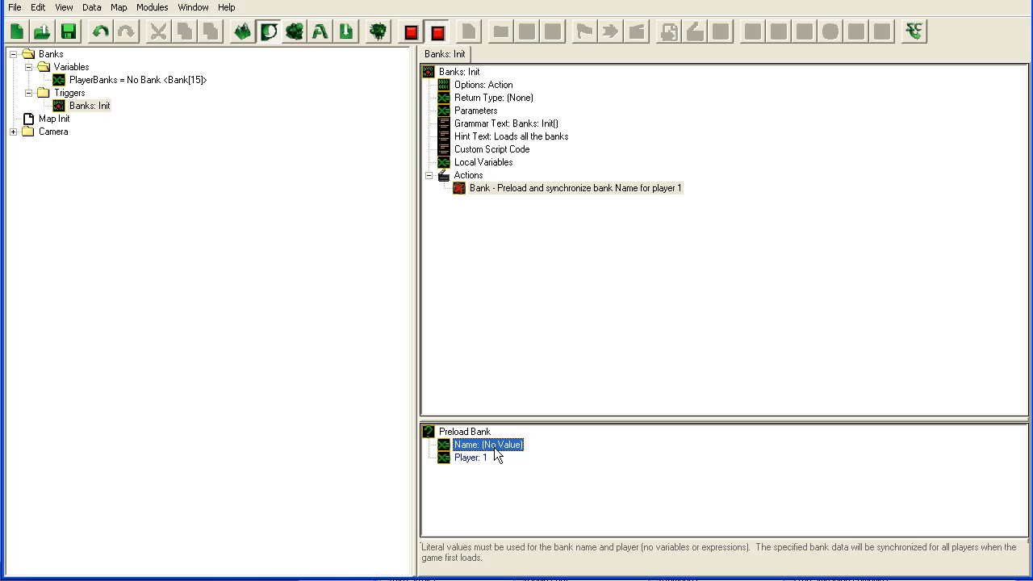
pyautogui.moveTo(436, 557)
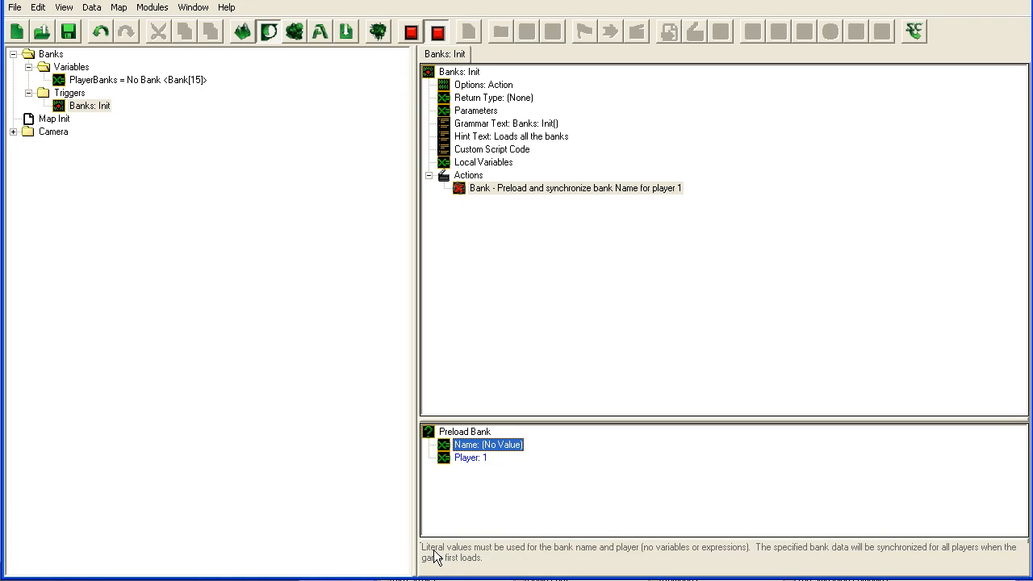
pyautogui.moveTo(712, 552)
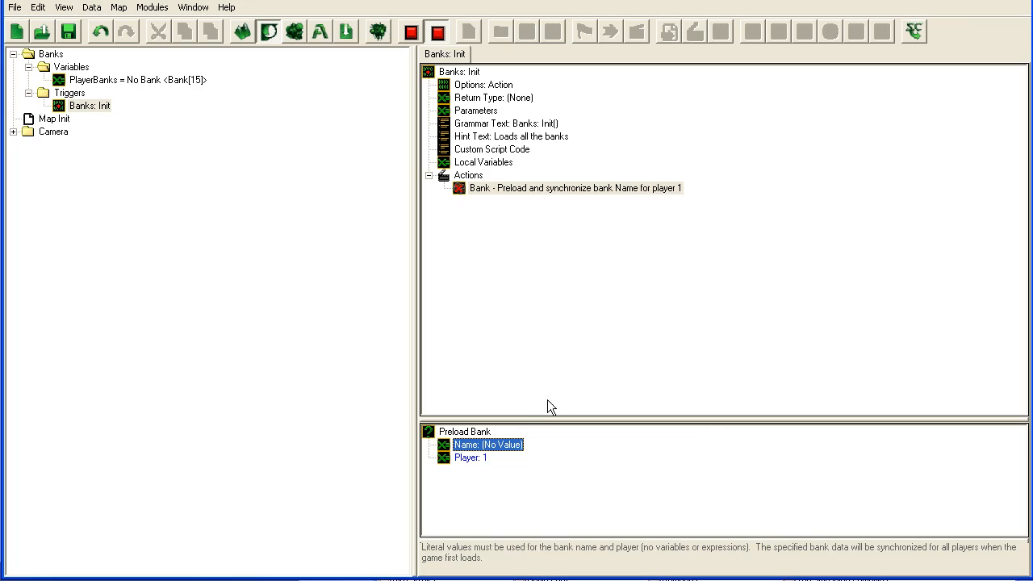
pyautogui.doubleClick(488, 445)
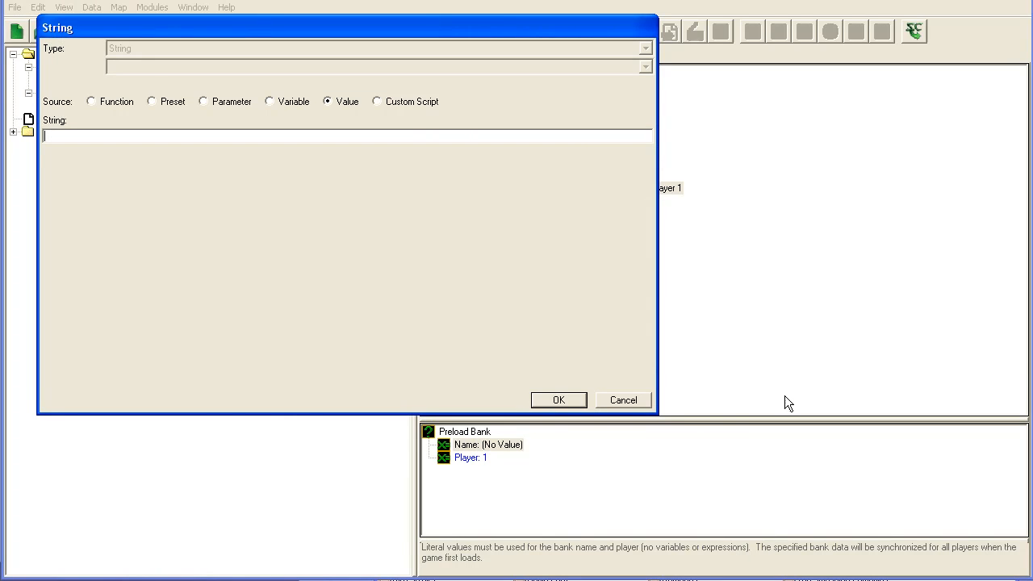
pyautogui.write('bank')
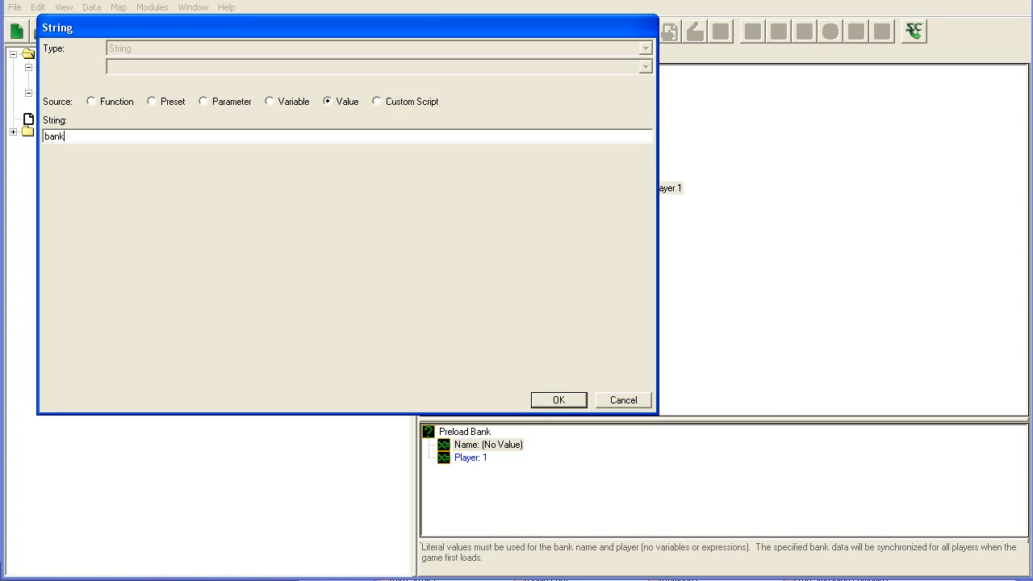
pyautogui.click(559, 400)
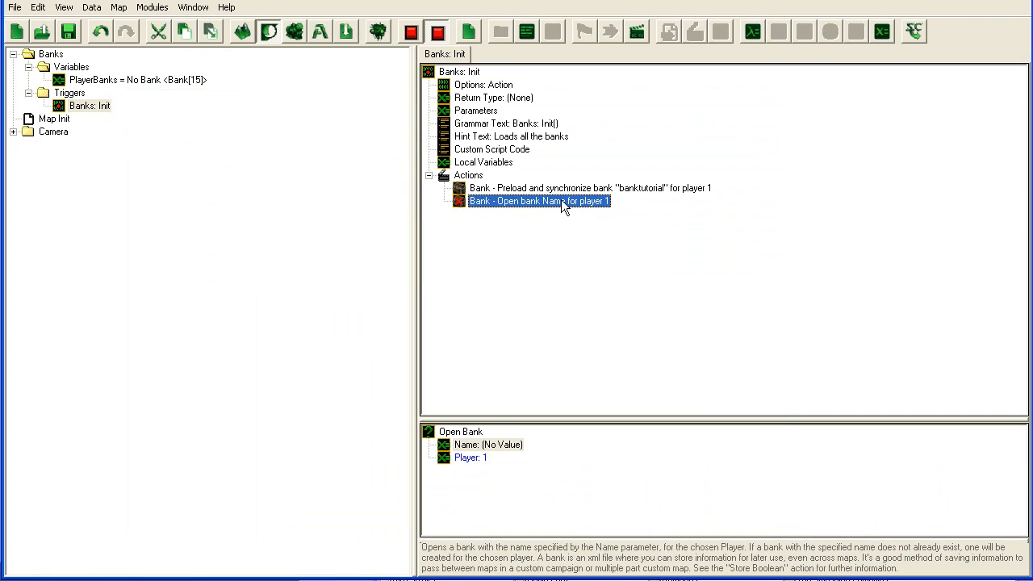
# Give the Open bank action the same 'banktutorial' name and select both player 1 bank actions.
pyautogui.click(589, 187)
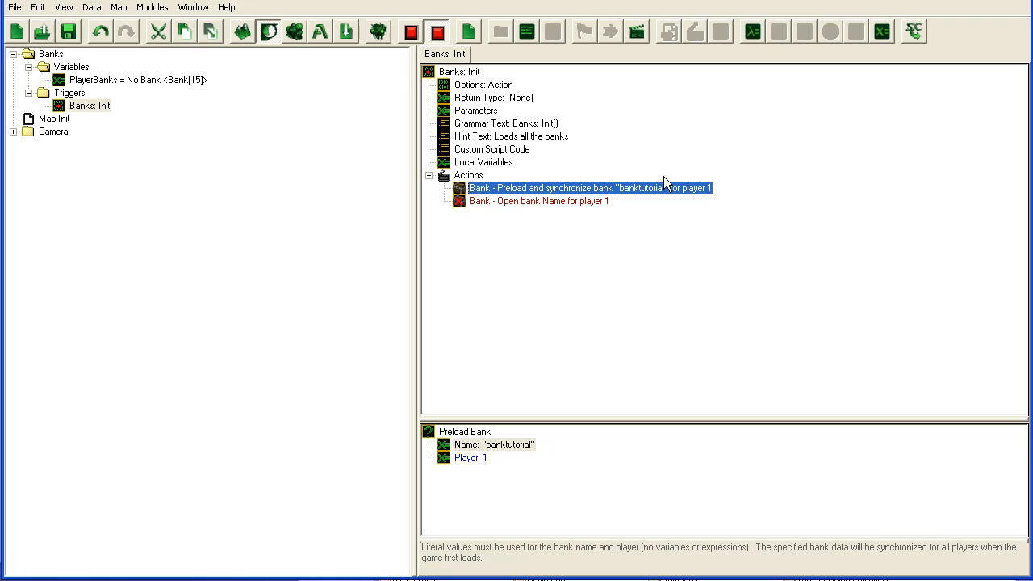
pyautogui.click(539, 200)
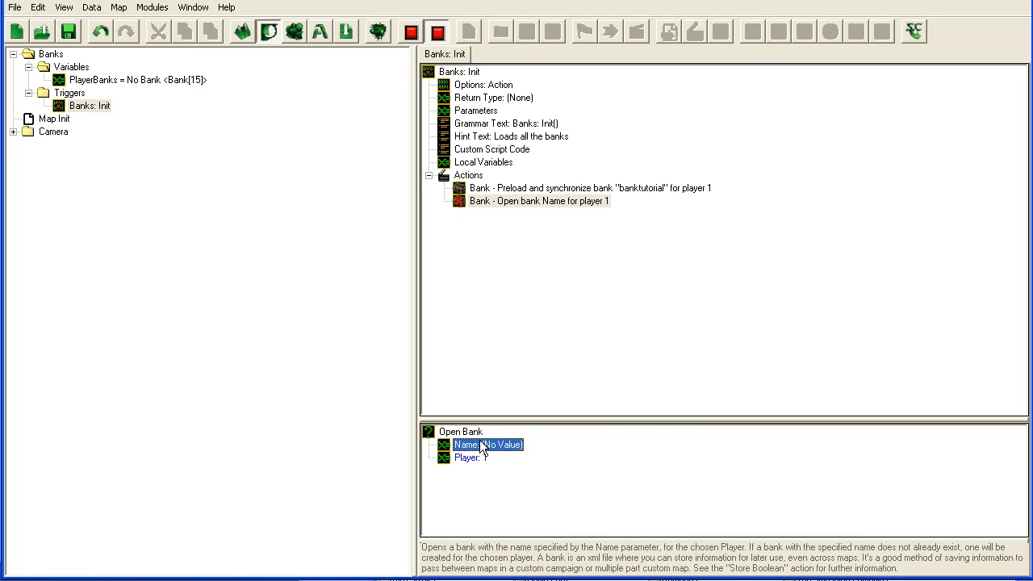
pyautogui.click(589, 187)
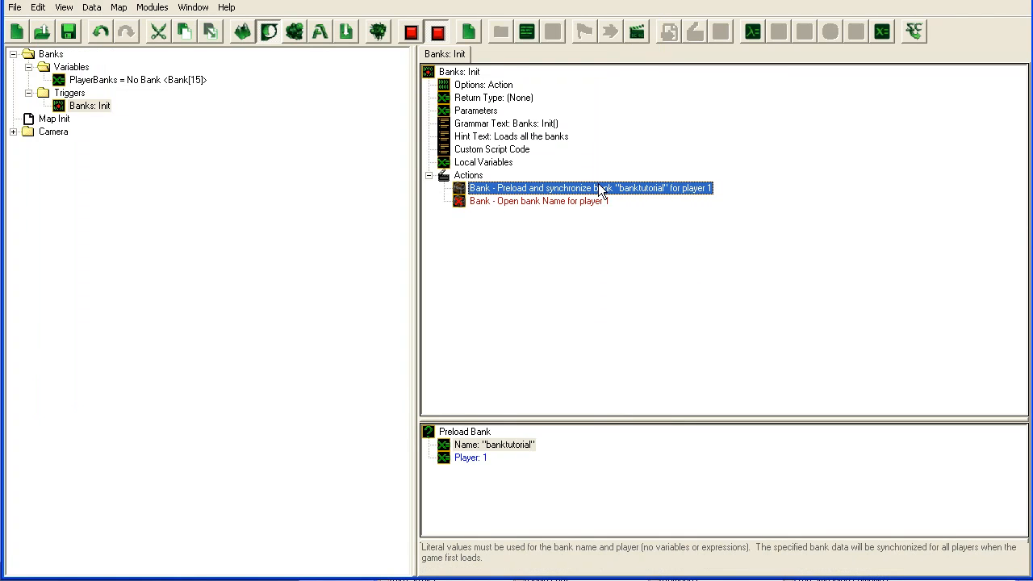
pyautogui.click(494, 446)
pyautogui.write('banktutorial')
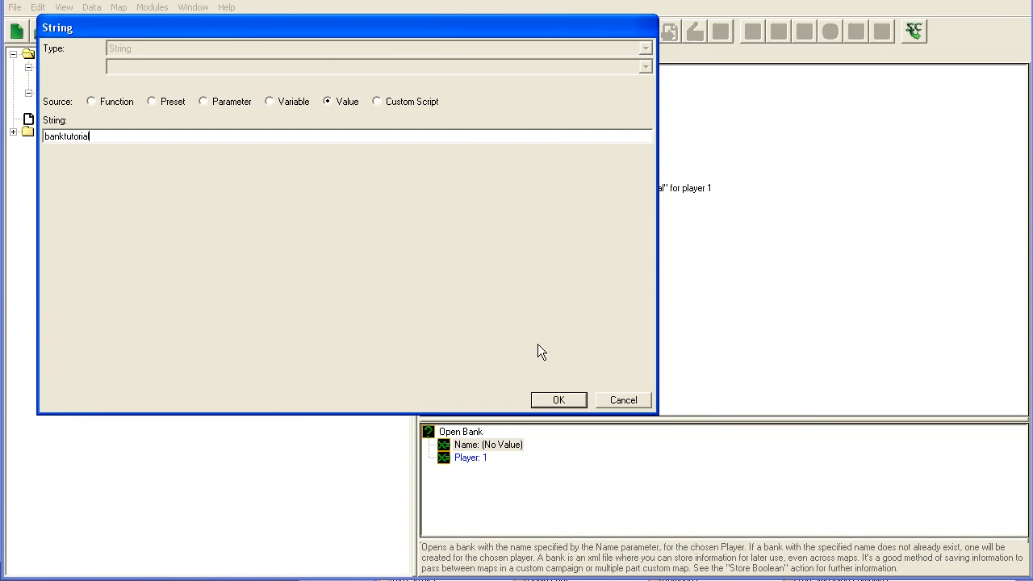
pyautogui.click(558, 400)
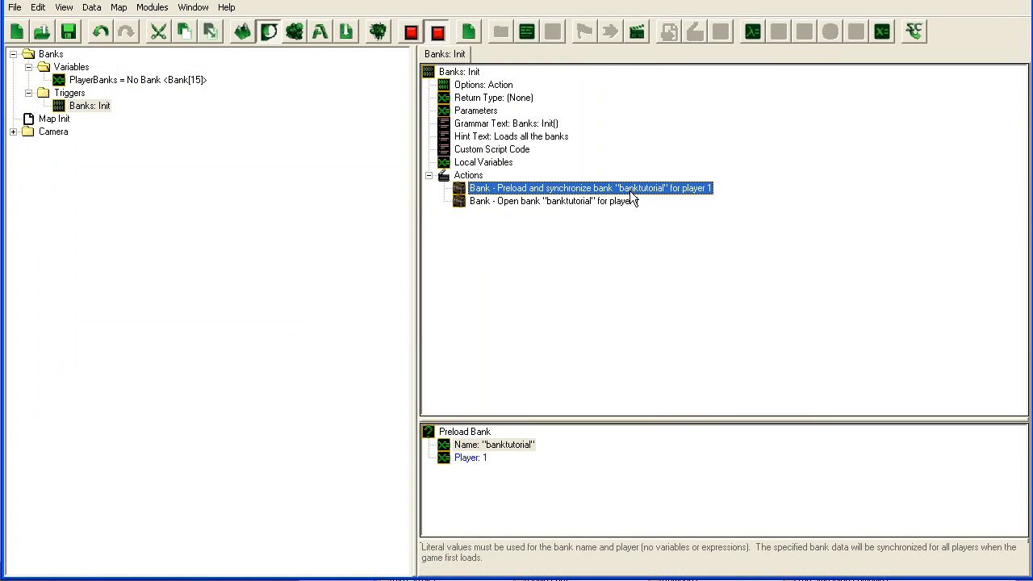
pyautogui.click(553, 201)
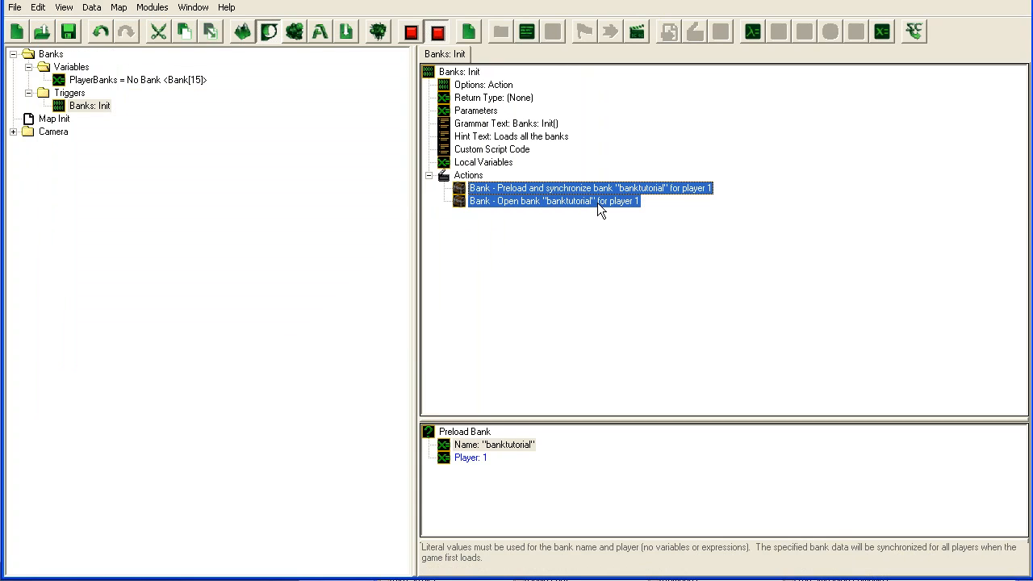
pyautogui.click(552, 200)
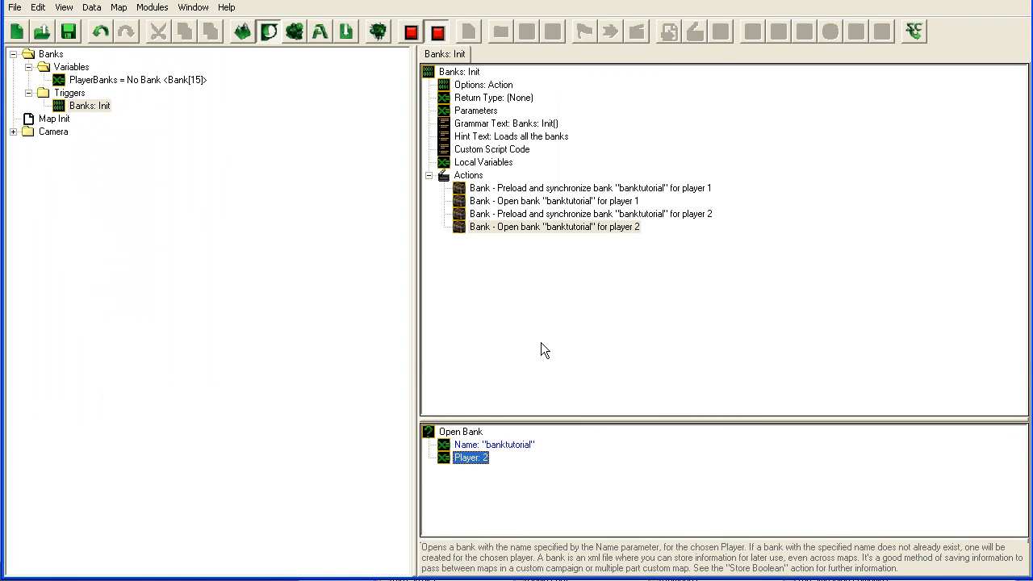
# Confirm the pasted player 2 preload and open actions both use 'banktutorial'.
pyautogui.click(555, 226)
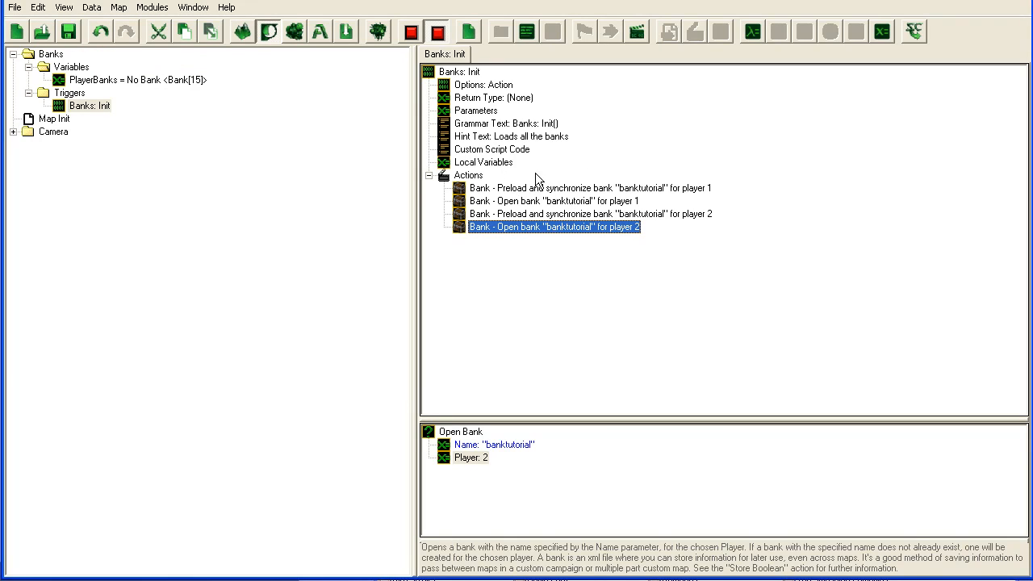
pyautogui.moveTo(652, 197)
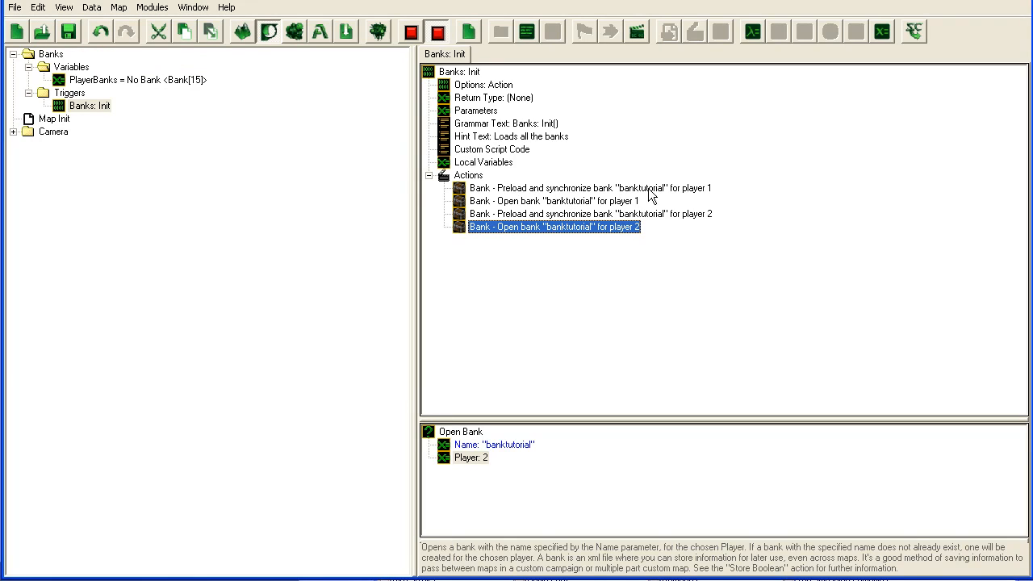
pyautogui.click(594, 213)
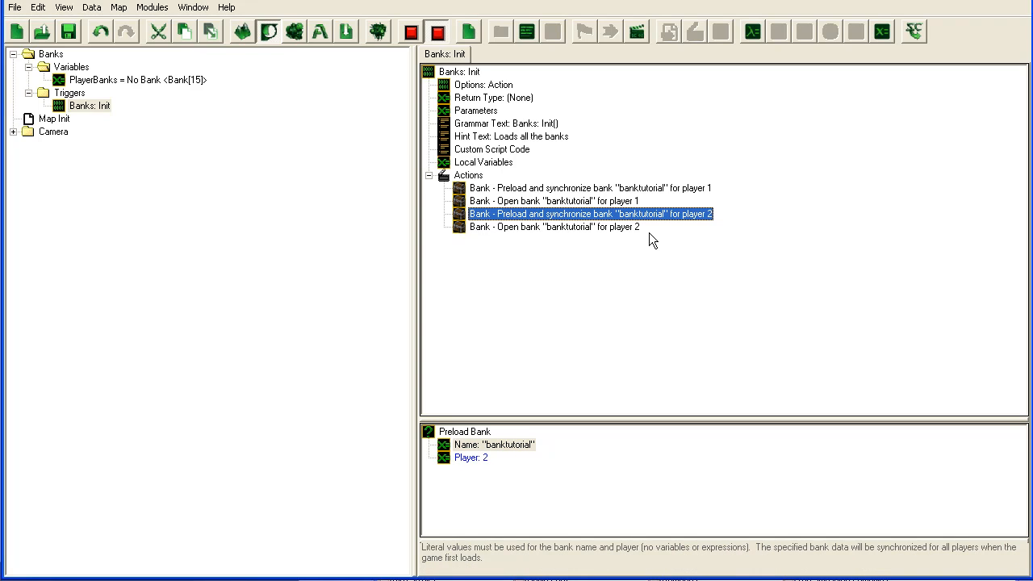
pyautogui.click(555, 226)
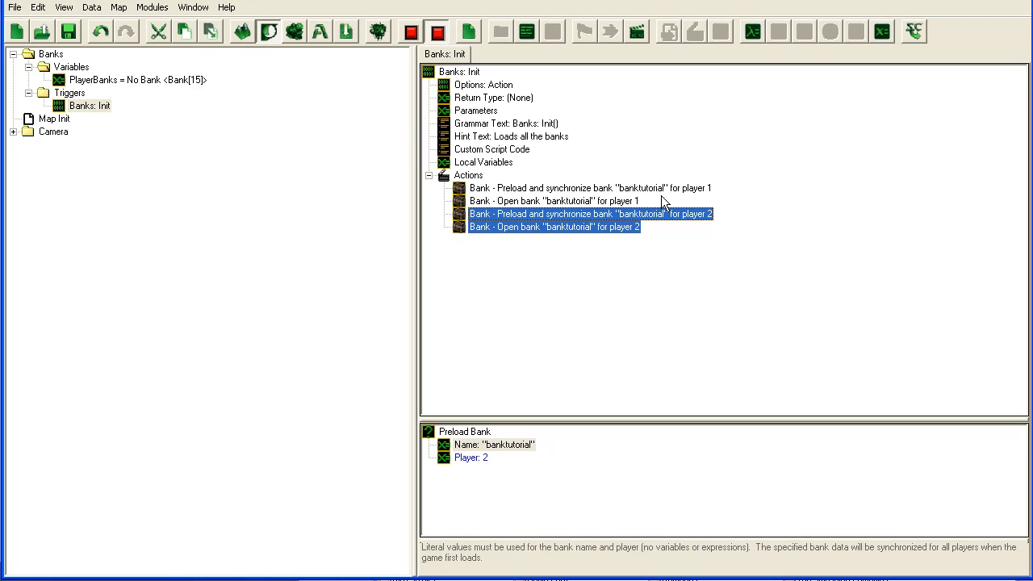
pyautogui.moveTo(757, 171)
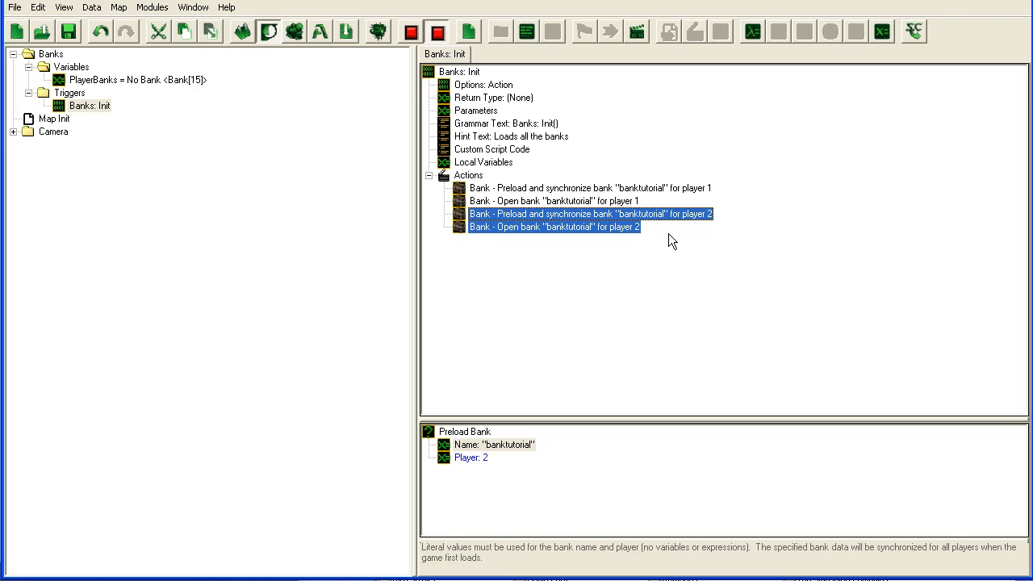
pyautogui.moveTo(638, 181)
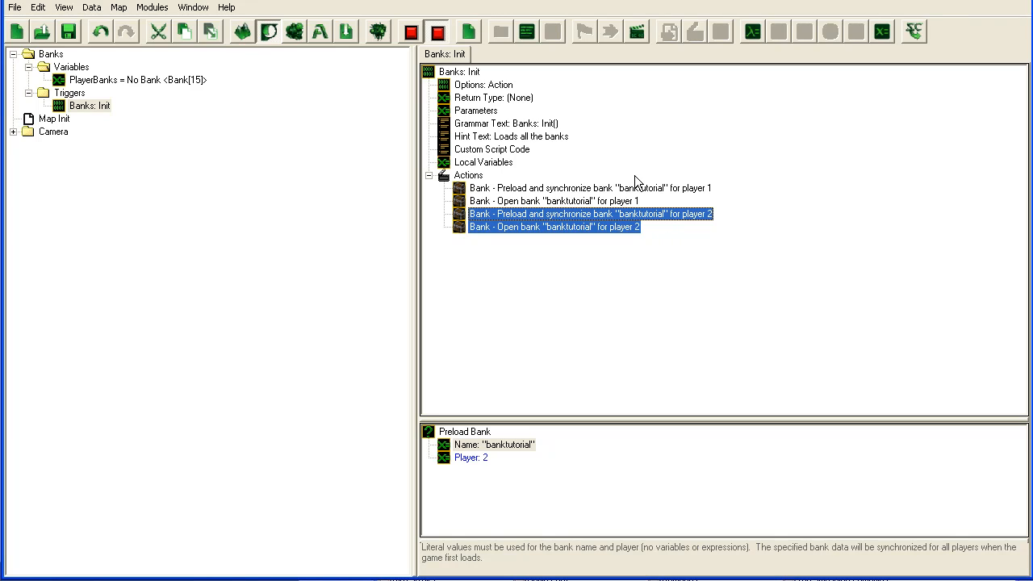
pyautogui.click(485, 162)
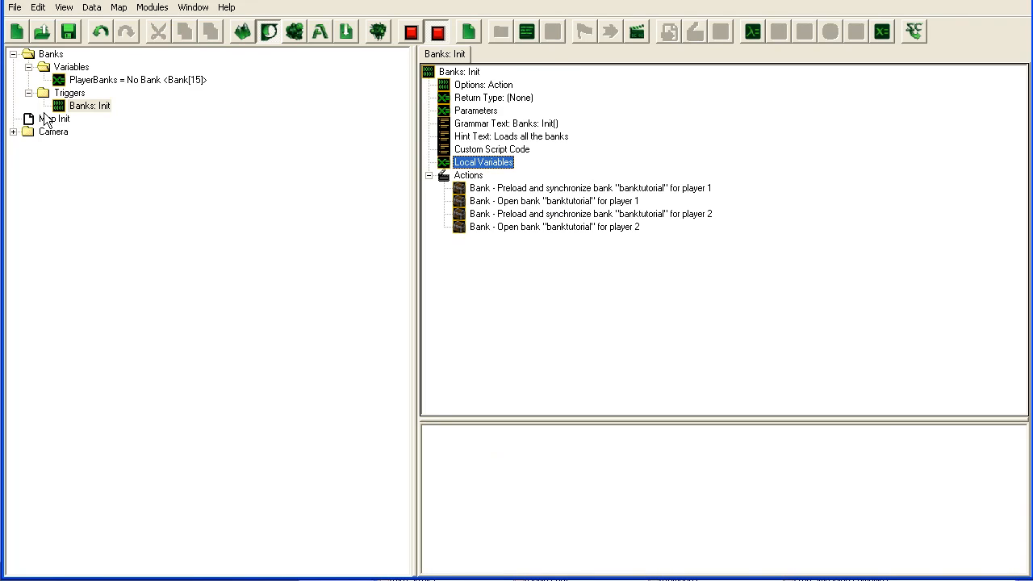
pyautogui.click(55, 119)
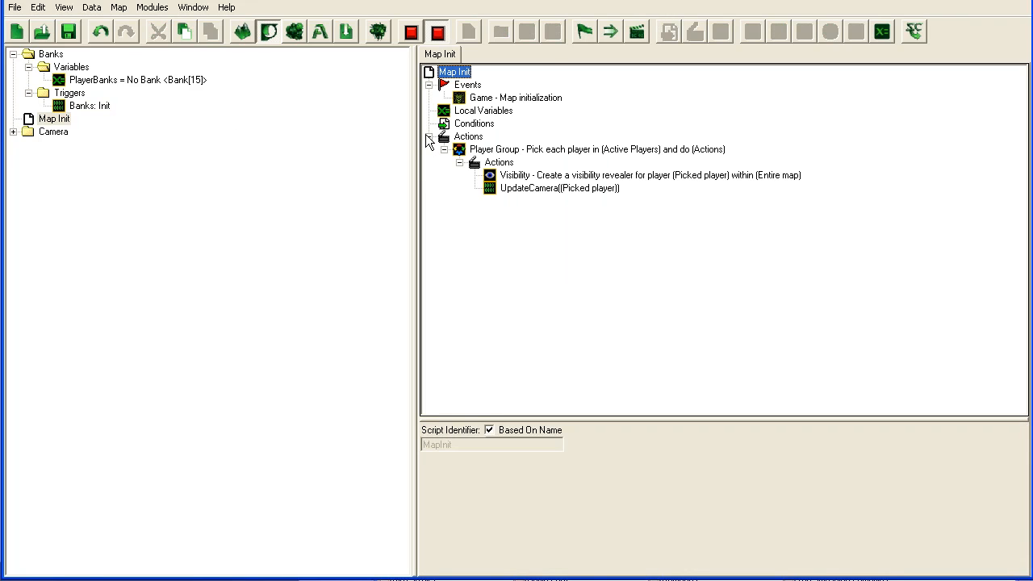
pyautogui.click(444, 148)
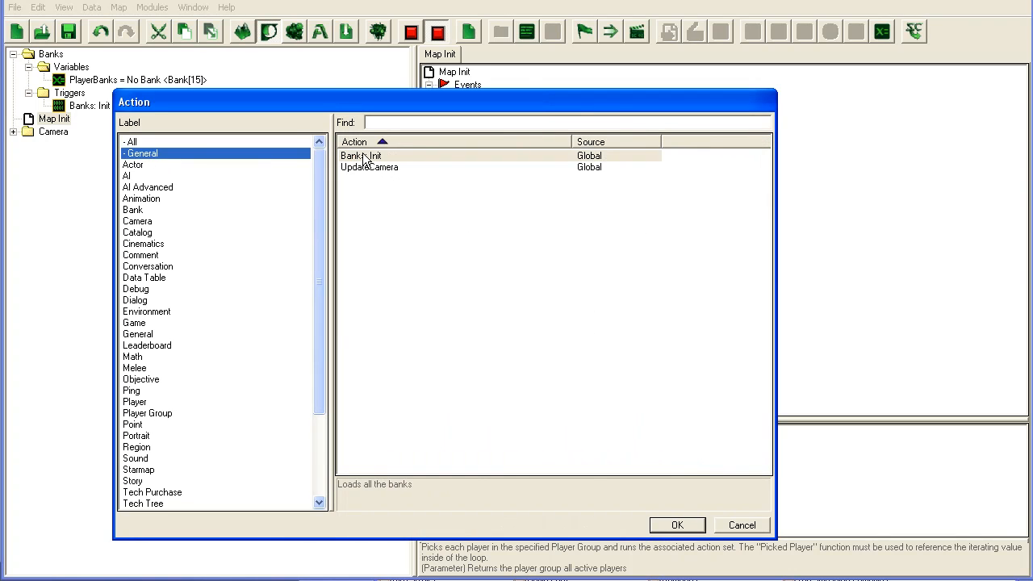
pyautogui.click(678, 524)
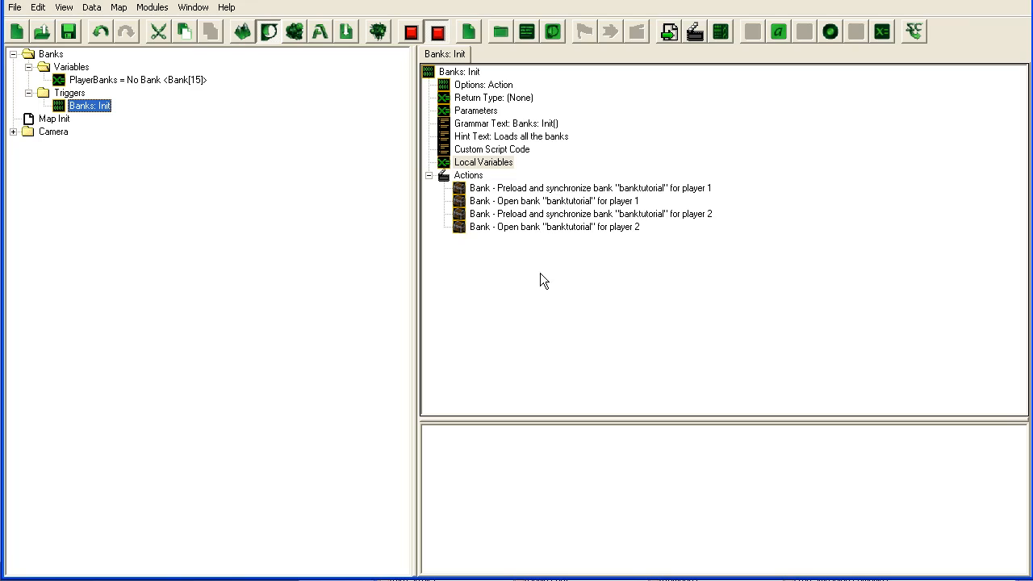
pyautogui.moveTo(548, 203)
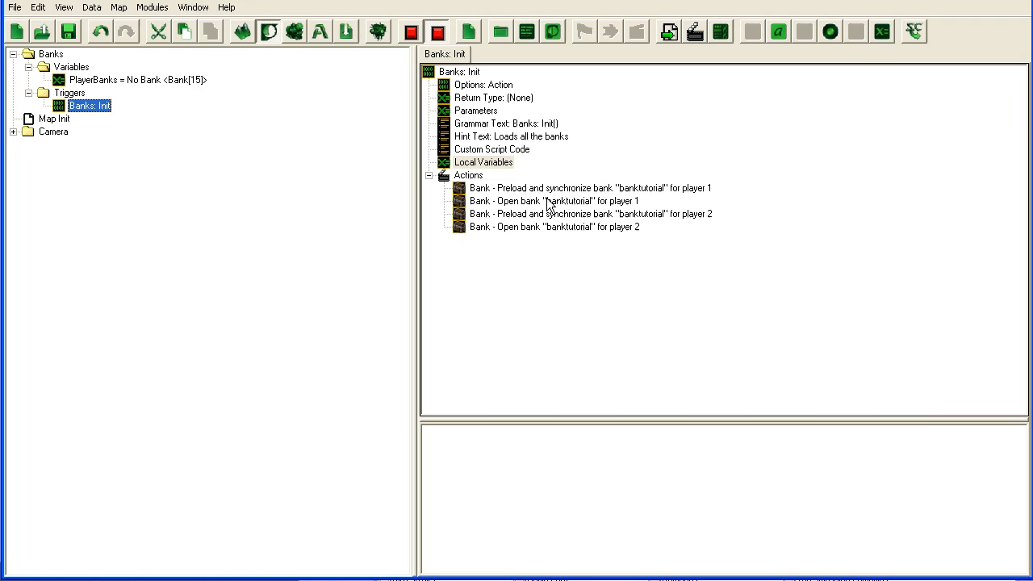
pyautogui.click(553, 201)
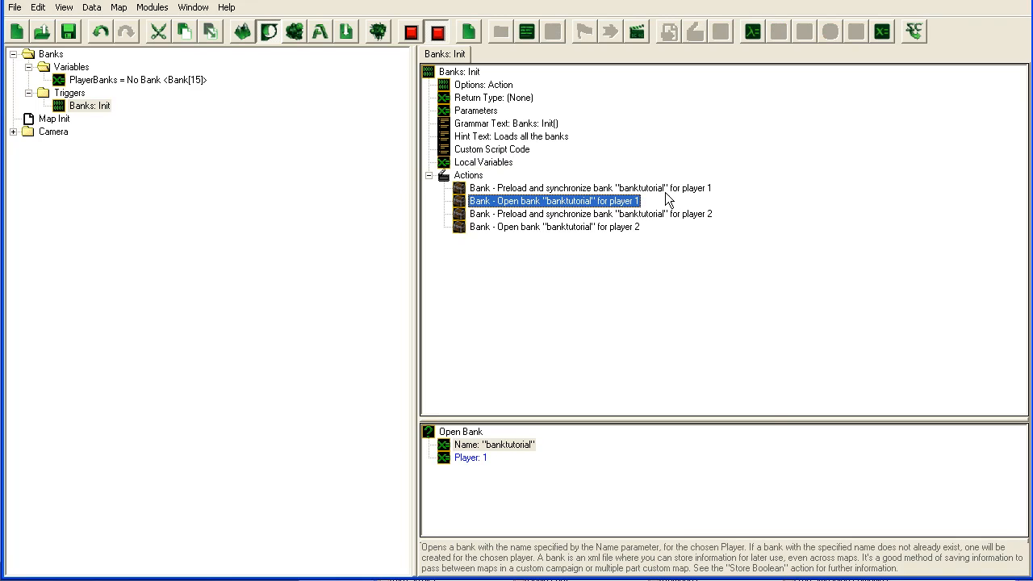
# Set PlayerBanks[1] and PlayerBanks[2] to the Last Opened Bank function after each open.
pyautogui.doubleClick(552, 200)
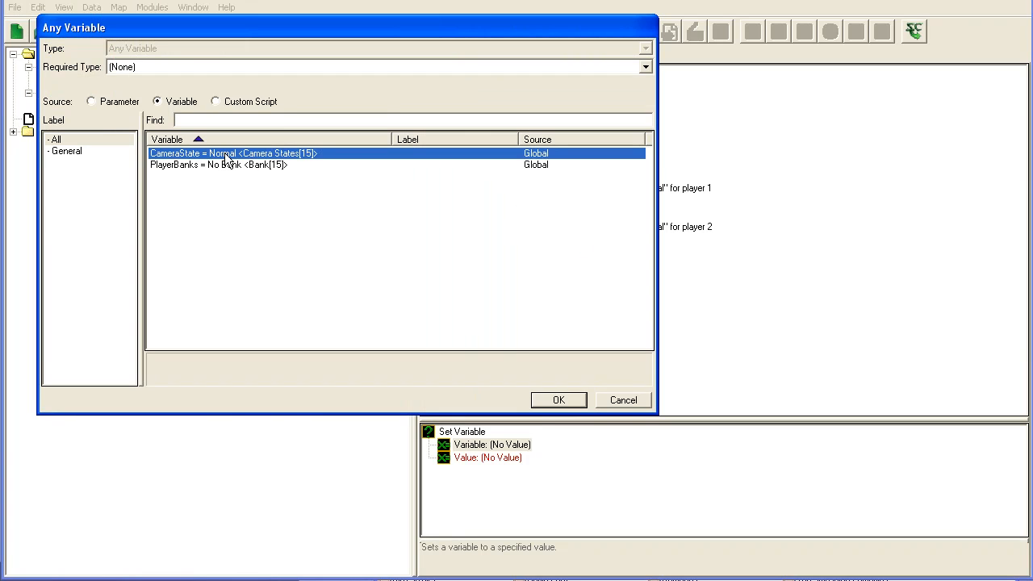
pyautogui.moveTo(310, 160)
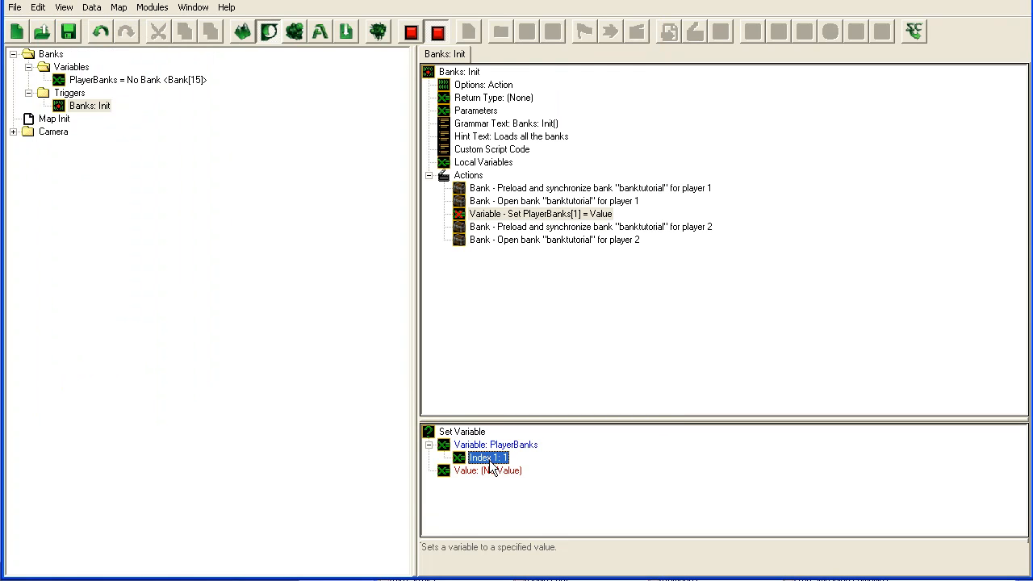
pyautogui.doubleClick(488, 472)
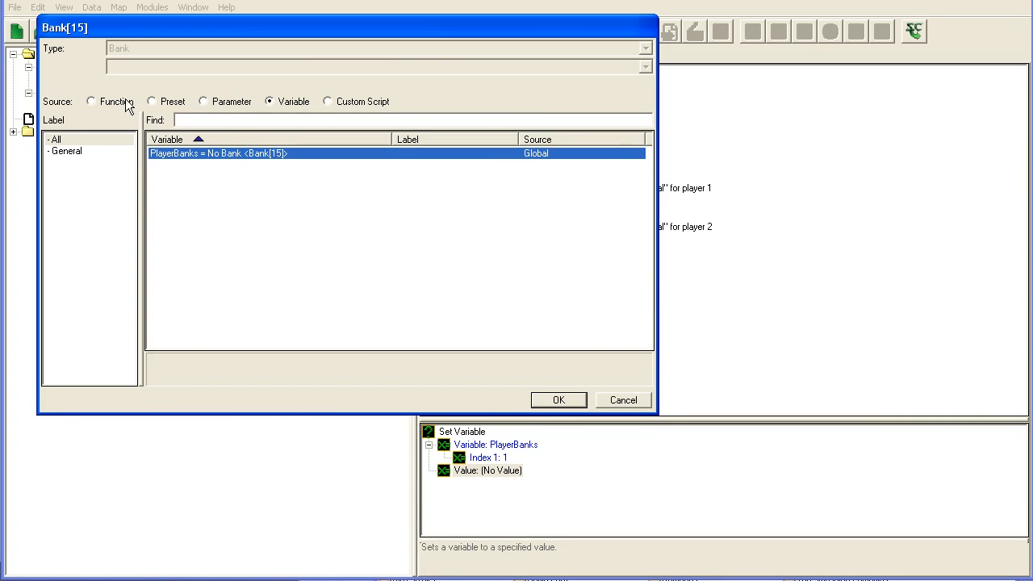
pyautogui.click(558, 400)
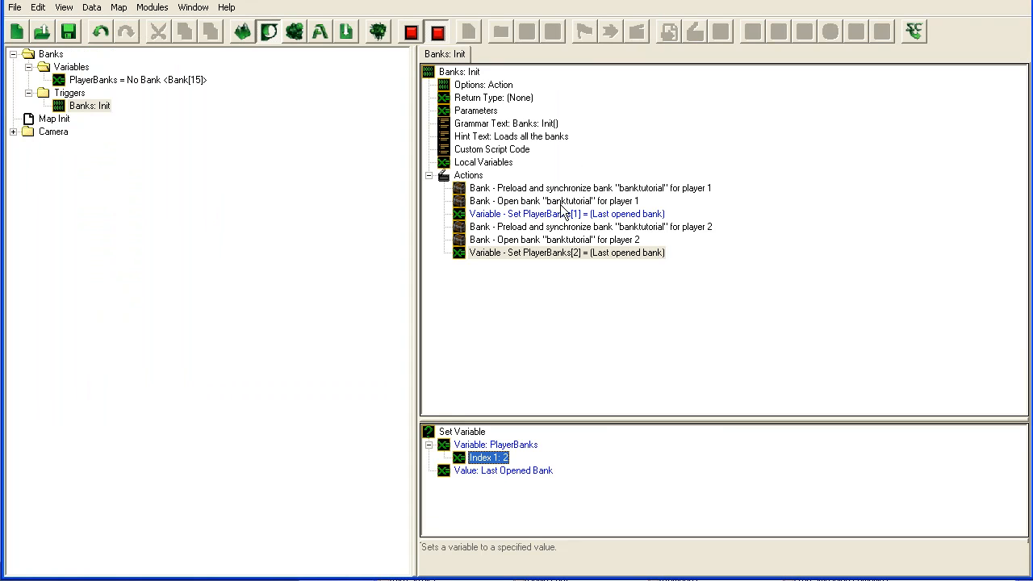
pyautogui.click(555, 200)
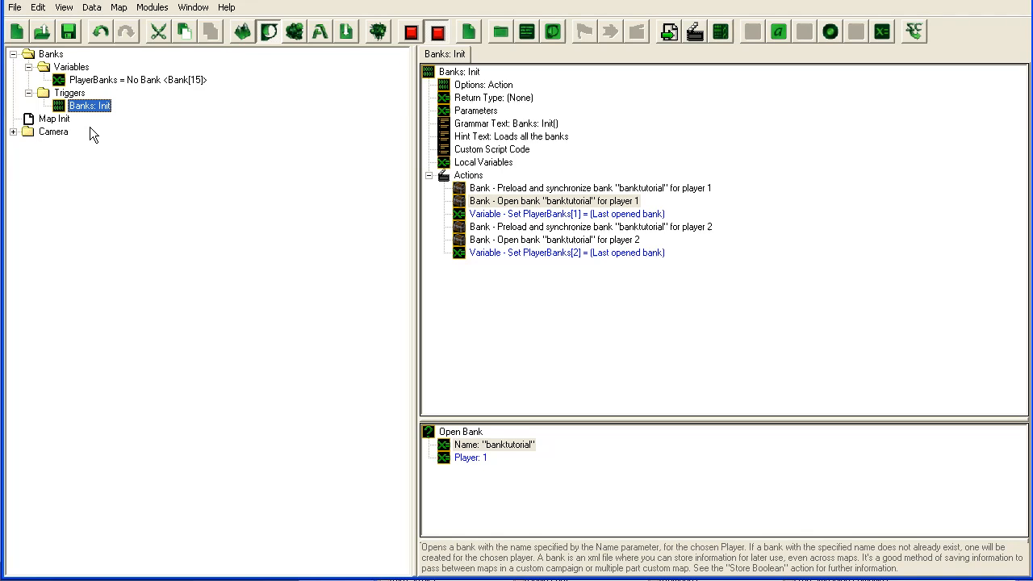
# Expand the Camera folder, view the UpdateCamera definition, then return to Banks: Init.
pyautogui.click(13, 133)
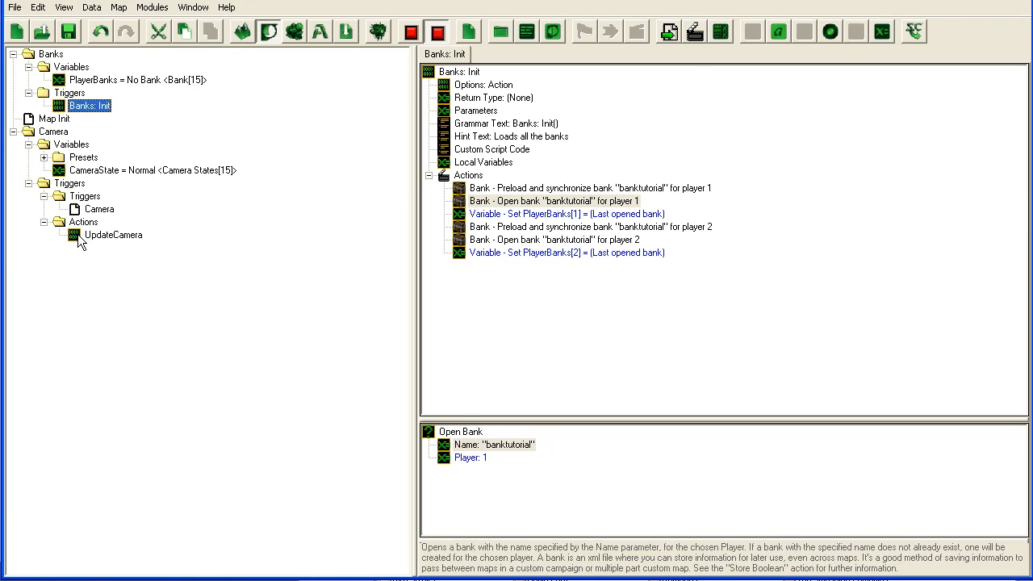
pyautogui.click(113, 235)
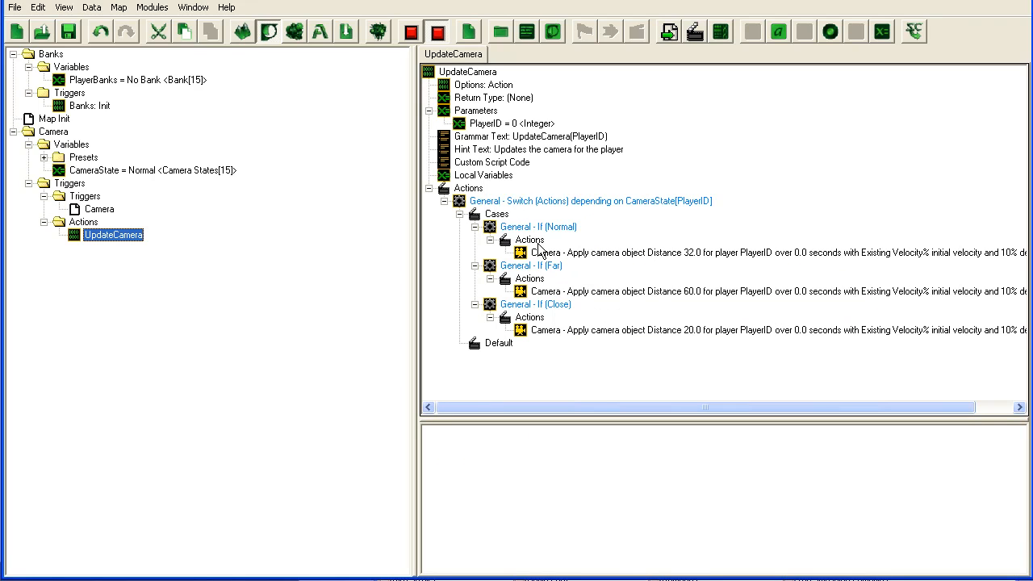
pyautogui.moveTo(190, 152)
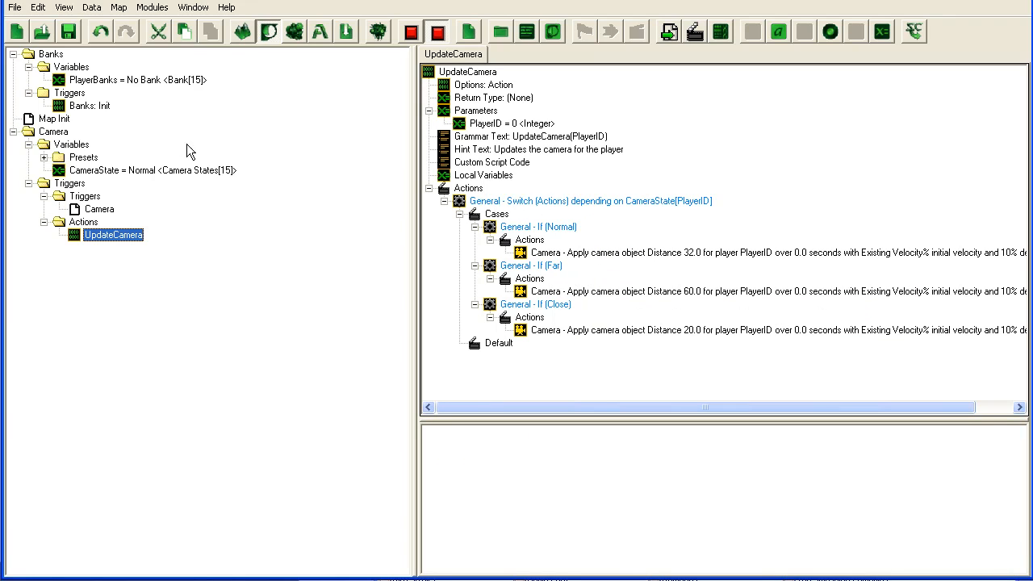
pyautogui.click(91, 106)
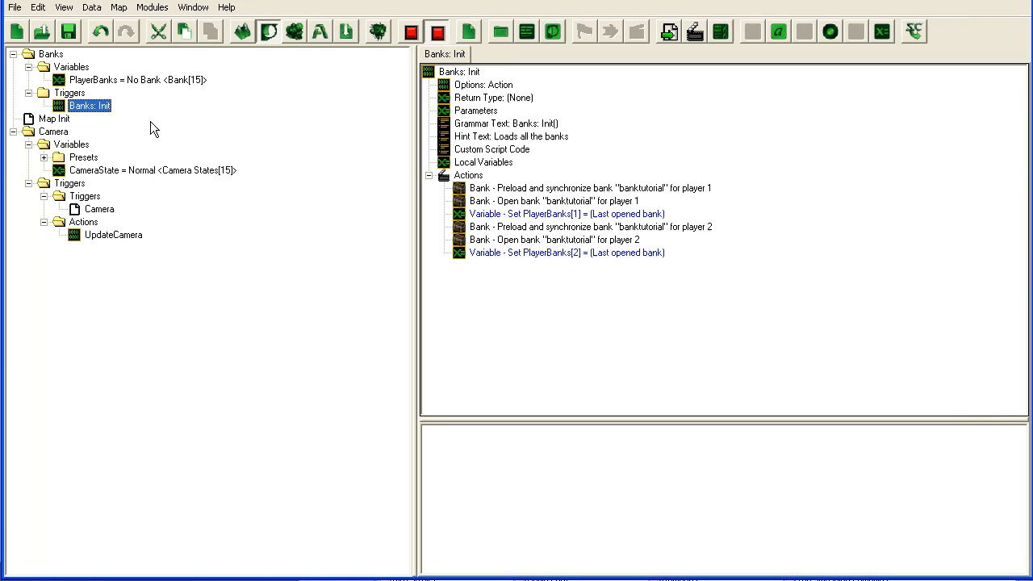
# Create a Banks: Store Camera Setting action definition with an integer PlayerID parameter.
pyautogui.rightClick(91, 106)
pyautogui.write('B')
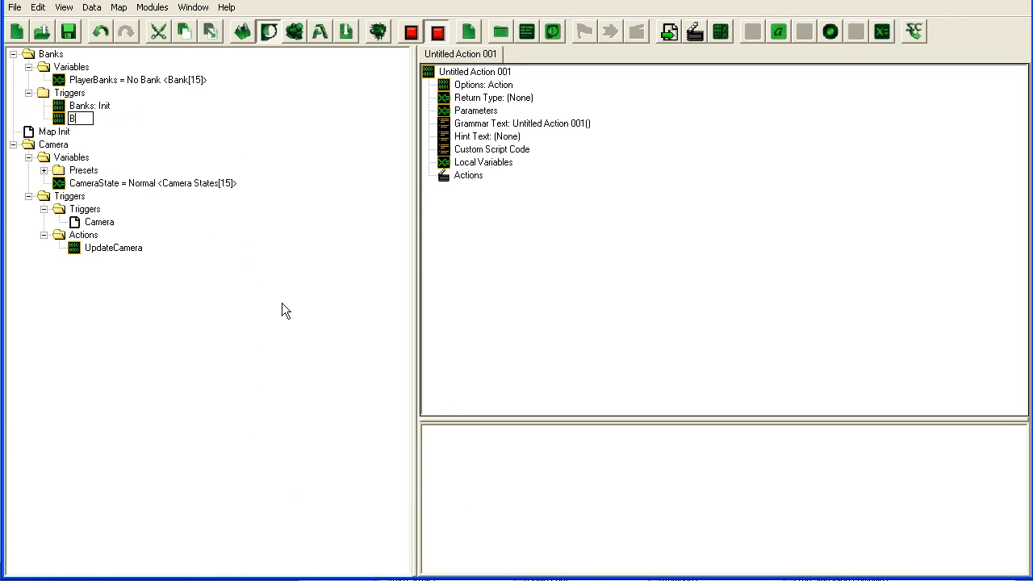
pyautogui.write('anks: Store Camera Setting')
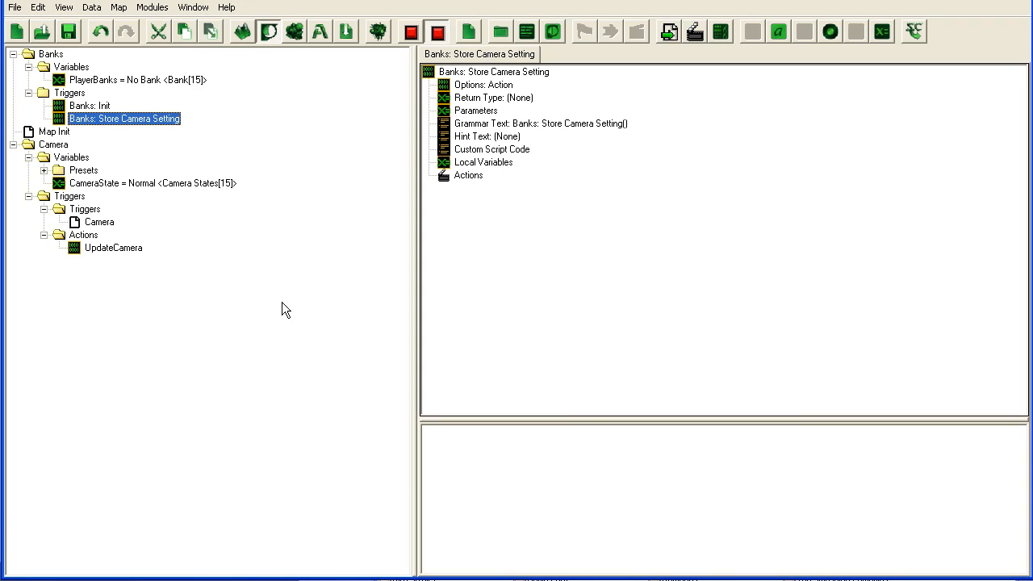
pyautogui.click(540, 123)
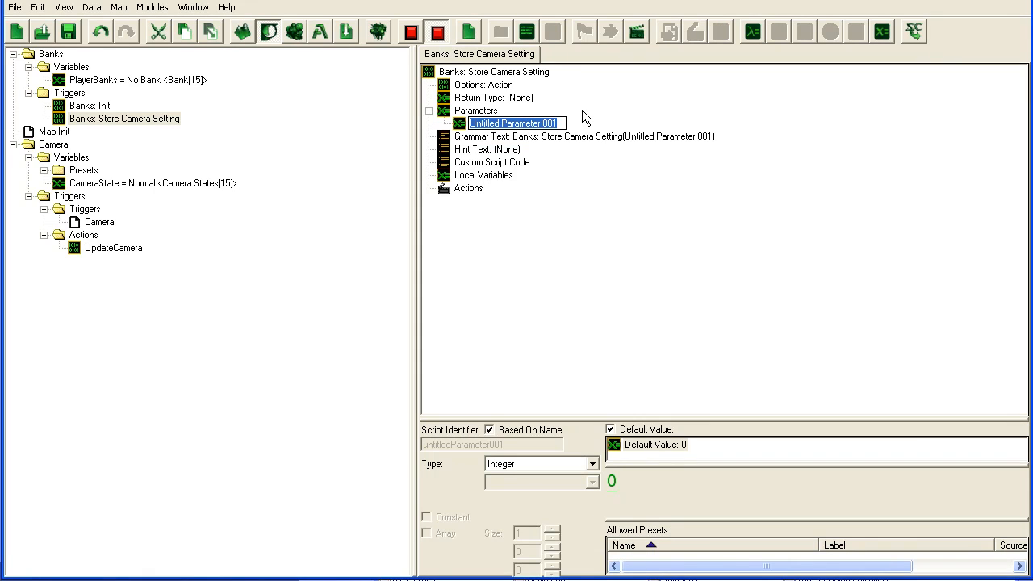
pyautogui.write('PlayerID')
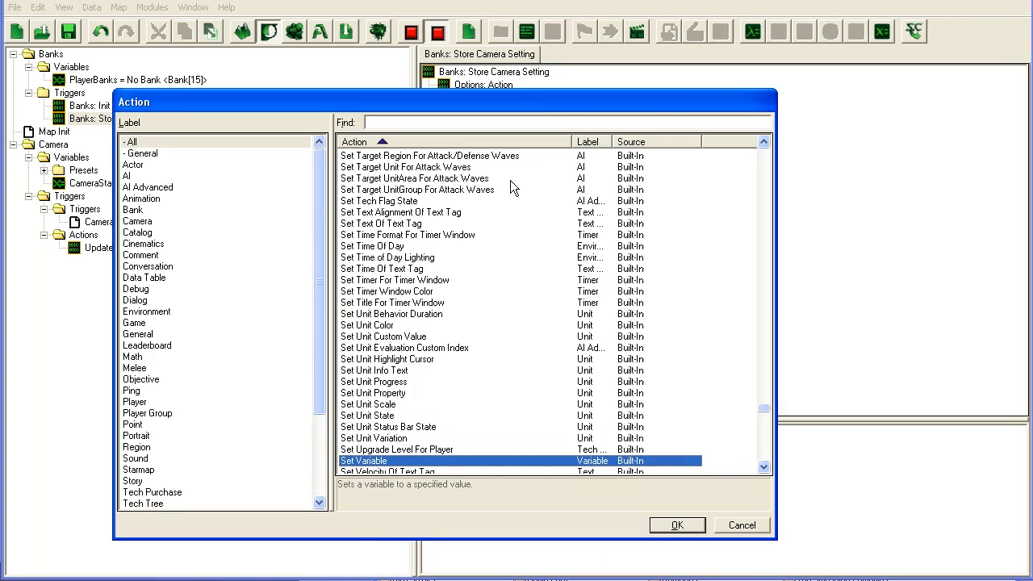
# Browse the Bank actions (Save Bank, Store Point) without adding any.
pyautogui.click(133, 210)
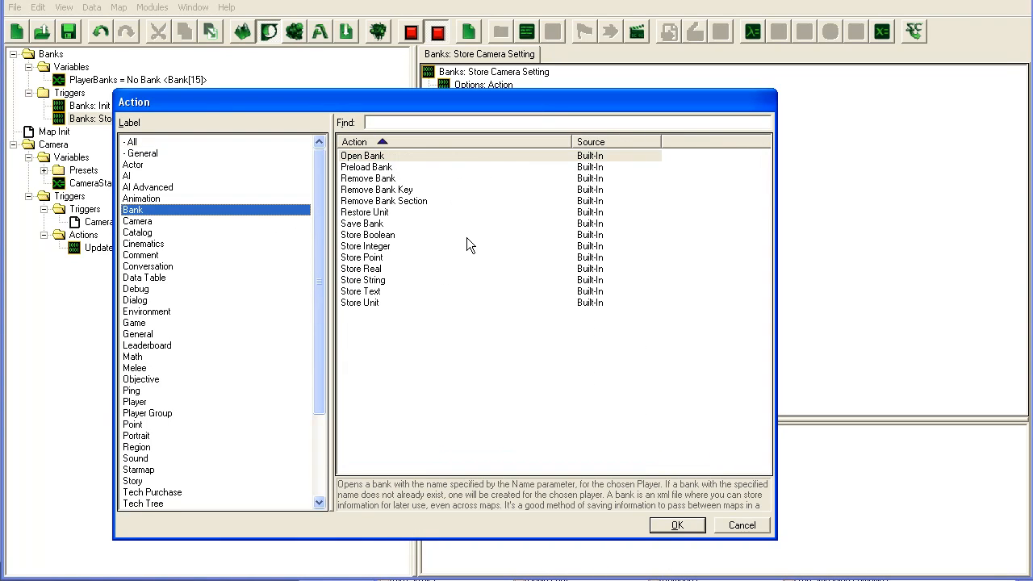
pyautogui.click(739, 526)
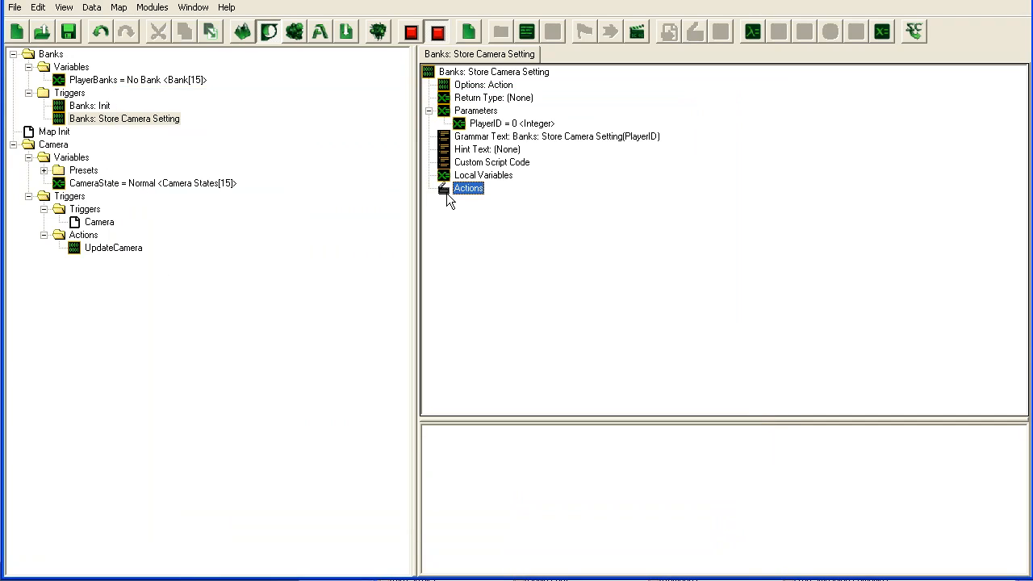
pyautogui.doubleClick(468, 187)
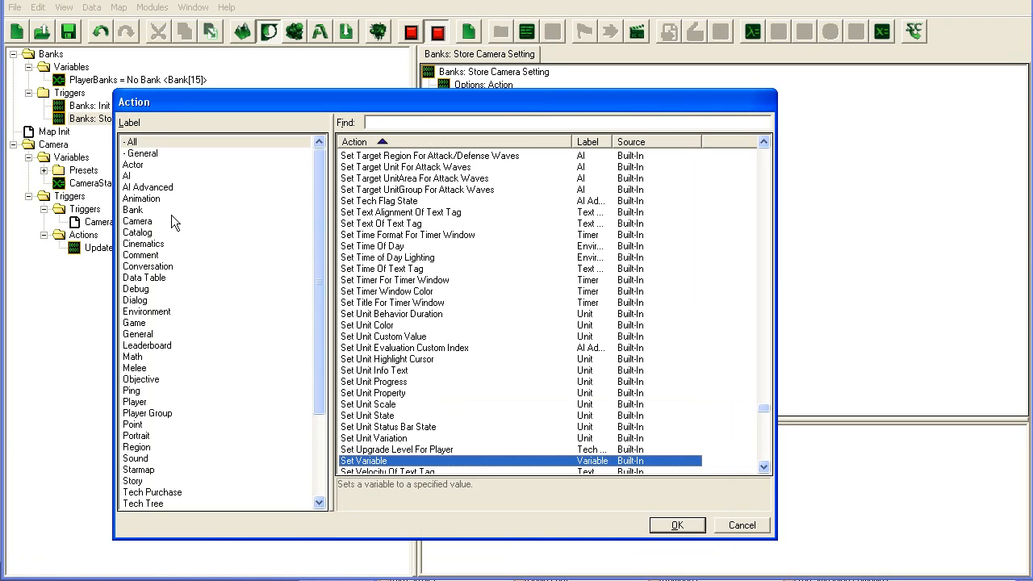
pyautogui.click(132, 210)
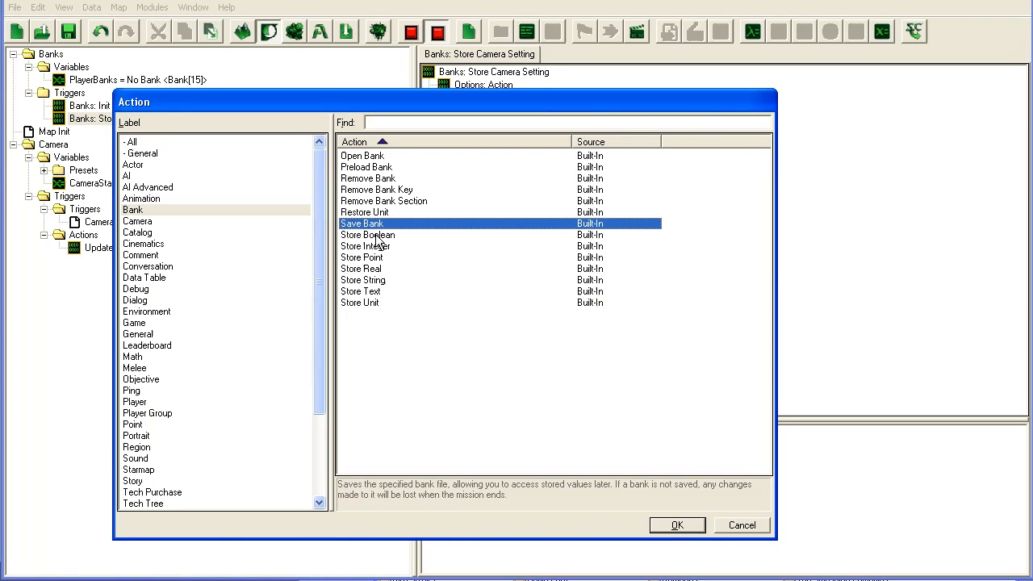
pyautogui.click(361, 256)
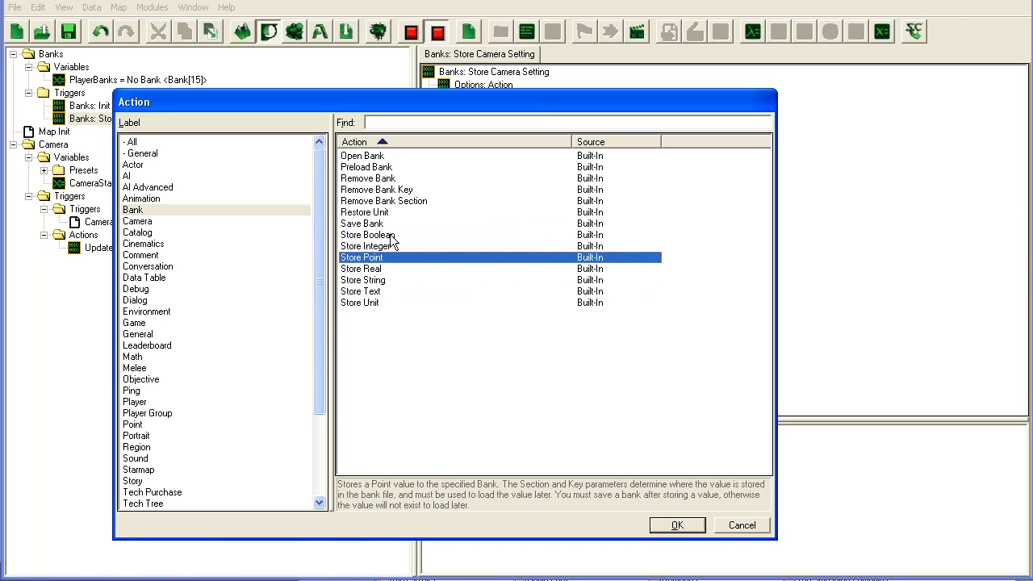
pyautogui.click(361, 268)
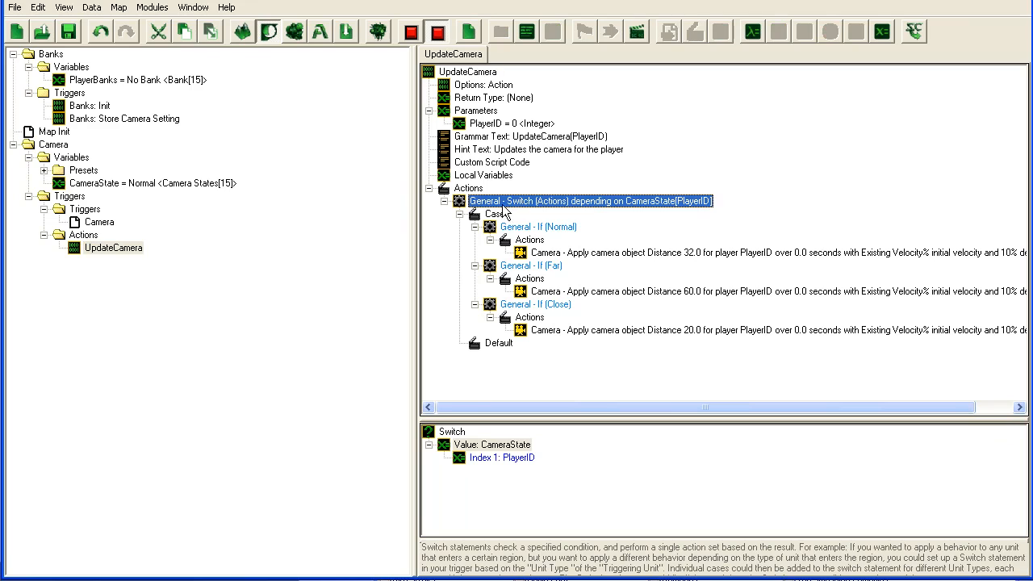
pyautogui.moveTo(73, 129)
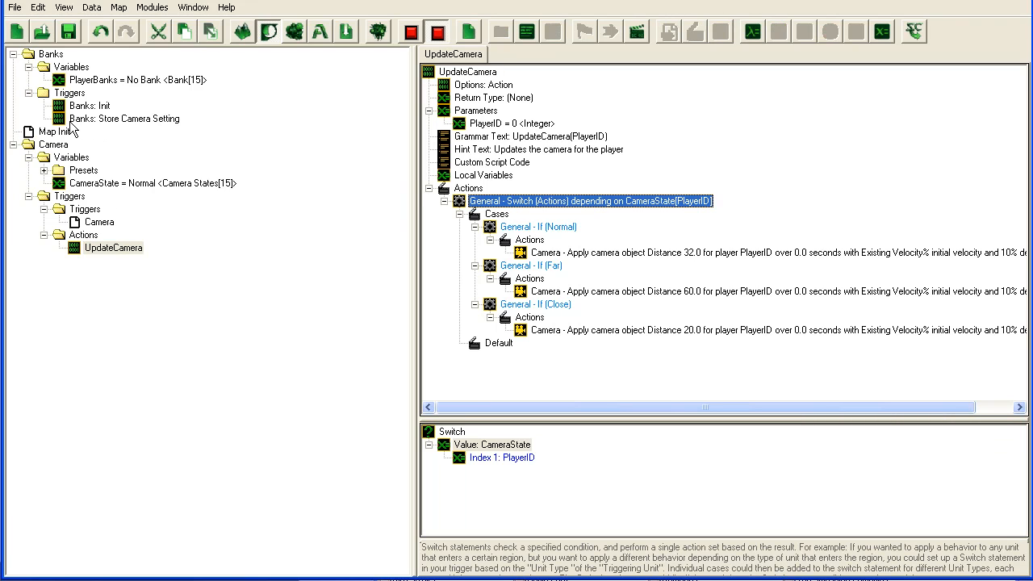
# In Store Camera Setting's Normal case, add a Store Integer bank action with Value 1.
pyautogui.click(124, 119)
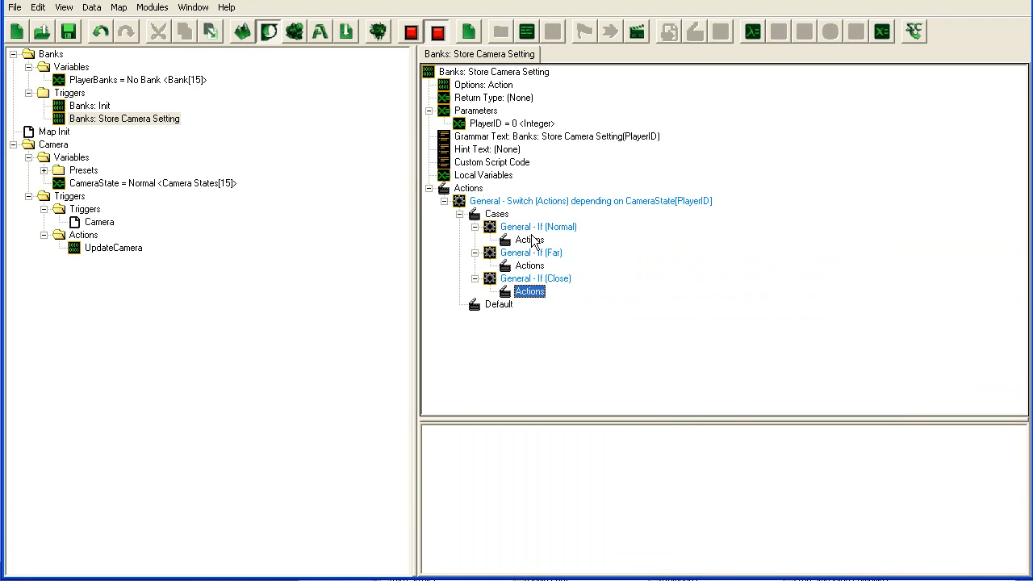
pyautogui.click(529, 239)
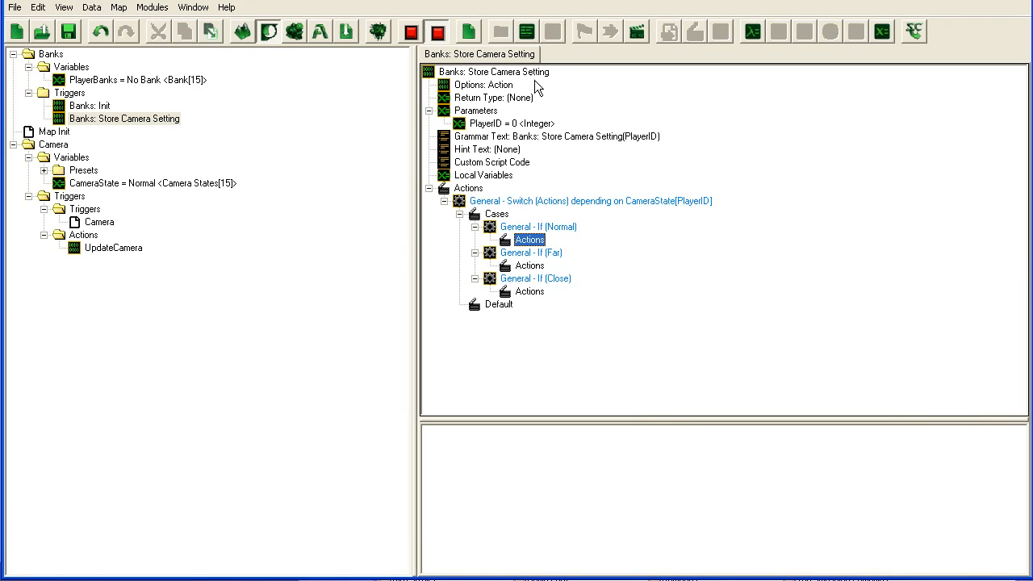
pyautogui.doubleClick(530, 238)
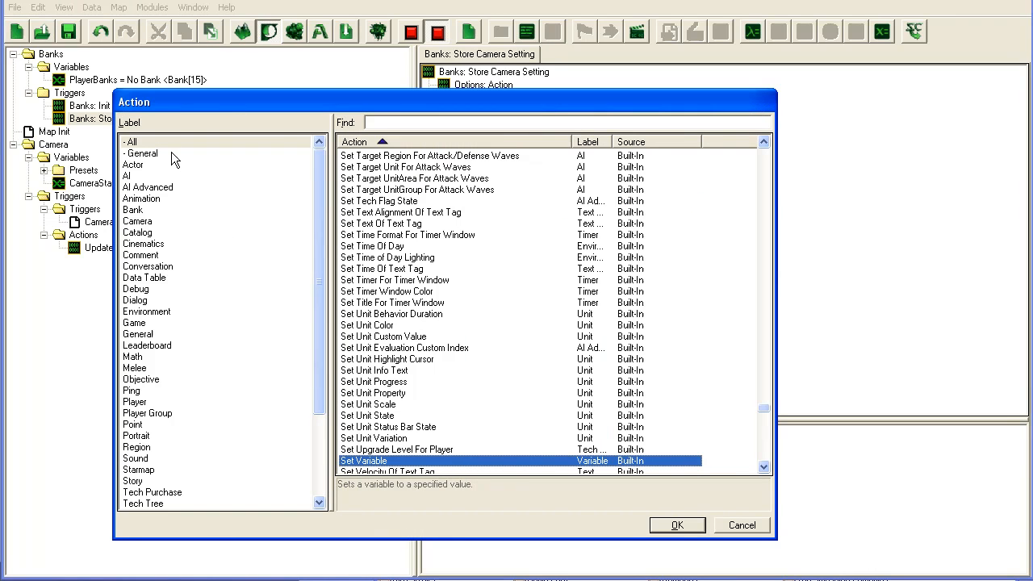
pyautogui.click(132, 210)
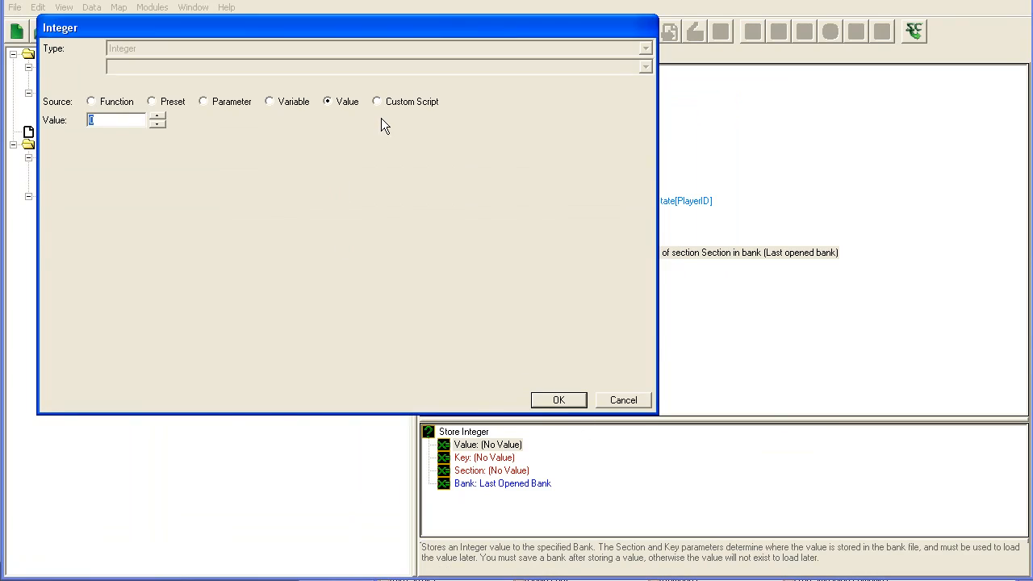
pyautogui.click(558, 400)
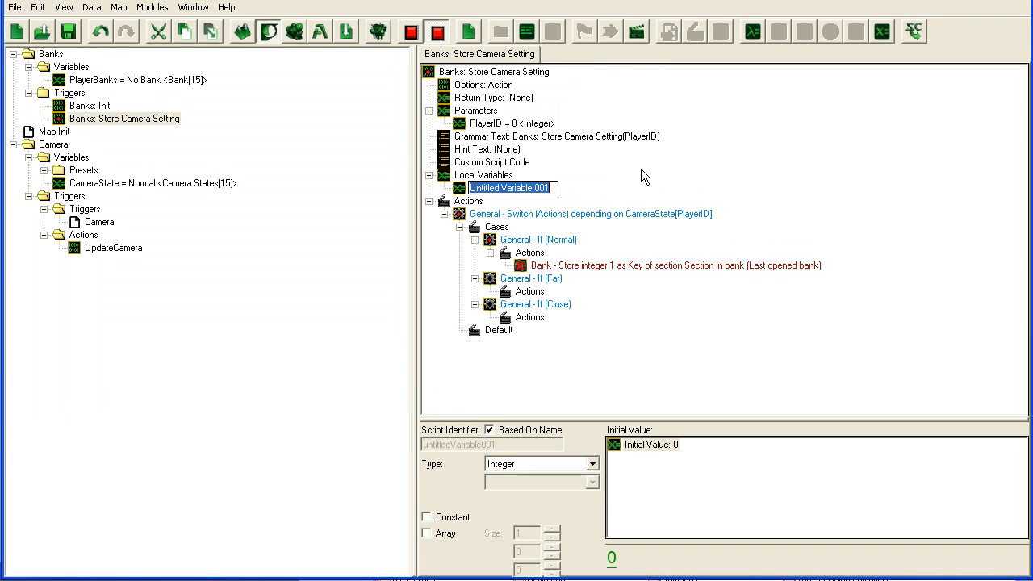
pyautogui.write('bank')
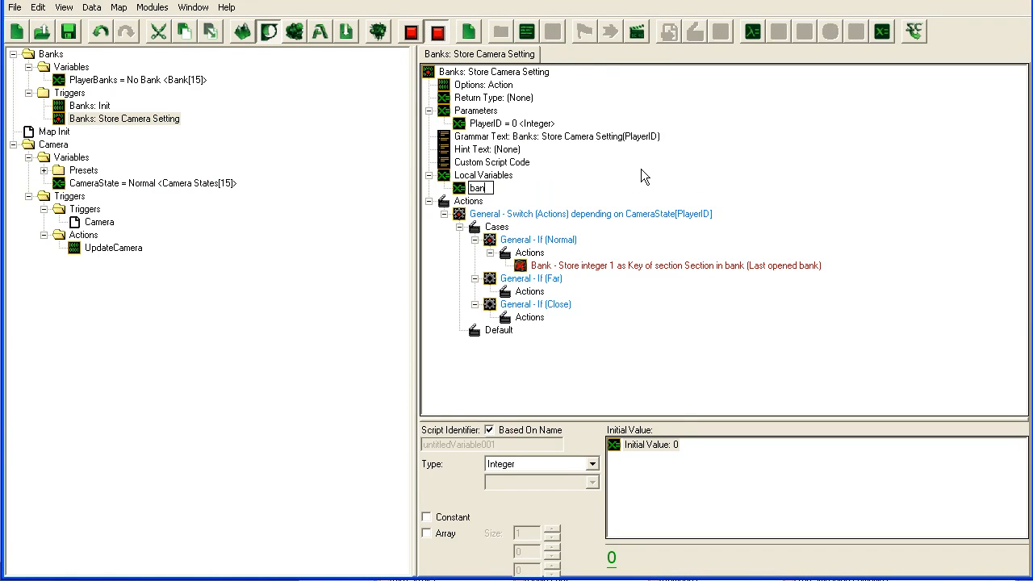
pyautogui.write('camera')
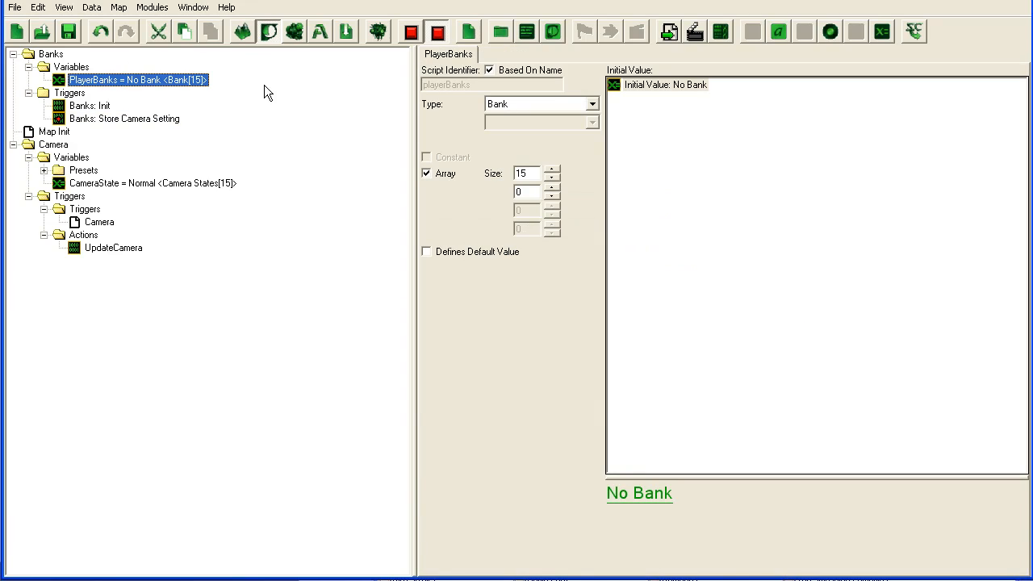
pyautogui.moveTo(123, 90)
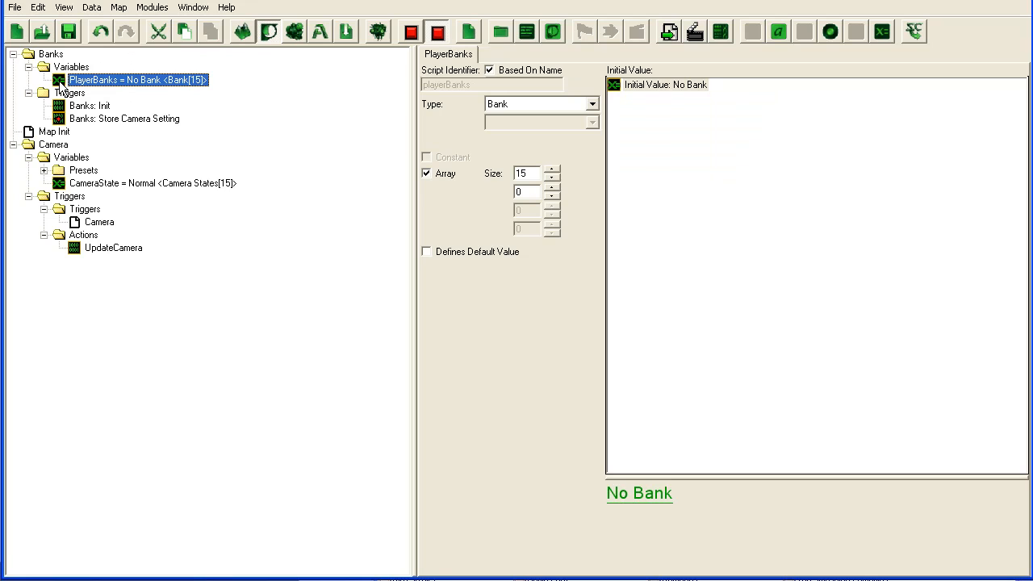
# Create a Banks: Keys record with String variable CameraSettingKey set to "CameraSetting".
pyautogui.rightClick(73, 66)
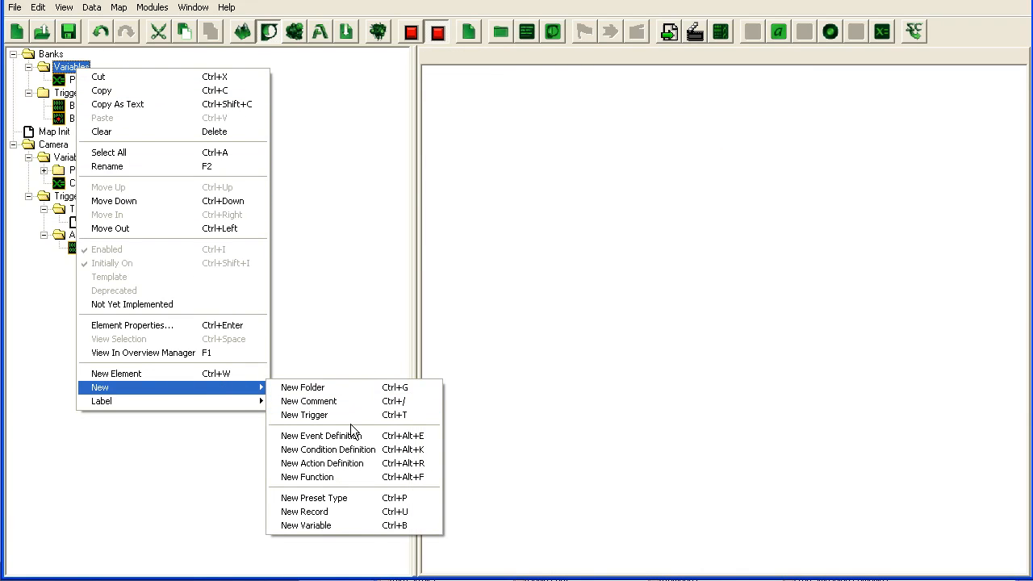
pyautogui.click(304, 512)
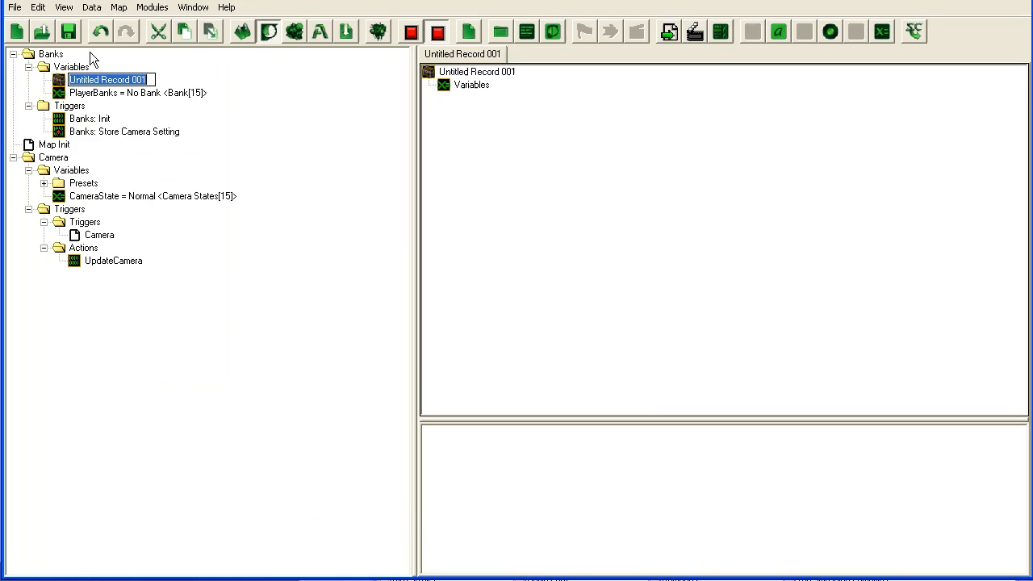
pyautogui.write('Banks: Keys')
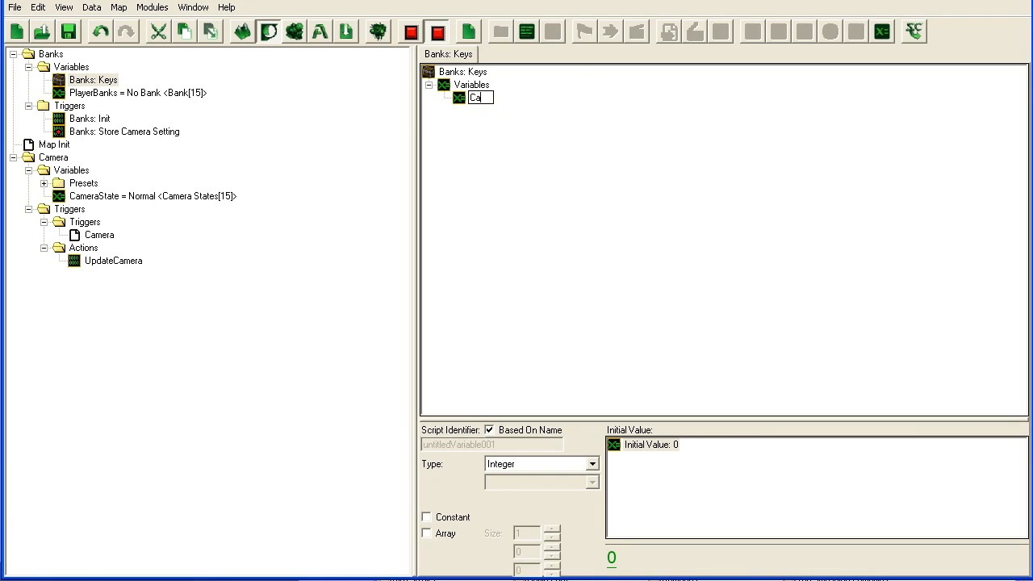
pyautogui.write('CameraSettingKey')
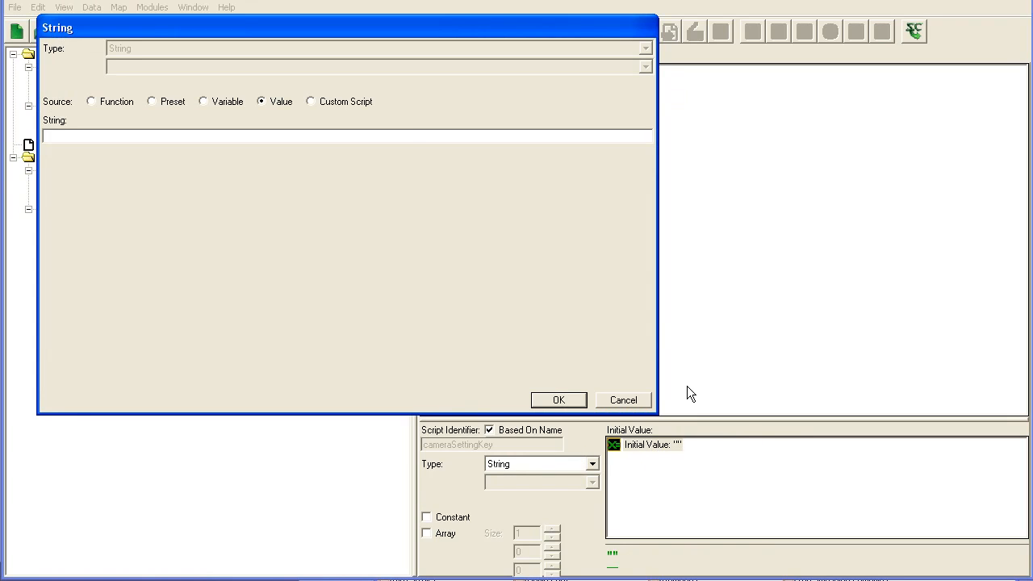
pyautogui.write('cameraSettin')
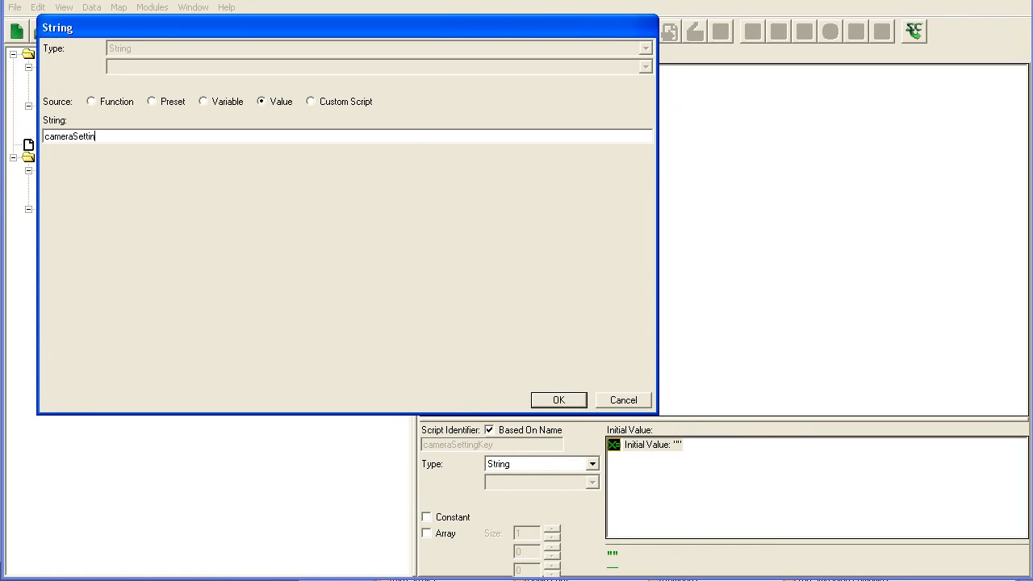
pyautogui.click(559, 400)
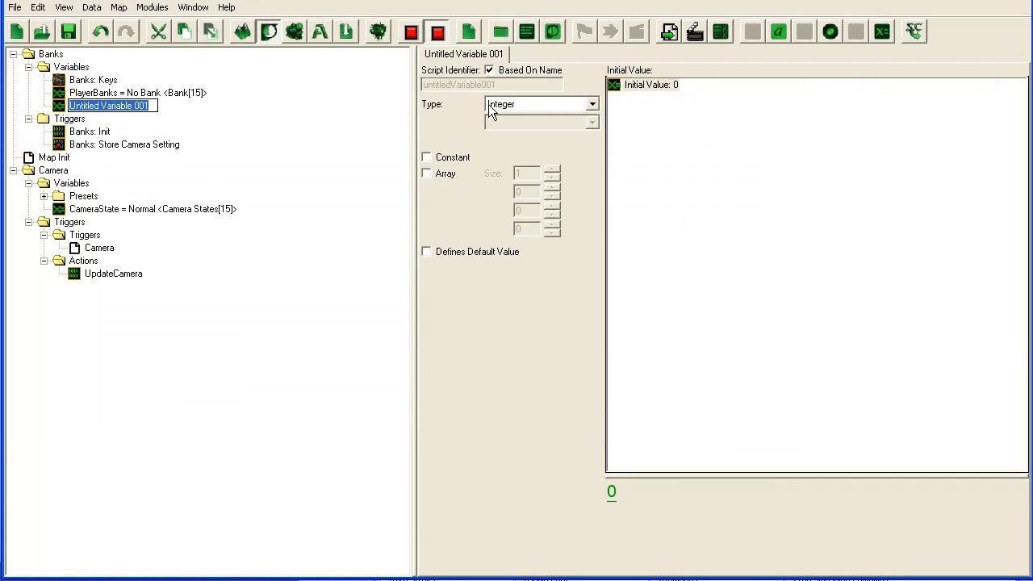
# Name the variable Banks: Keys, type it as the Keys record, and add another variable.
pyautogui.write('Banks: Keysd')
pyautogui.click(94, 79)
pyautogui.write(' (Record)')
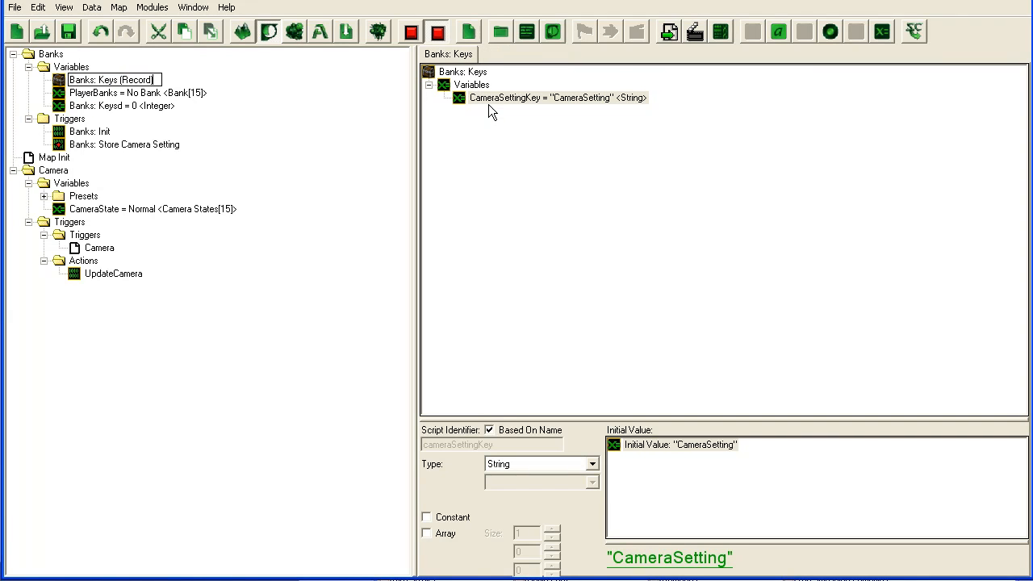
pyautogui.click(122, 107)
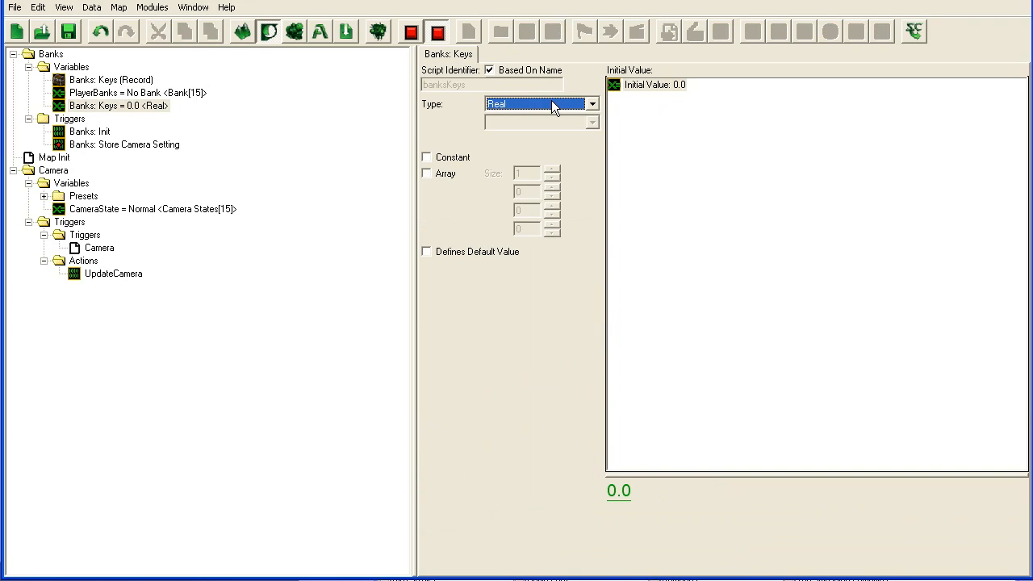
pyautogui.click(593, 103)
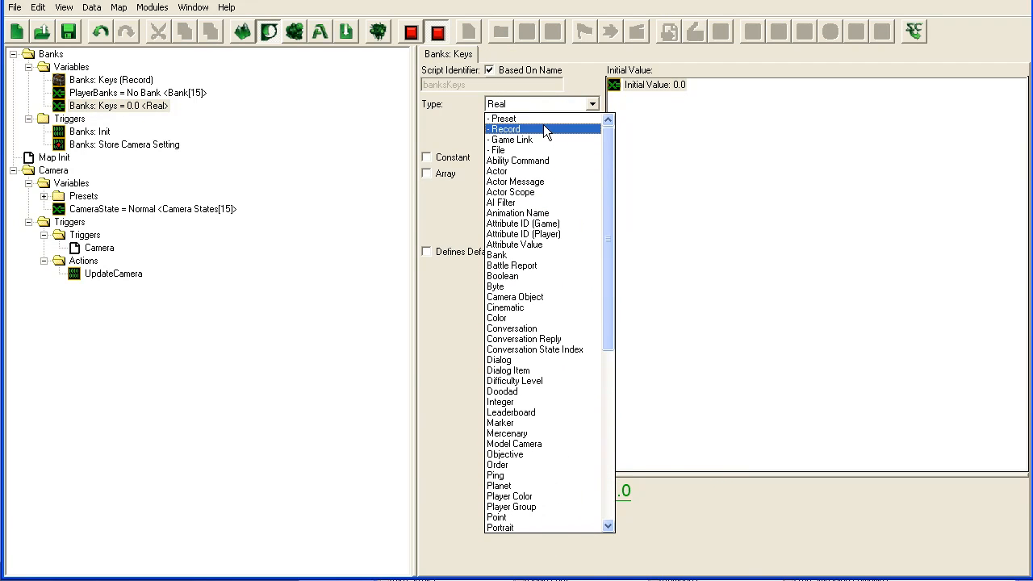
pyautogui.click(505, 129)
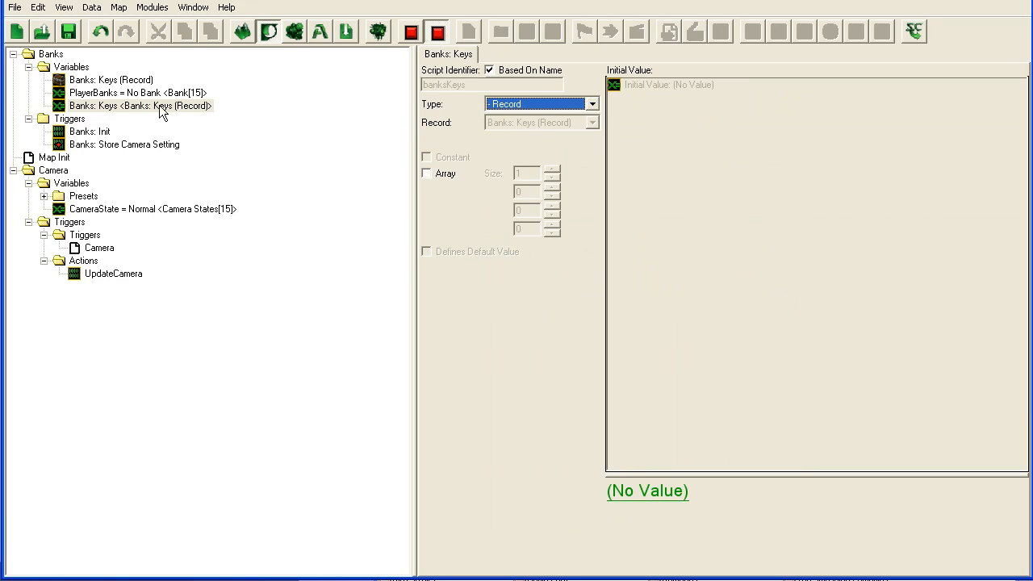
pyautogui.click(142, 107)
pyautogui.write('Banks:')
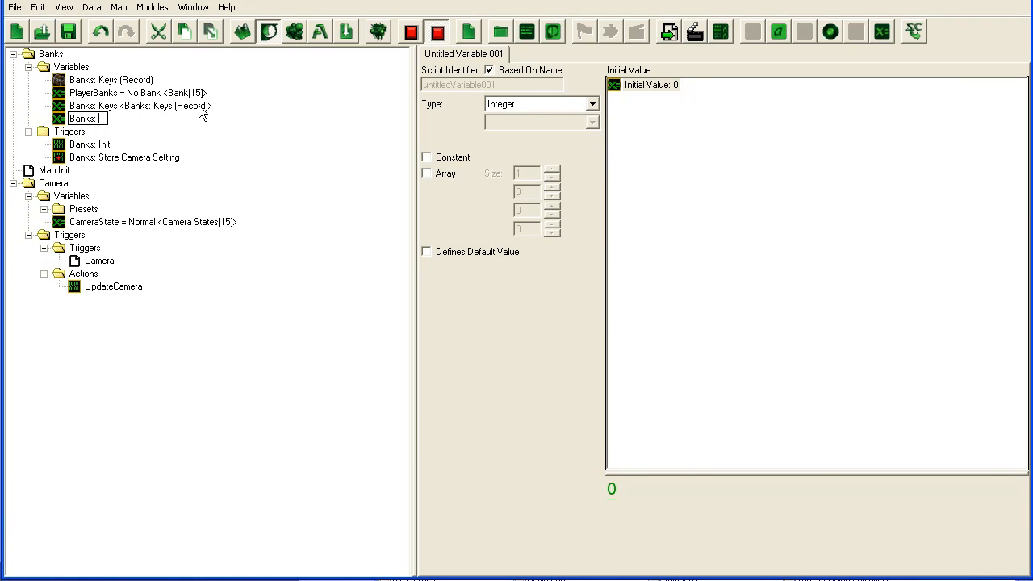
# Name the variable Section, type String, with value "mySection".
pyautogui.write('Sec')
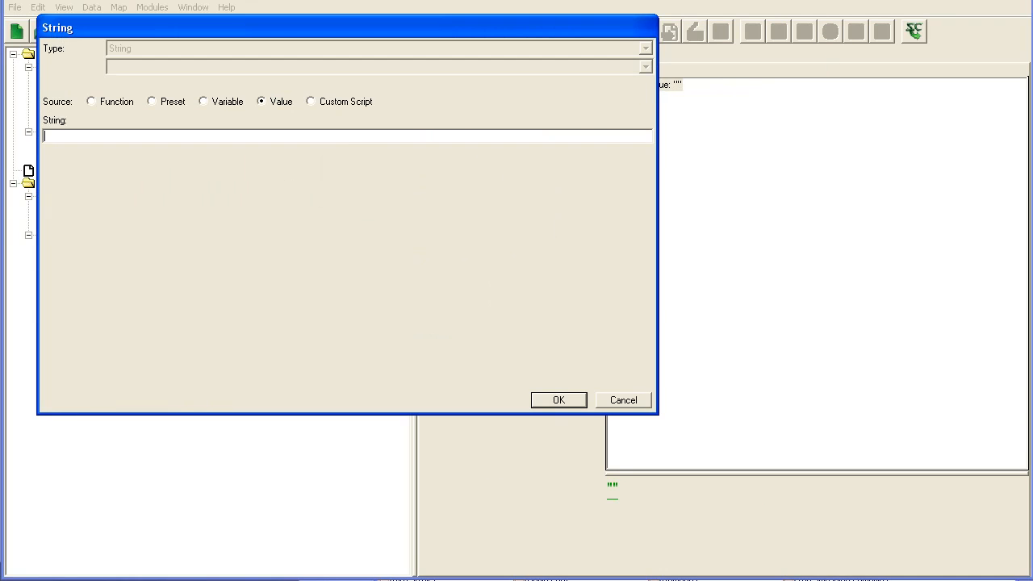
pyautogui.write('mySe')
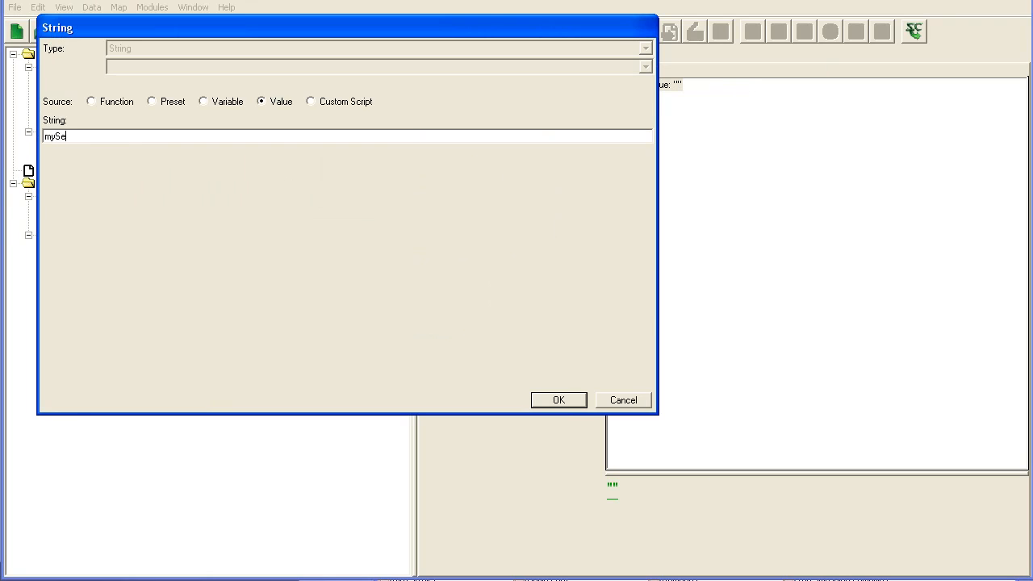
pyautogui.click(559, 400)
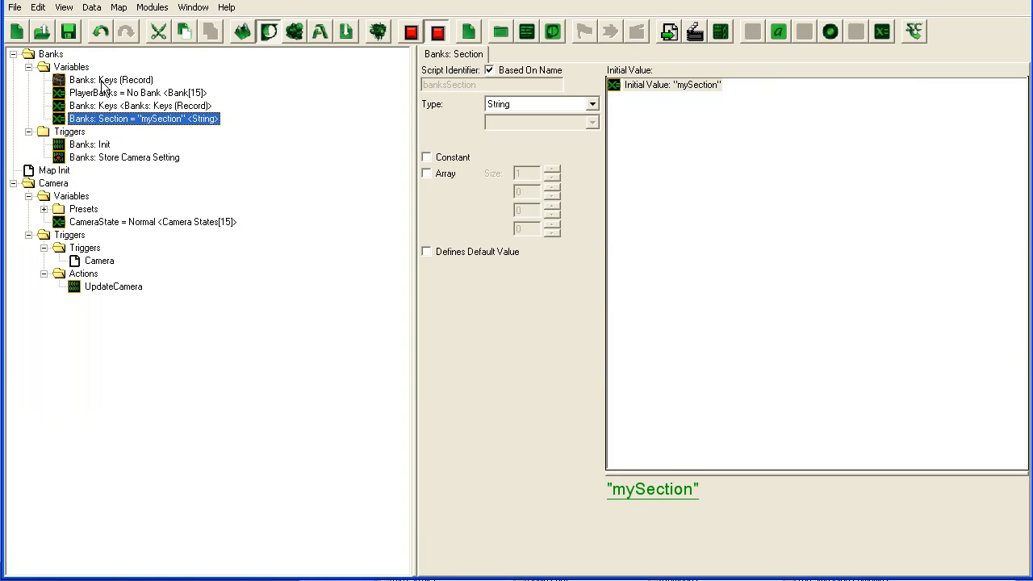
# Rename PlayerBanks to Banks: PlayerBanks and set Store Integer's key source to Variable.
pyautogui.click(116, 92)
pyautogui.write('Banks: ')
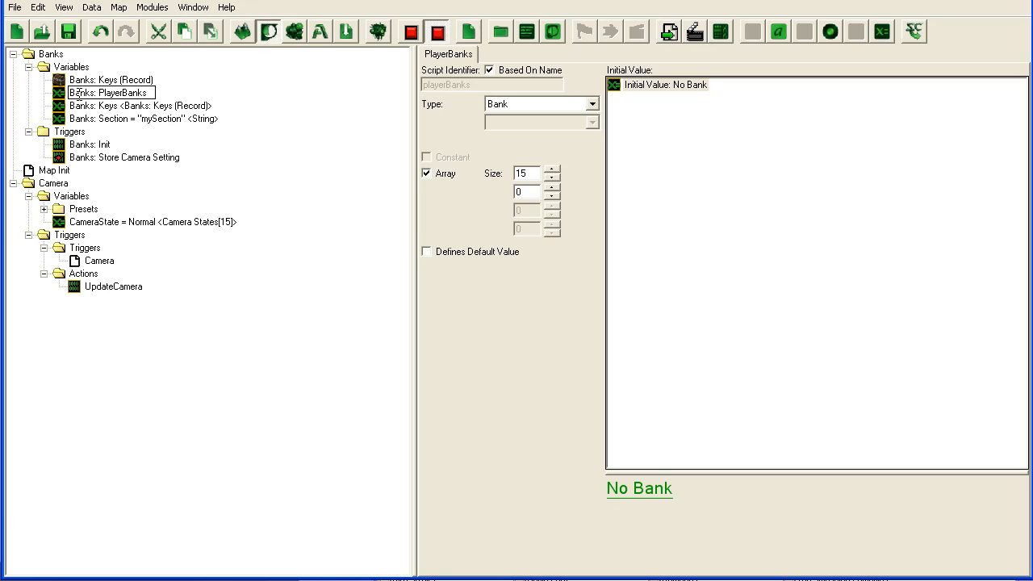
pyautogui.click(110, 92)
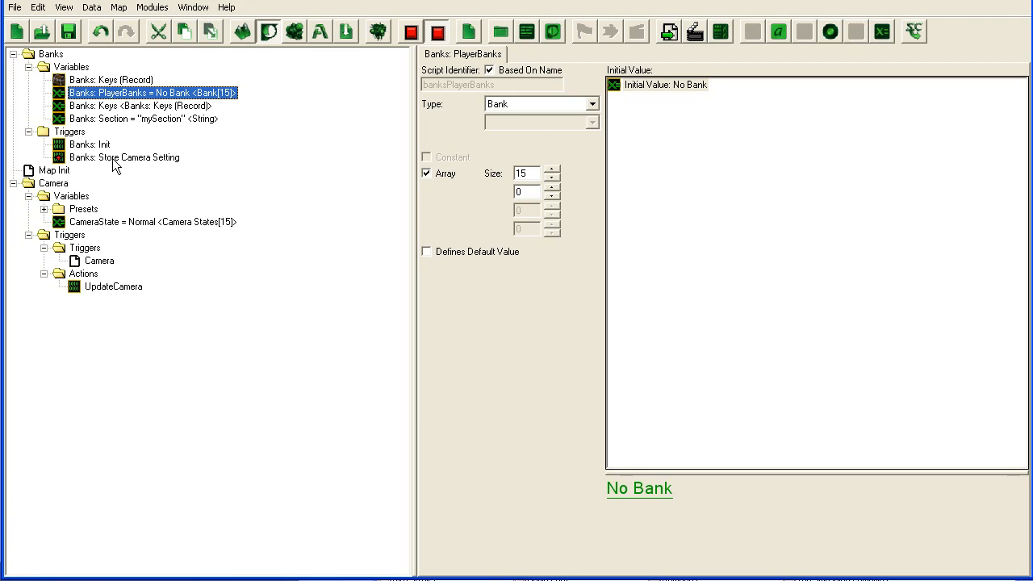
pyautogui.click(123, 157)
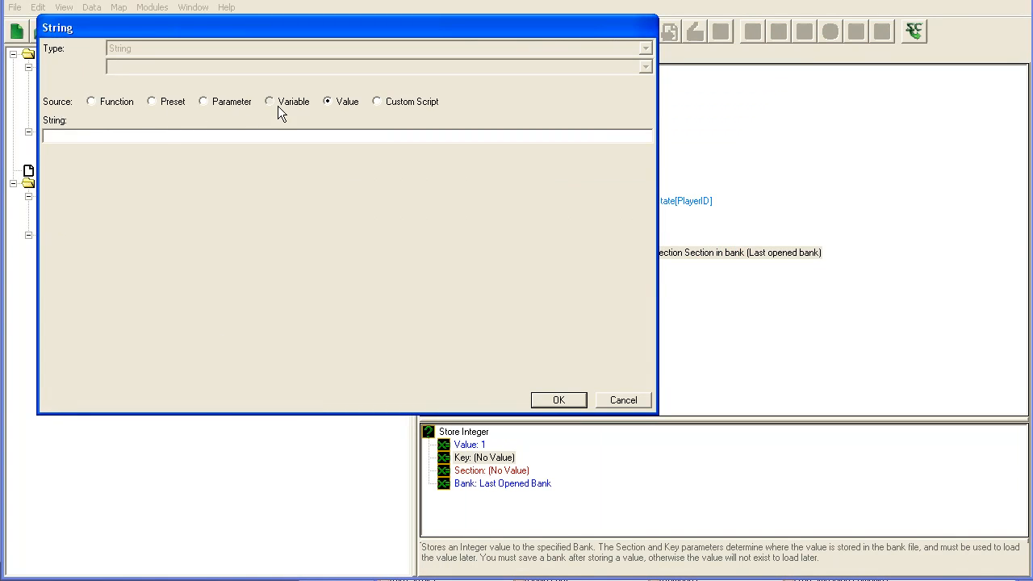
pyautogui.click(268, 100)
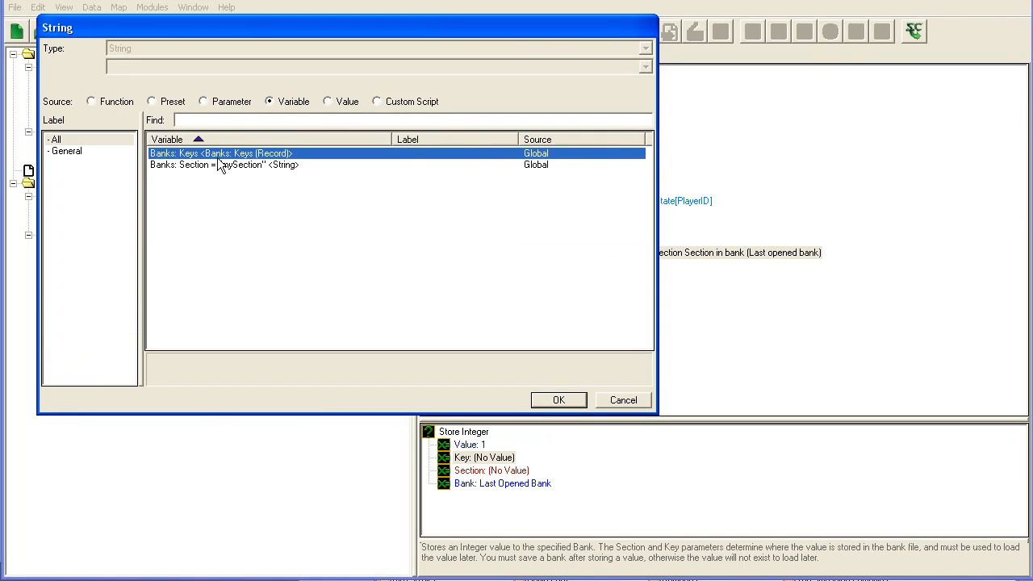